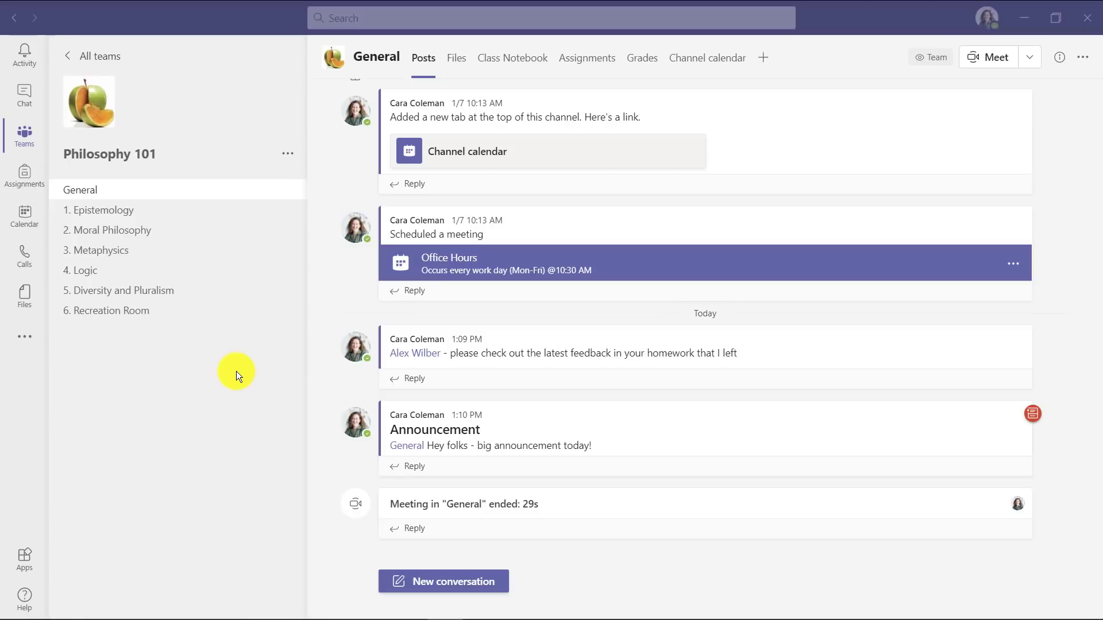
mouse_move(288, 153)
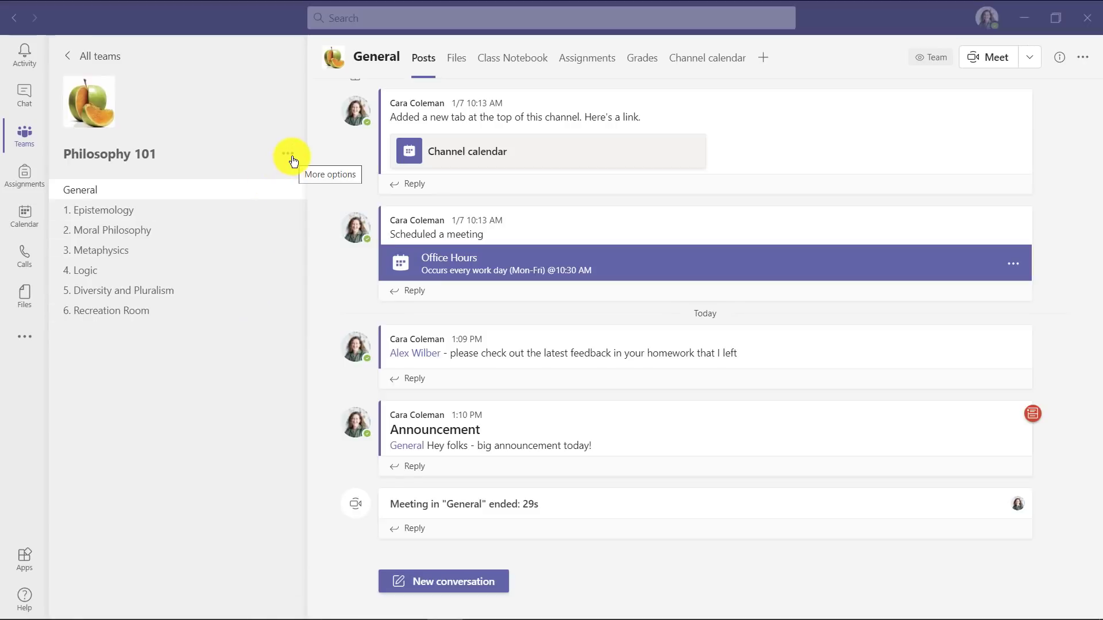
mouse_move(355, 214)
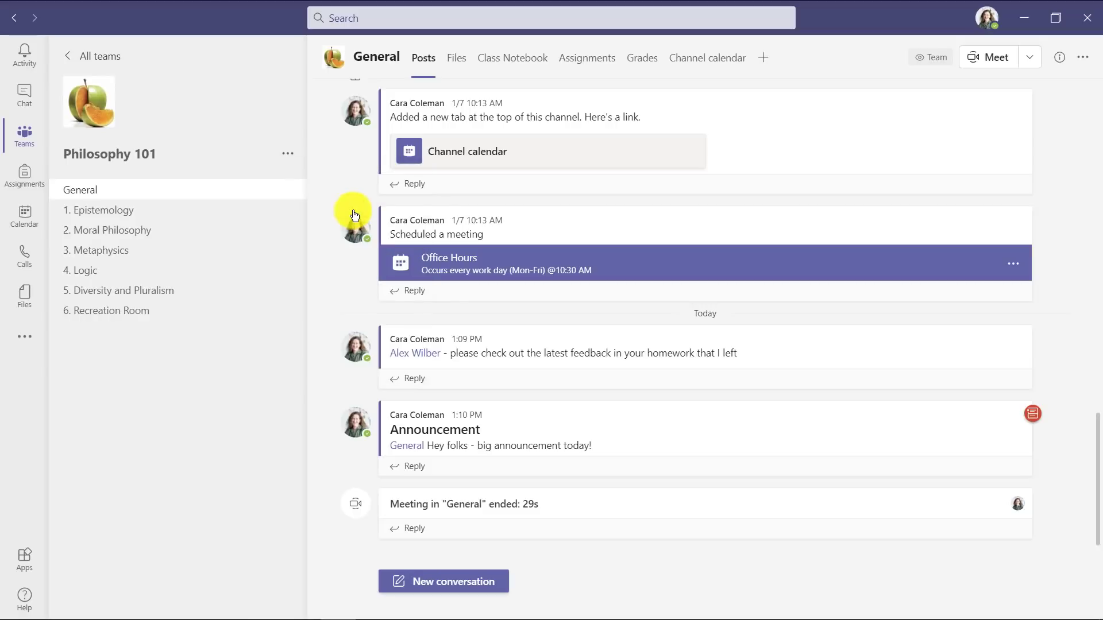
- Open the '7. Project Blue' channel in the Philosophy 101 class team
left_click(101, 331)
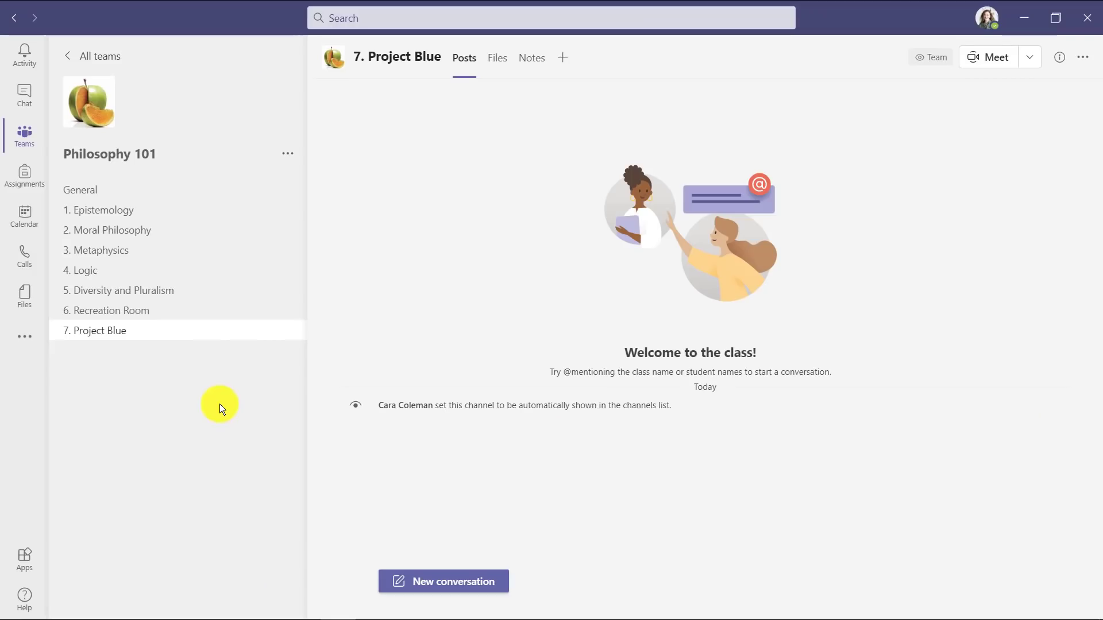
mouse_move(563, 58)
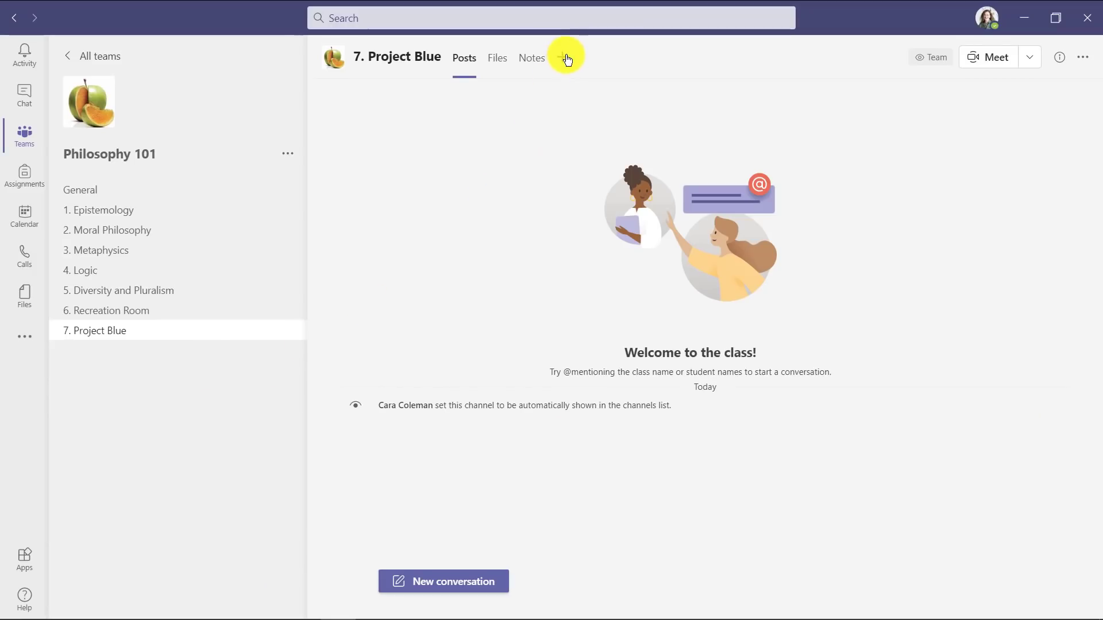
- Add a Whiteboard tab named 'Project Blue Whiteboard' to the Project Blue channel
left_click(566, 57)
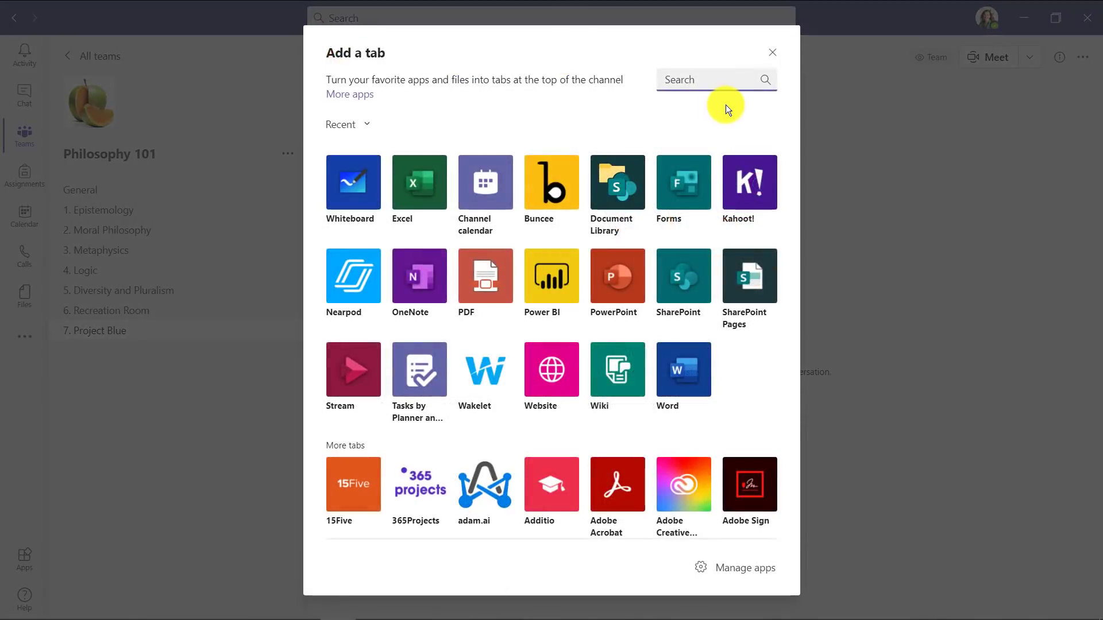
type("Whiteboard")
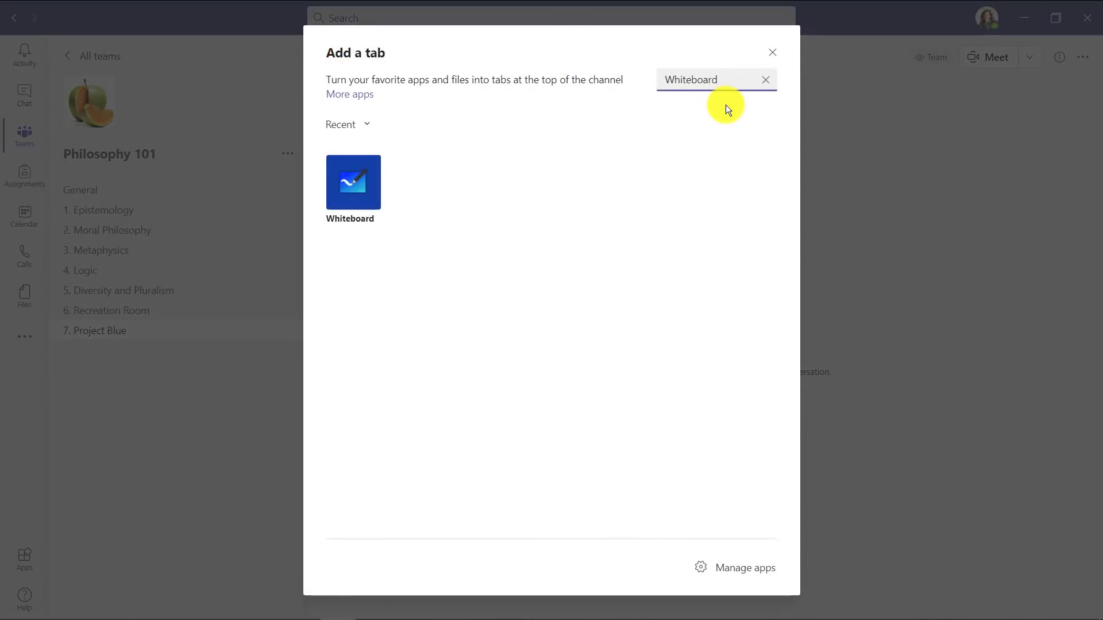
left_click(352, 183)
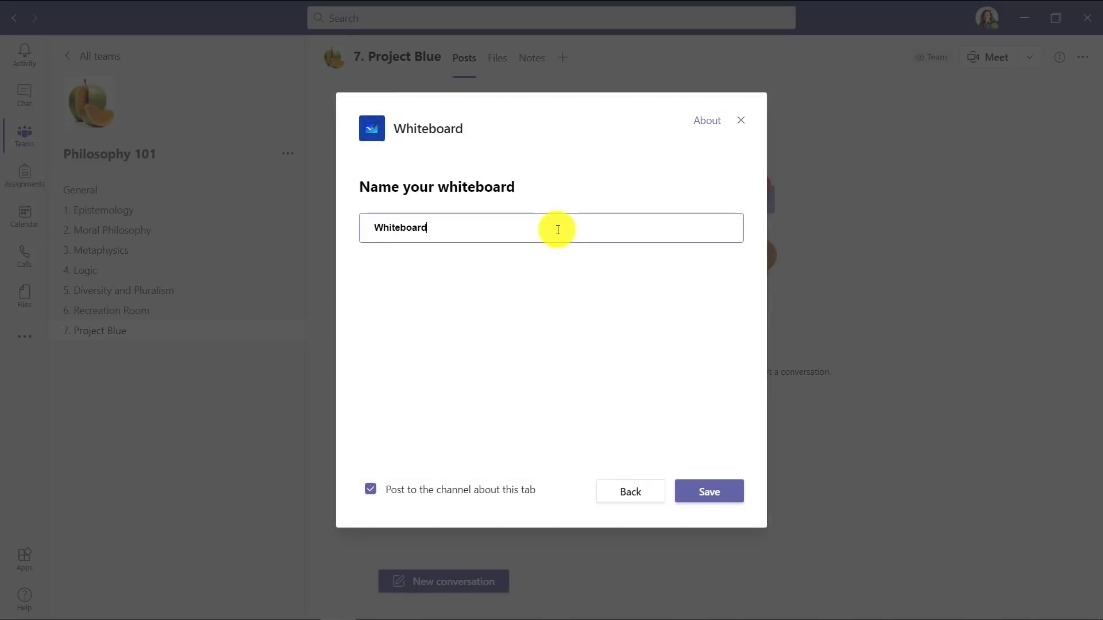
type("Project Blue Whiteboard")
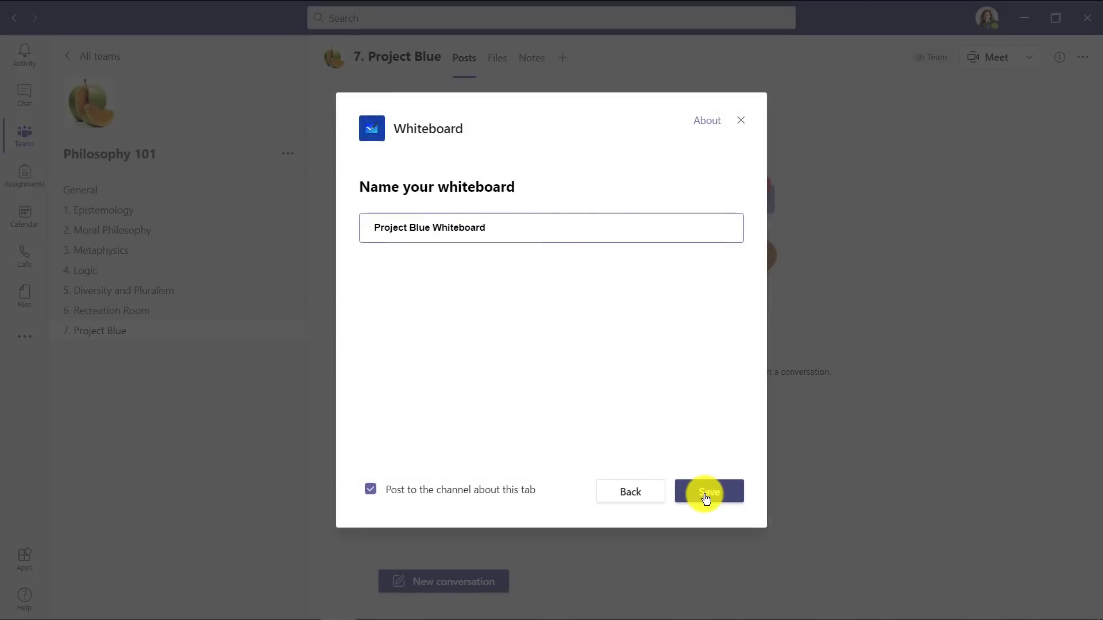
left_click(708, 491)
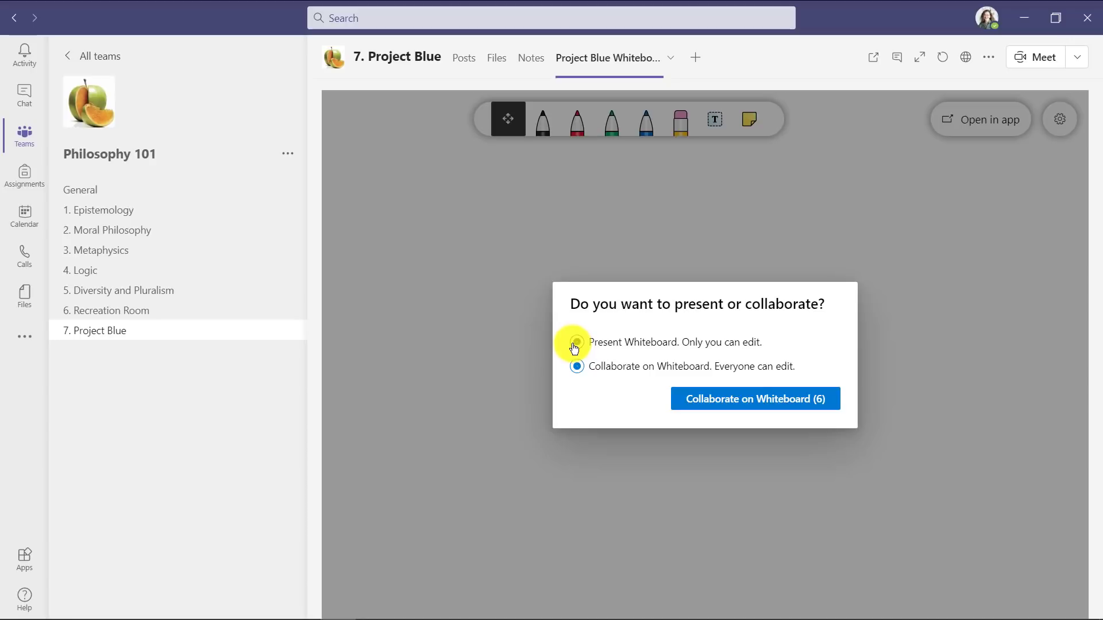
- Present the whiteboard and switch on 'Other participants can edit' in its settings
left_click(576, 342)
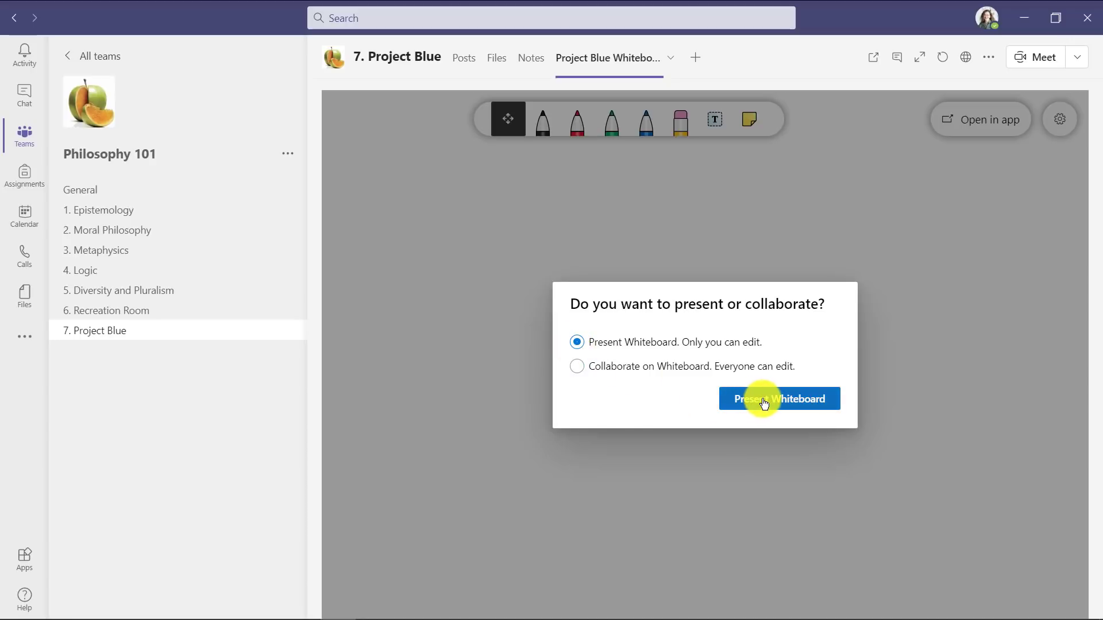
left_click(779, 398)
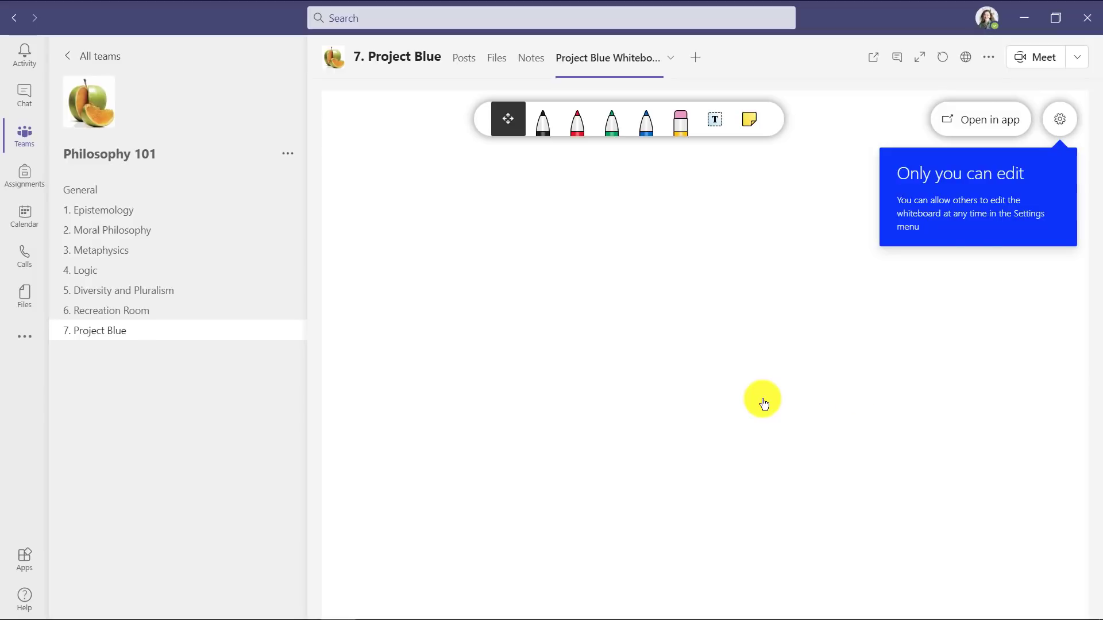
mouse_move(925, 292)
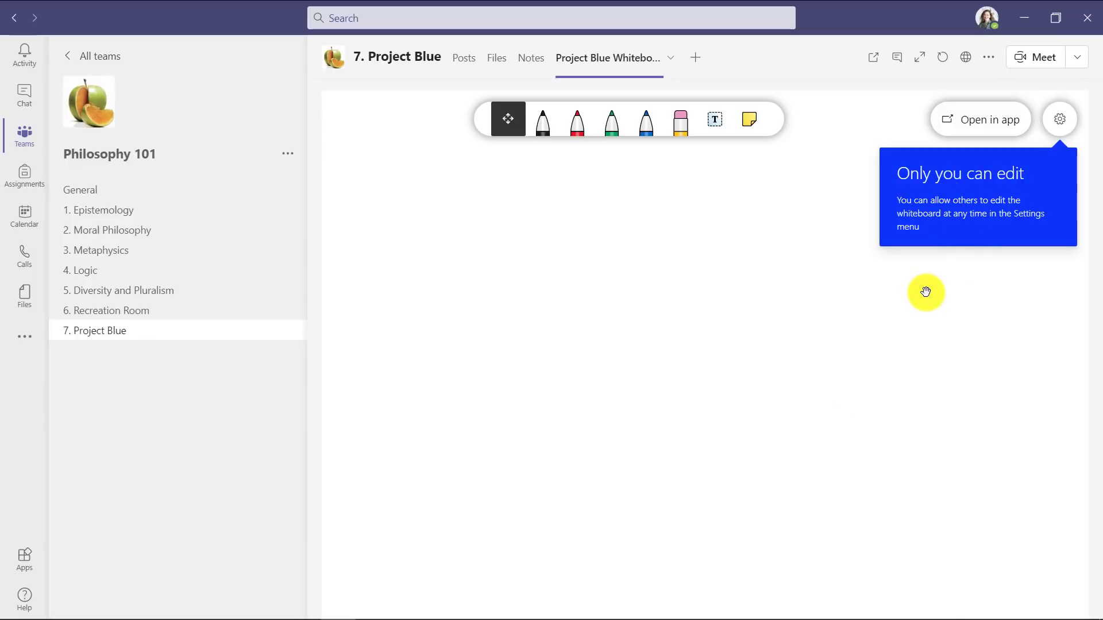
left_click(1059, 119)
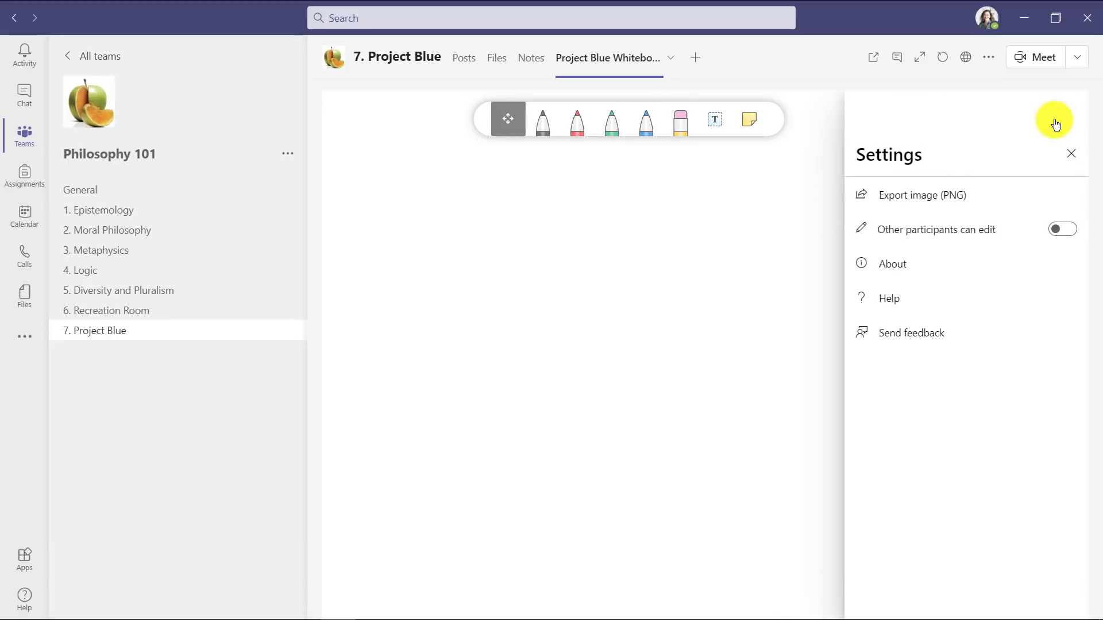
left_click(1063, 228)
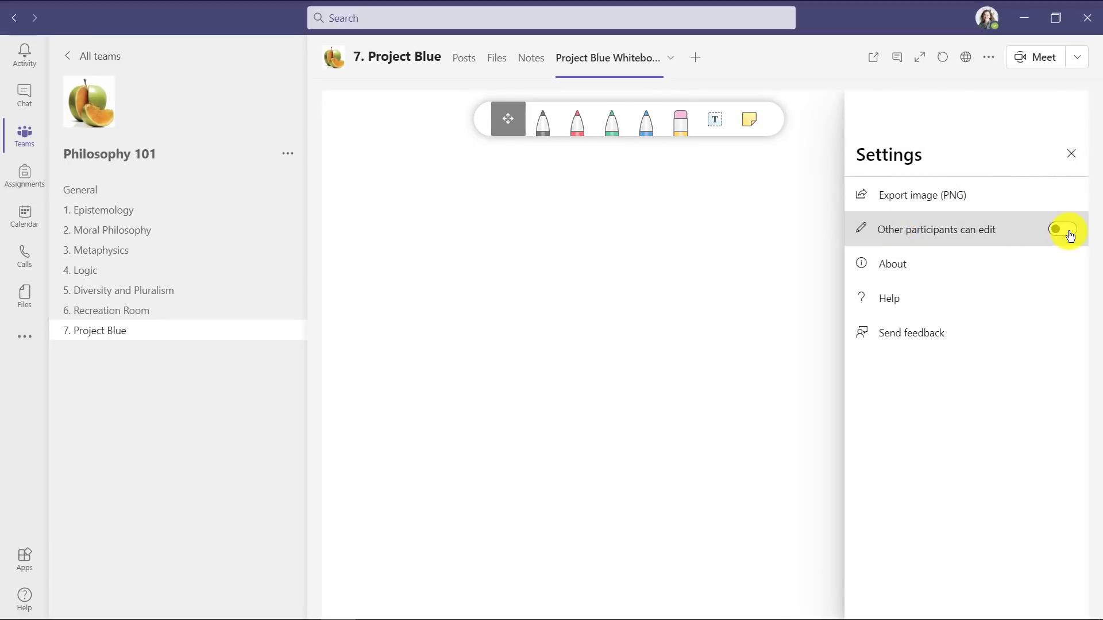
left_click(1062, 229)
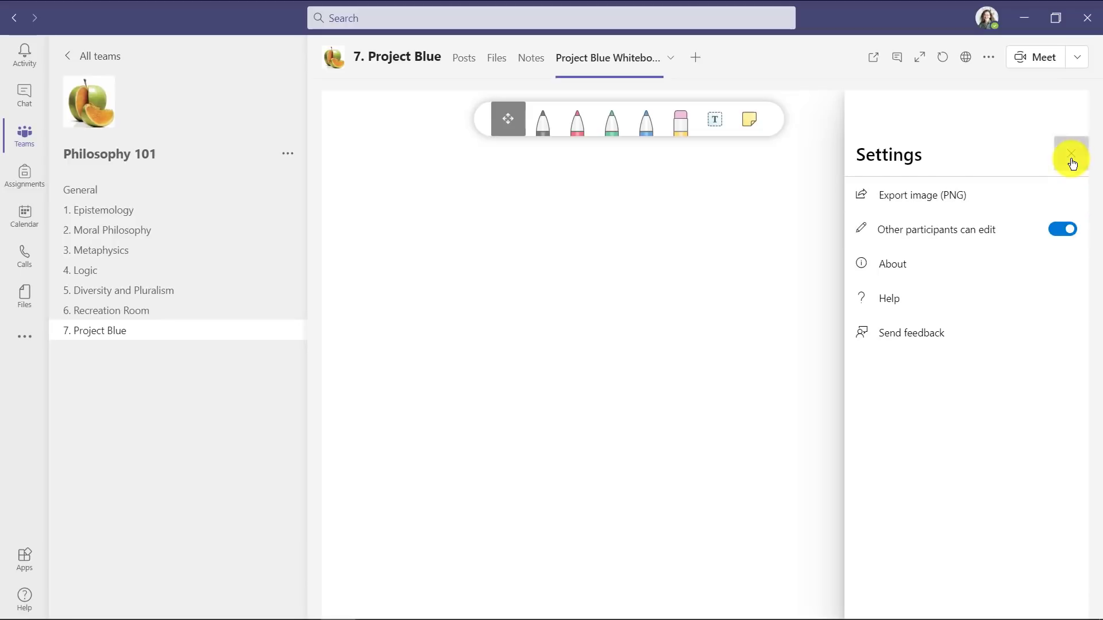
left_click(1071, 154)
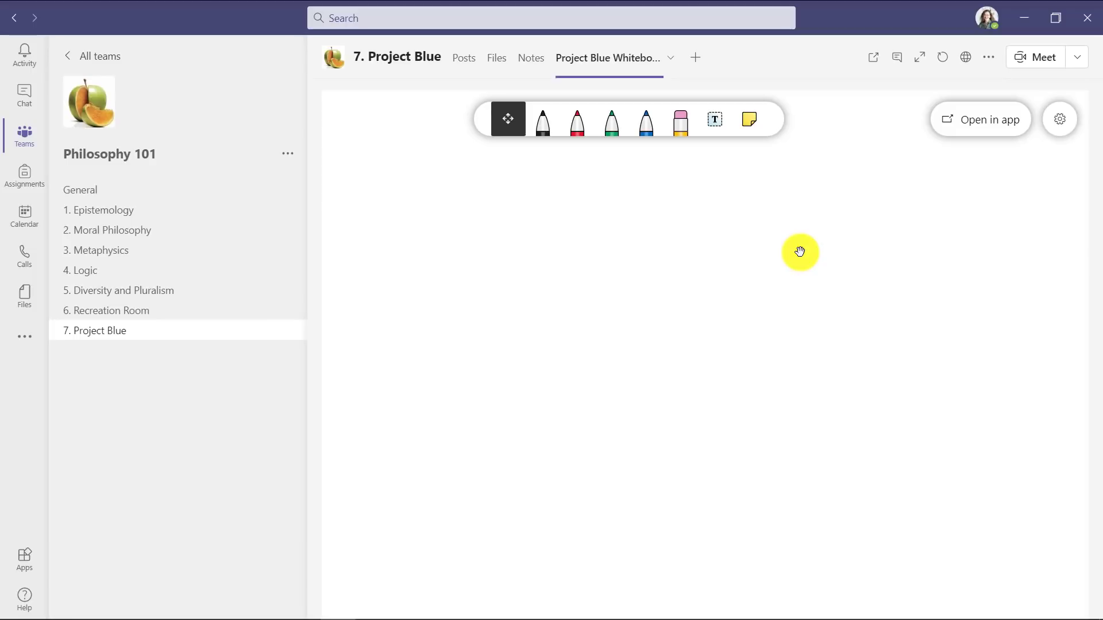
mouse_move(624, 288)
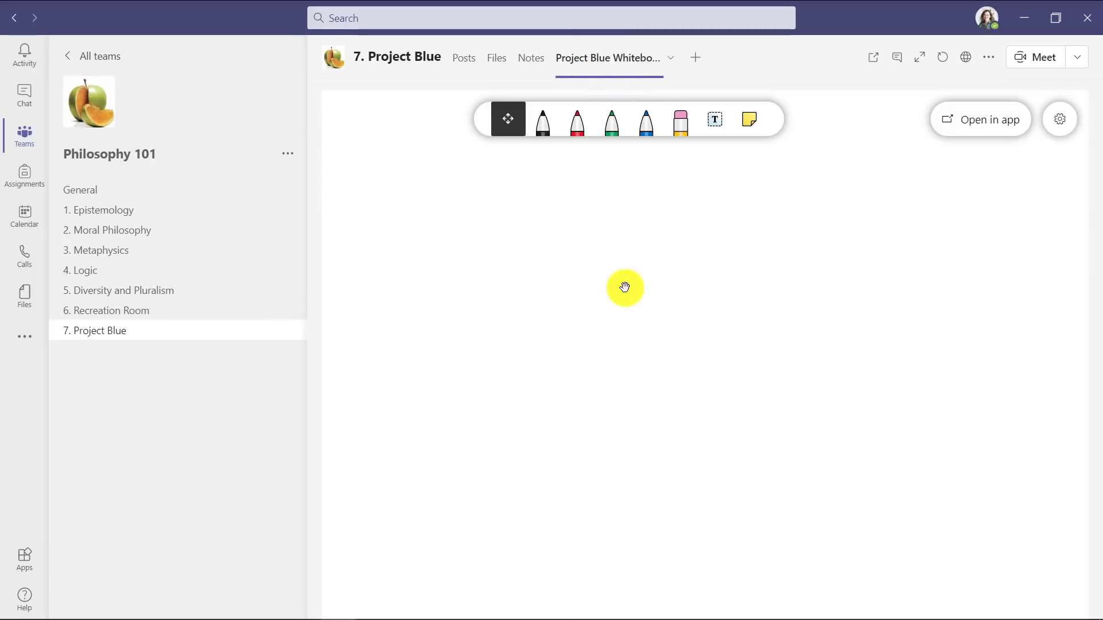
mouse_move(707, 222)
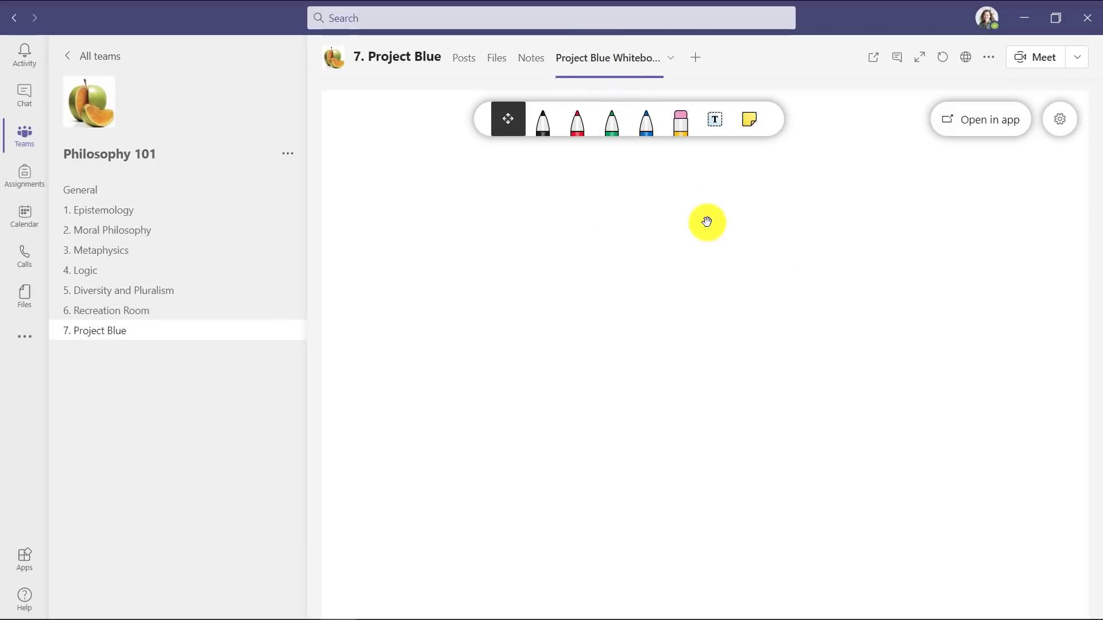
mouse_move(297, 251)
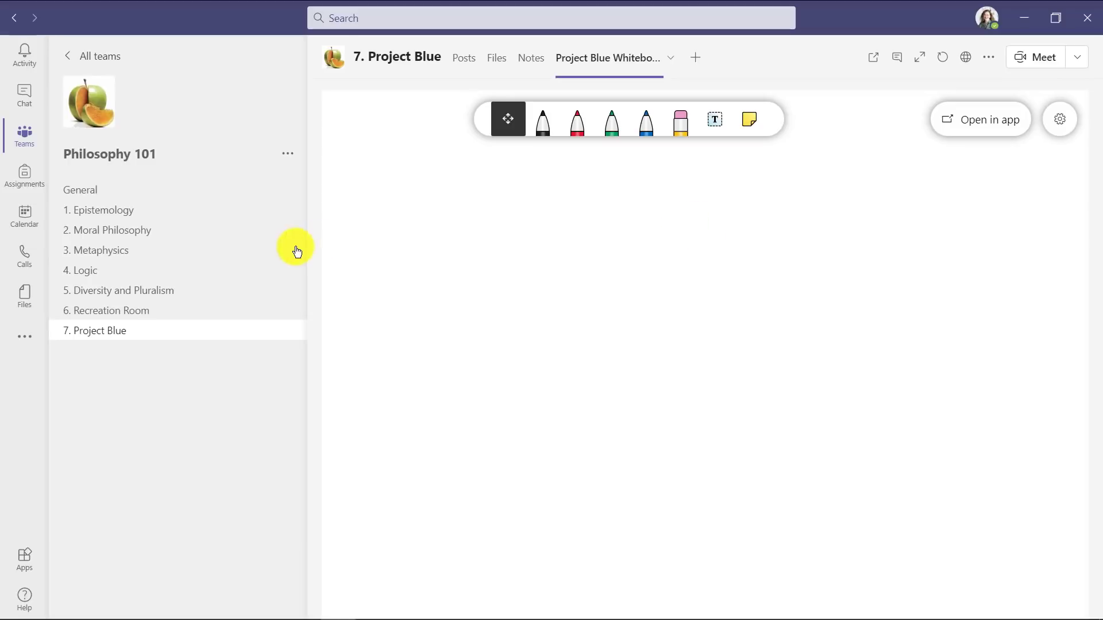
- Open 3. Metaphysics, expand its whiteboard tab, and review the settings panel
left_click(101, 250)
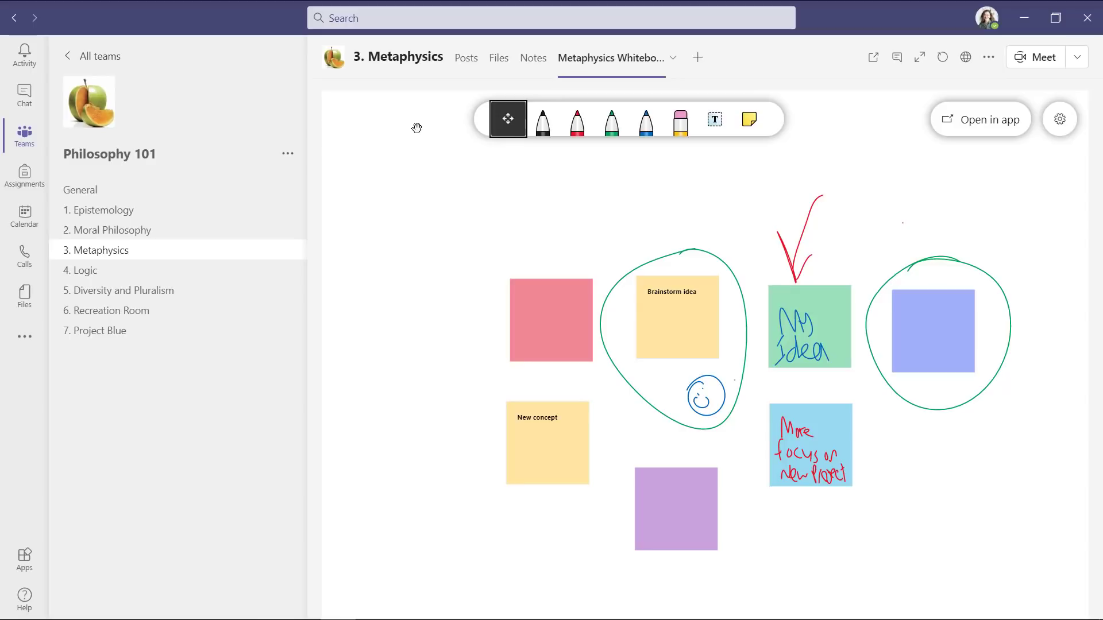
left_click(919, 57)
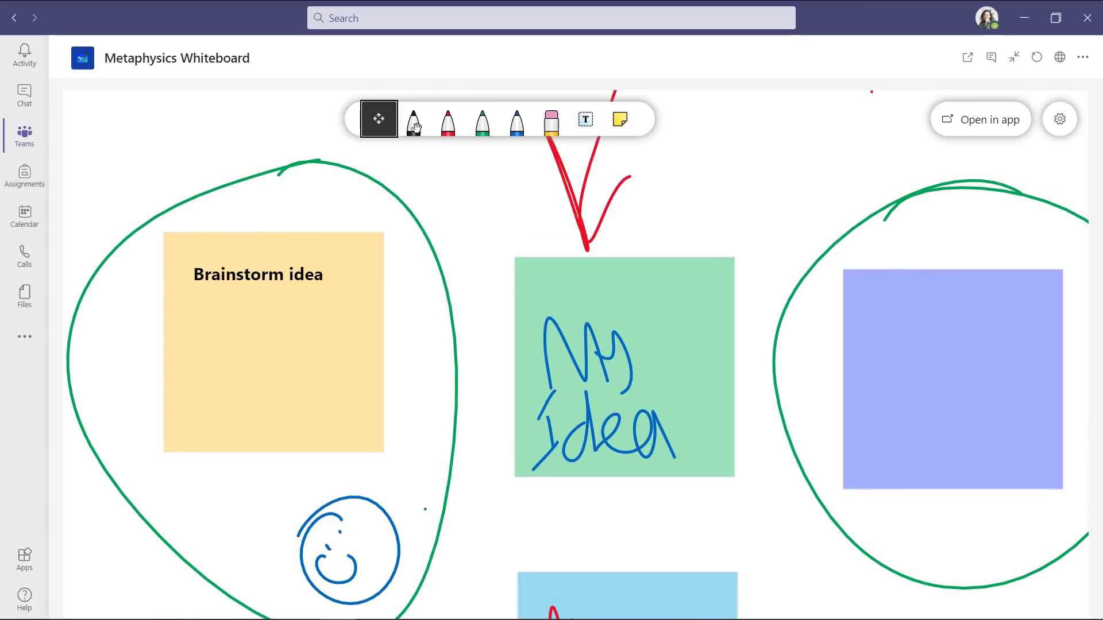
left_click(1060, 119)
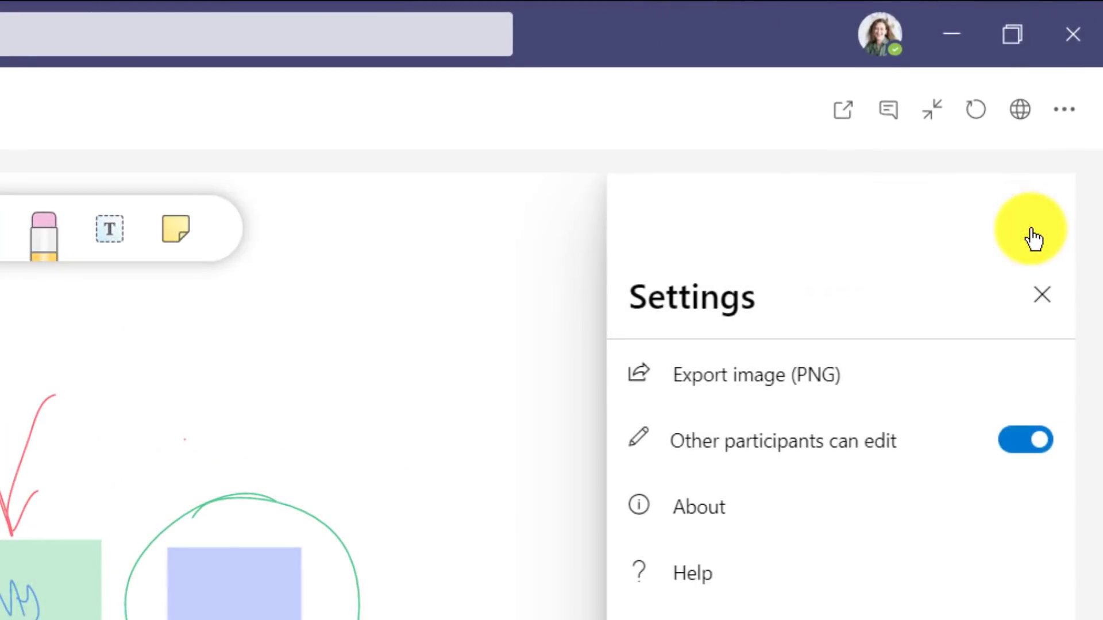
left_click(1025, 440)
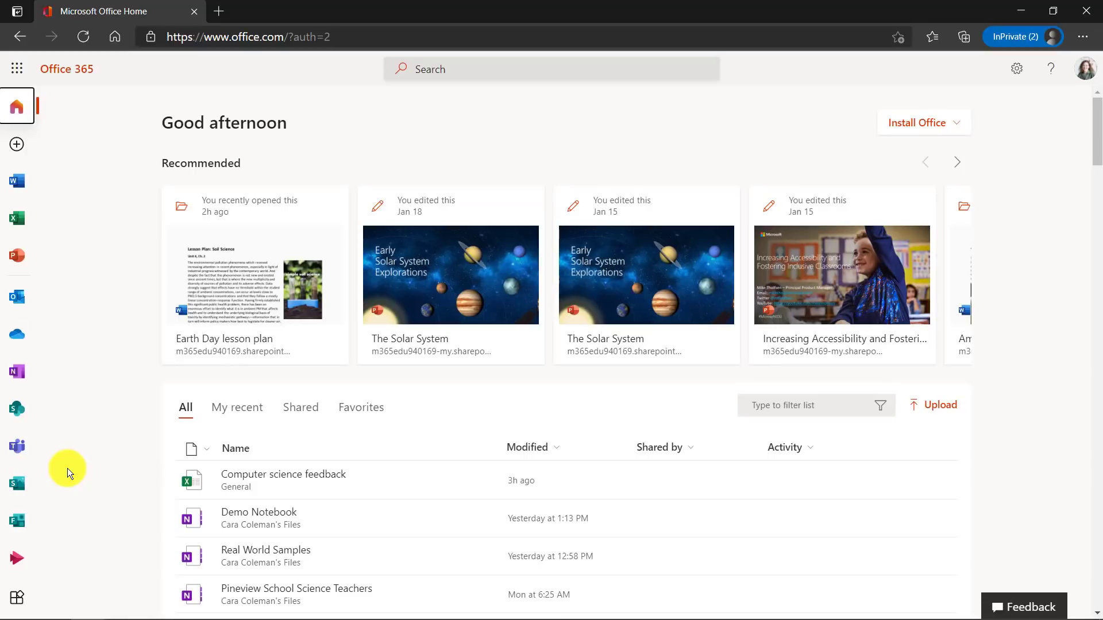
mouse_move(16, 596)
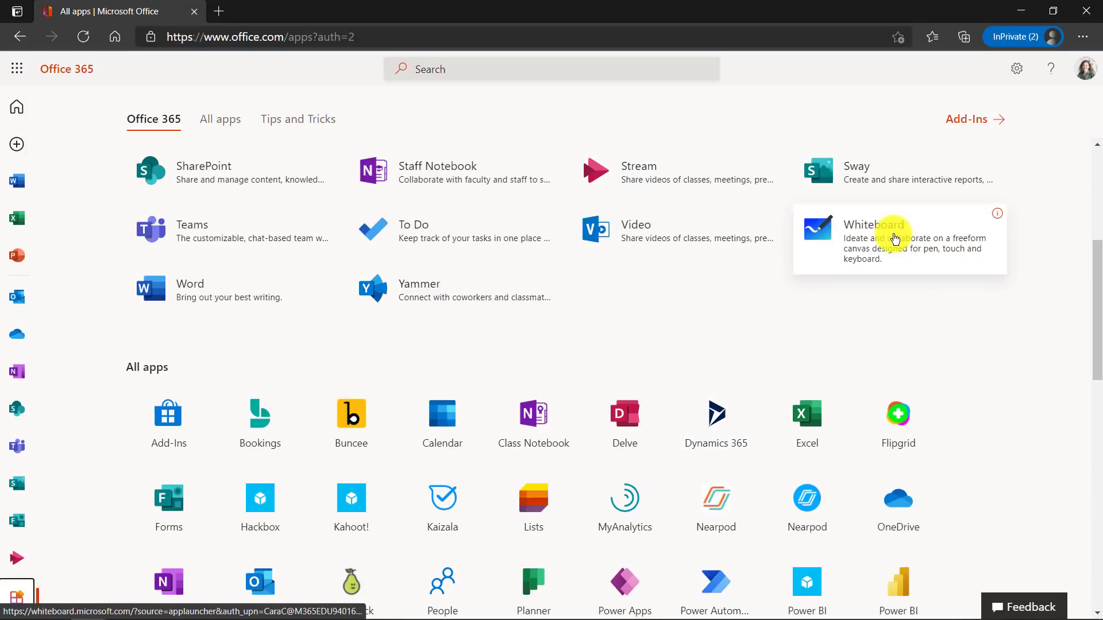
- Launch the Whiteboard web app from the office.com All apps list
left_click(874, 224)
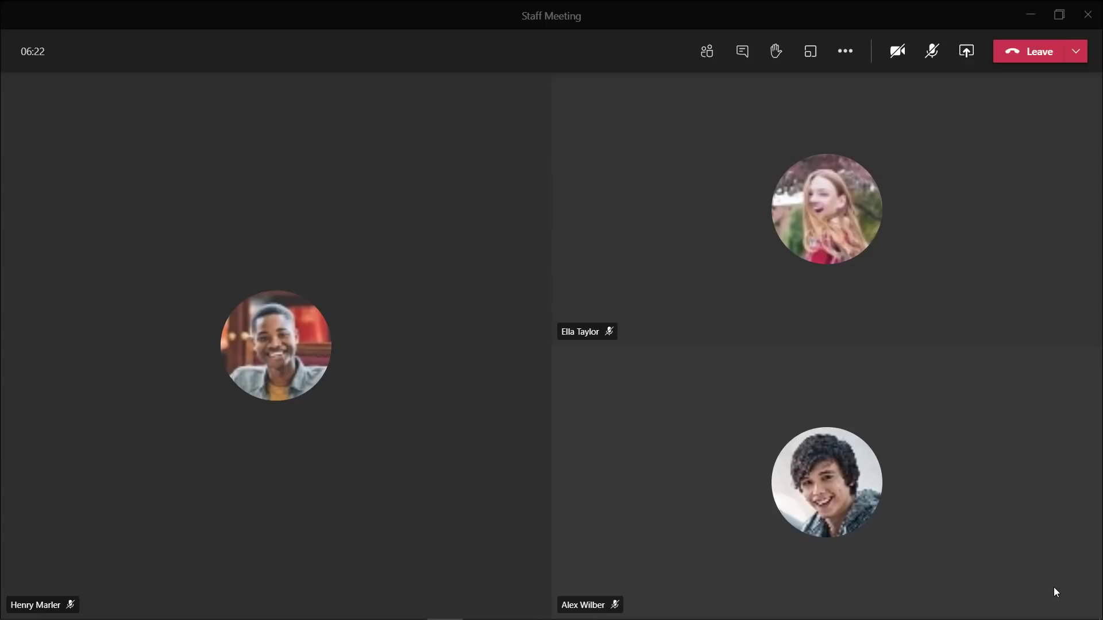
- Join the Staff Meeting call with the microphone kept muted
left_click(931, 50)
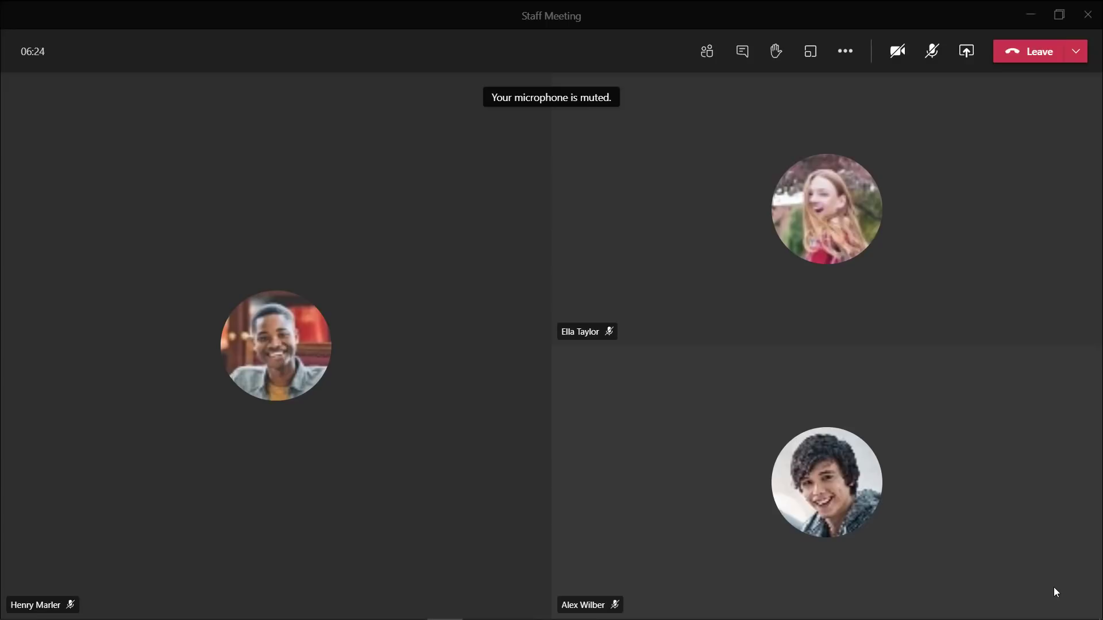
mouse_move(965, 51)
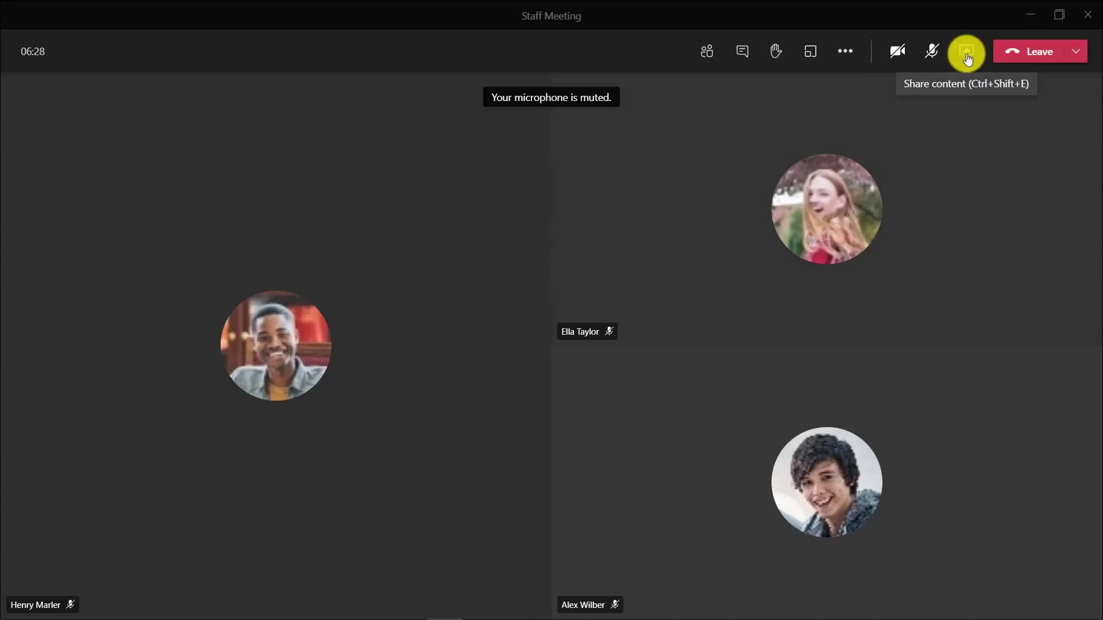
- Share The Solar System.pptx uploaded from the computer into the Staff Meeting
left_click(965, 51)
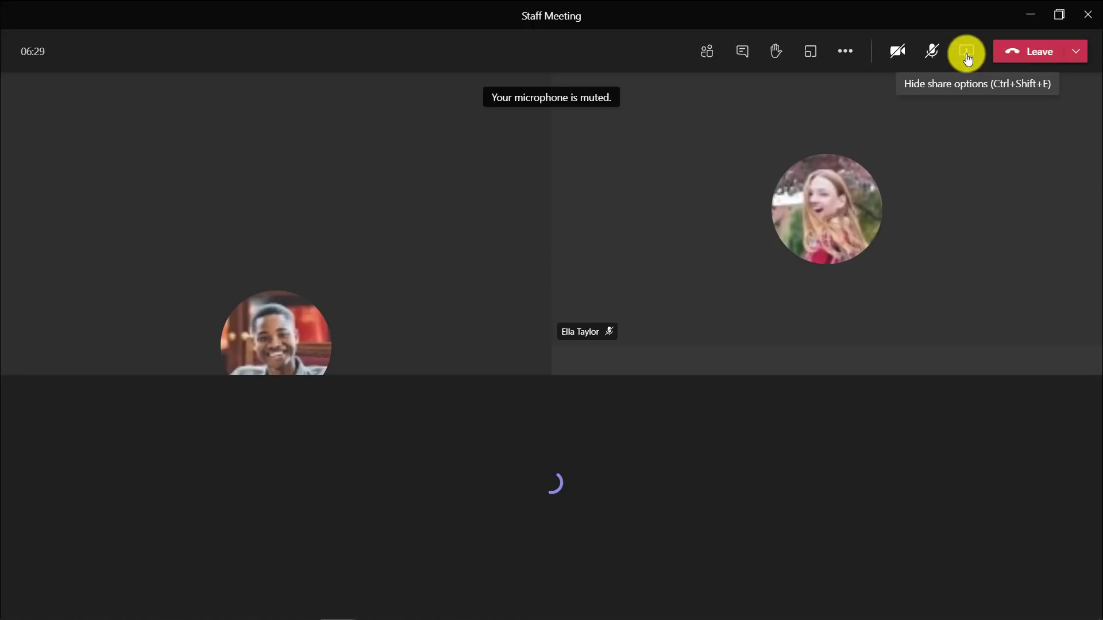
left_click(966, 51)
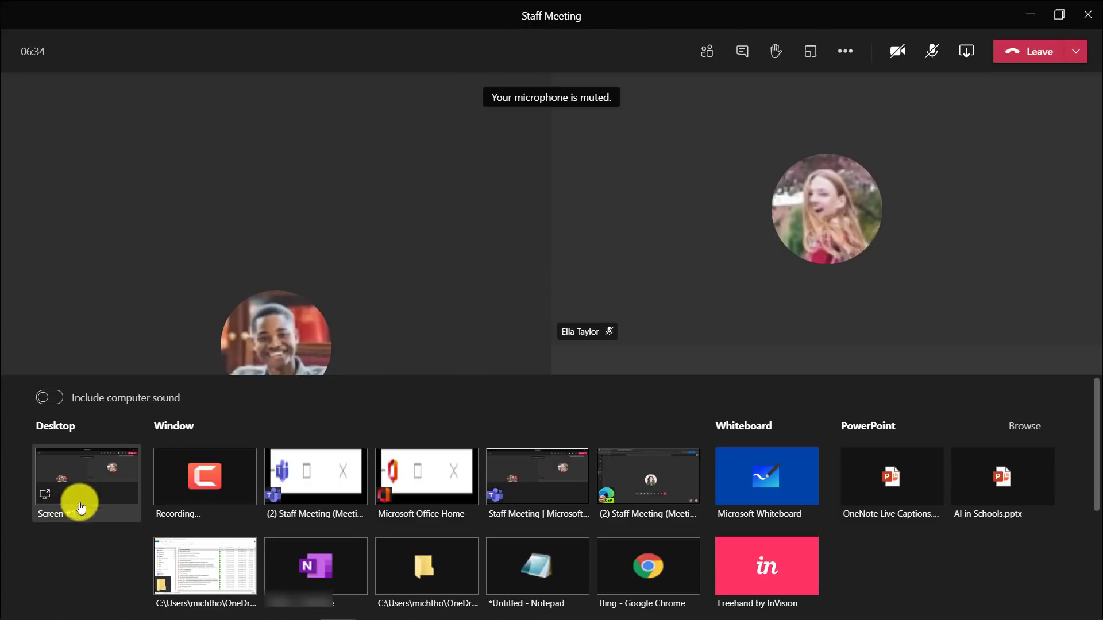
mouse_move(830, 530)
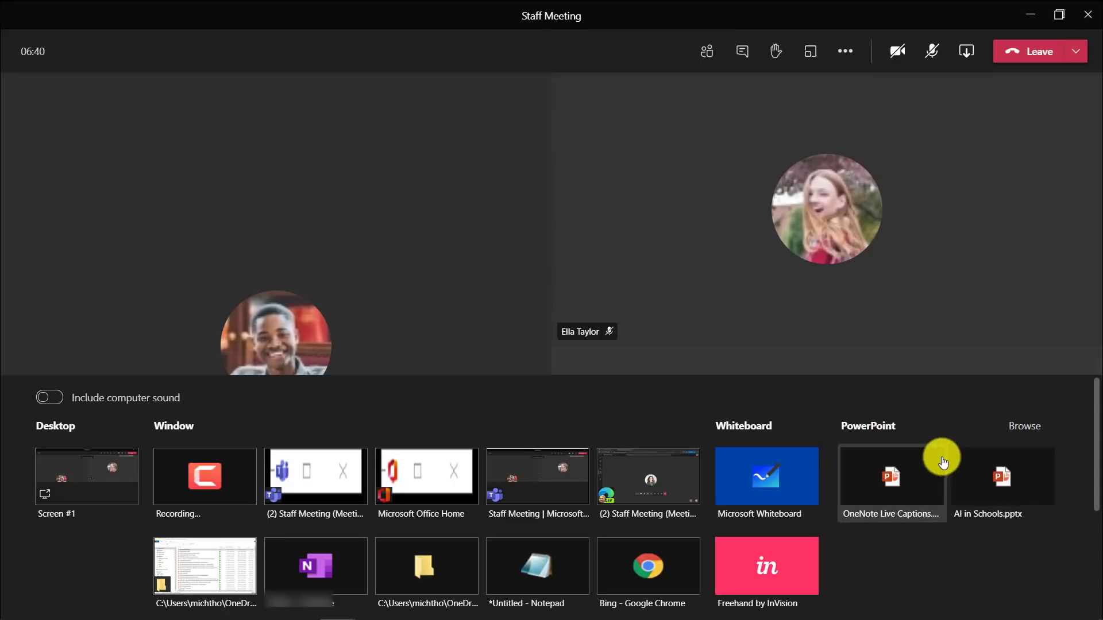
mouse_move(961, 527)
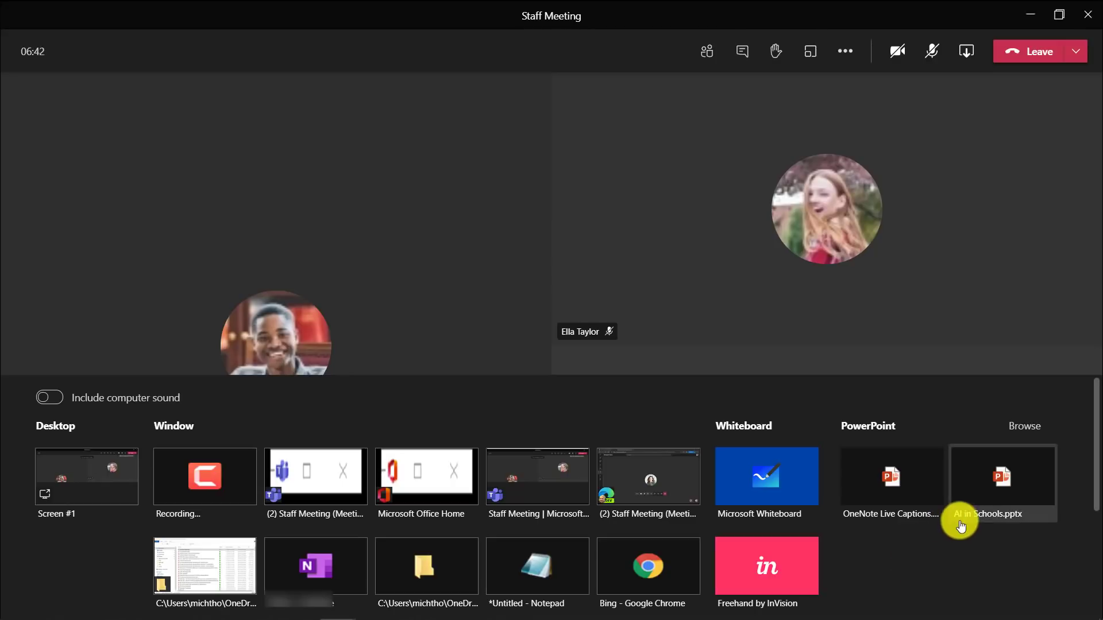
mouse_move(974, 469)
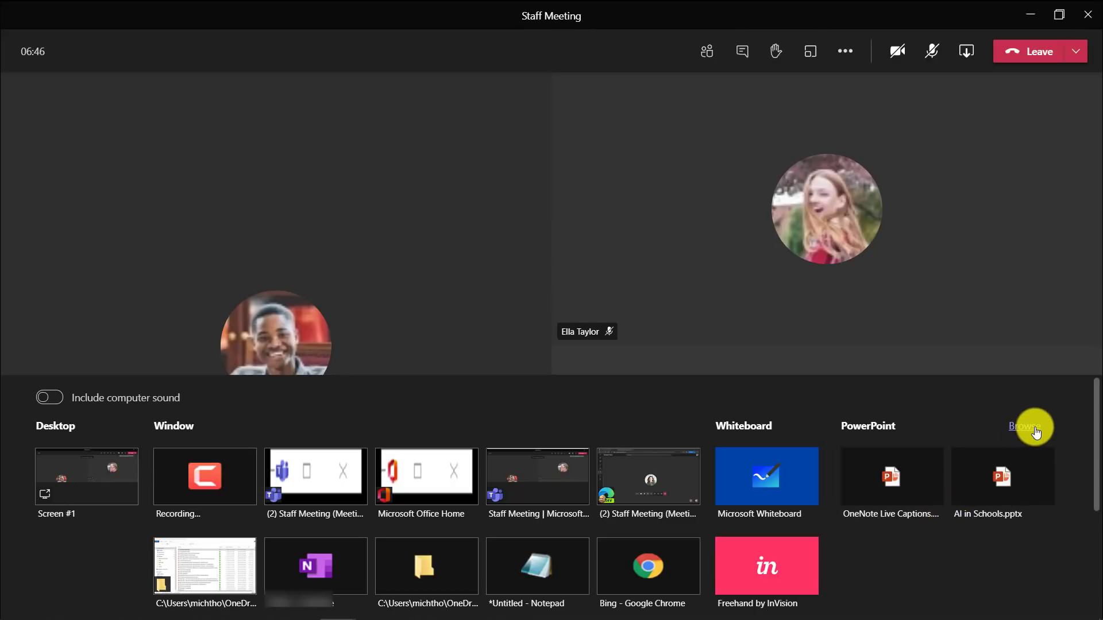
left_click(1024, 426)
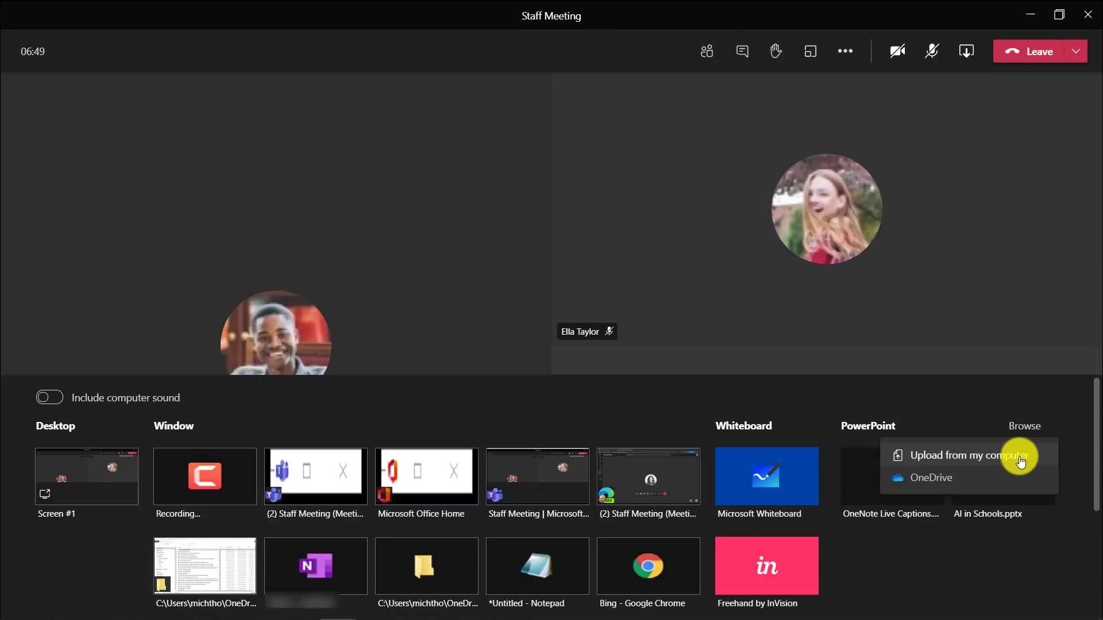
left_click(965, 455)
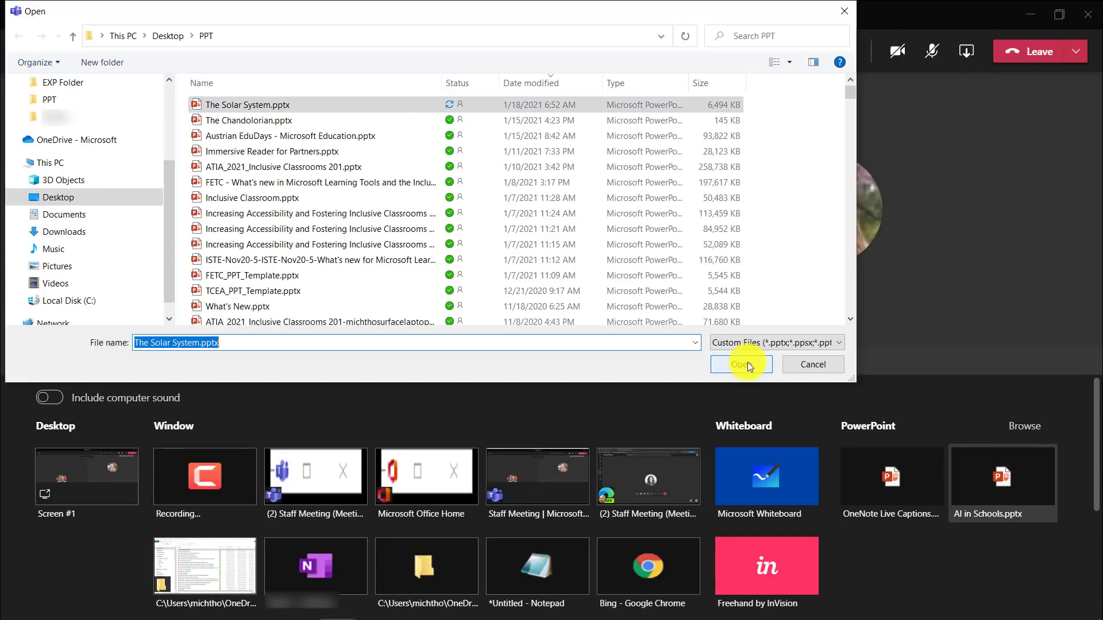
left_click(738, 364)
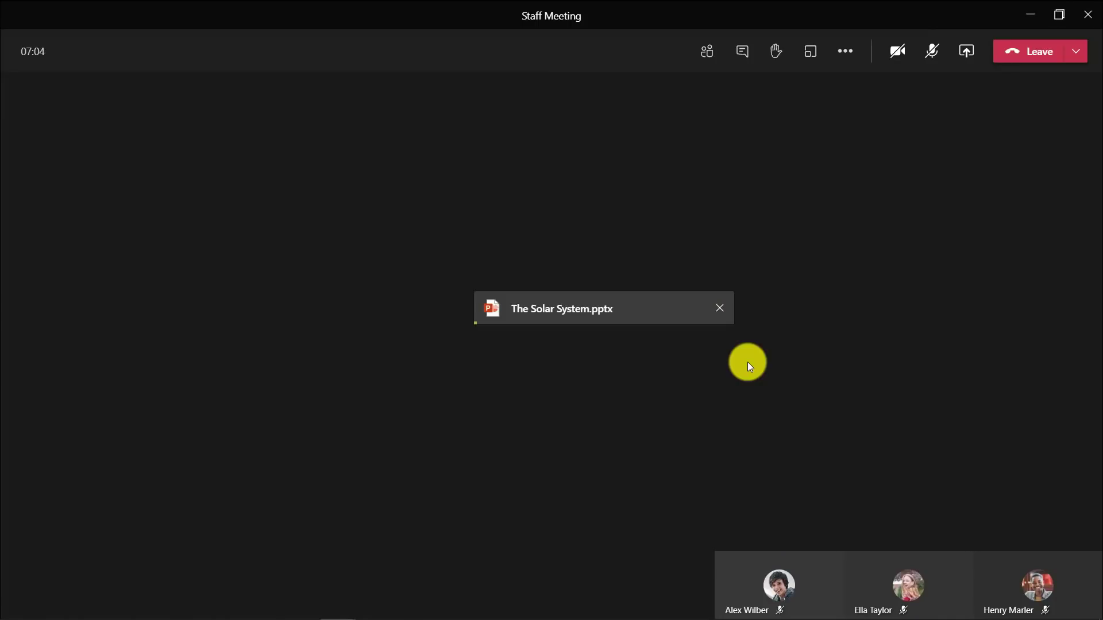
mouse_move(624, 267)
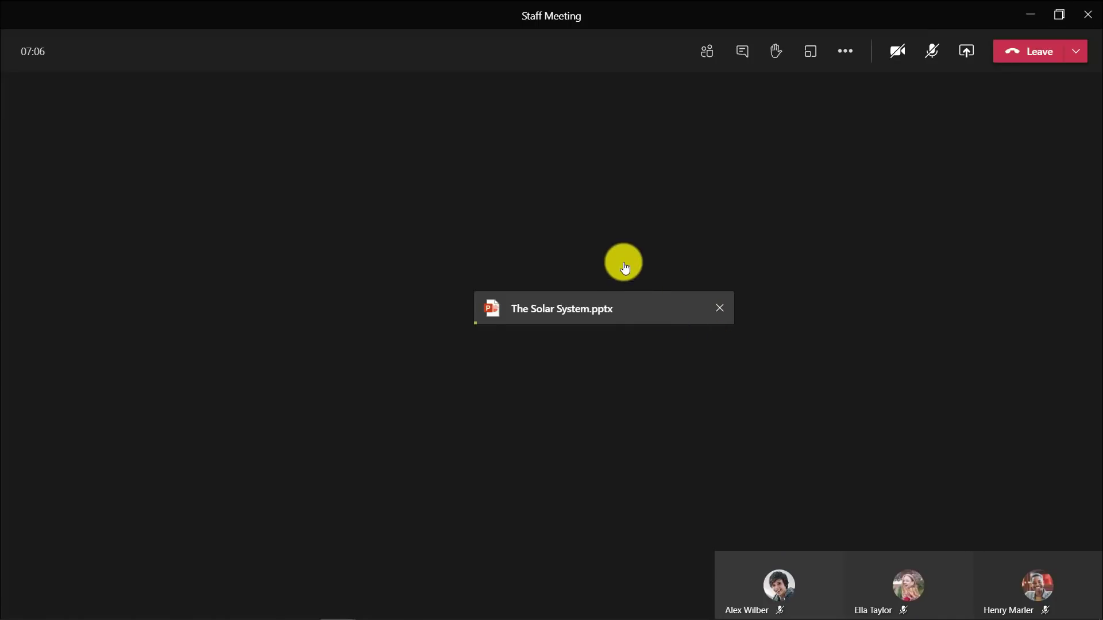
- Let The Solar System.pptx finish loading onto the meeting stage
left_click(561, 309)
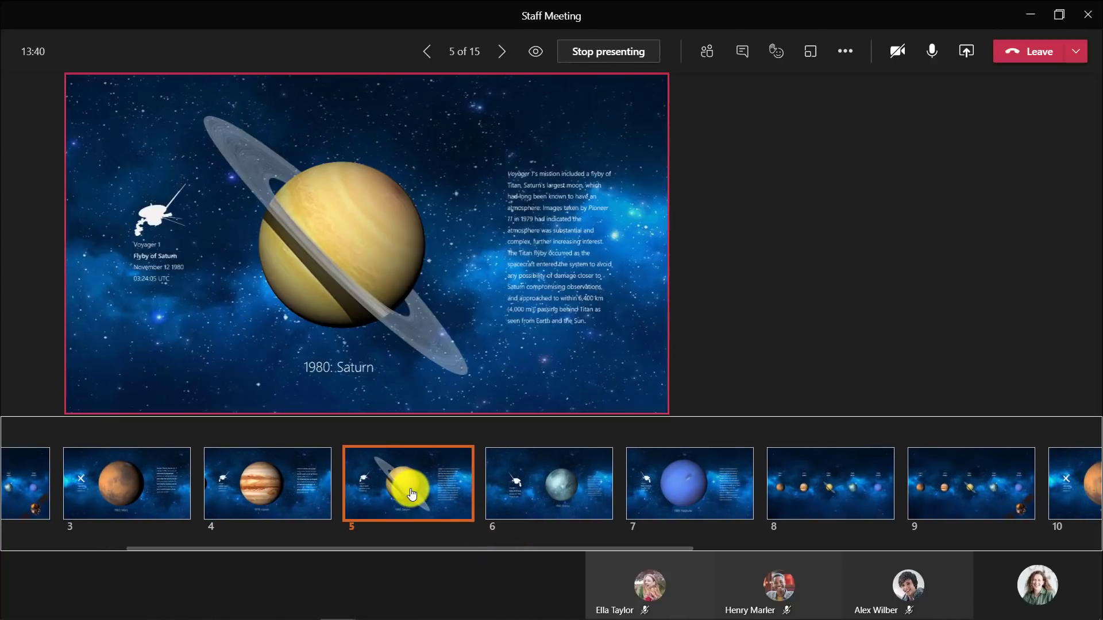
- Jump to slide 7 about Neptune in the shared Solar System deck
left_click(689, 483)
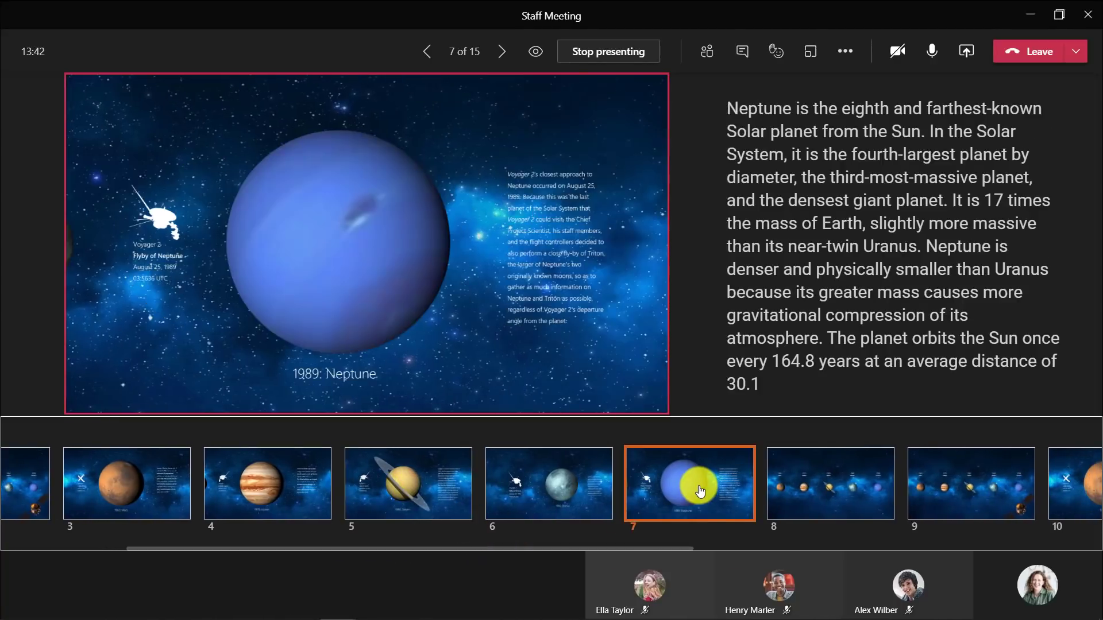
mouse_move(561, 551)
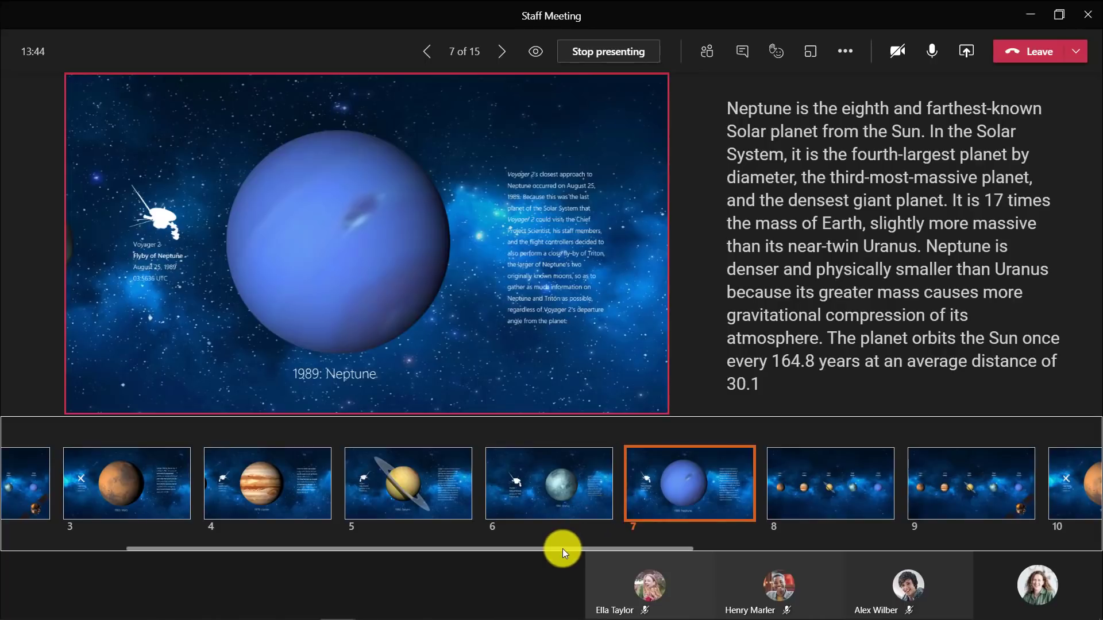
scroll("right", 3)
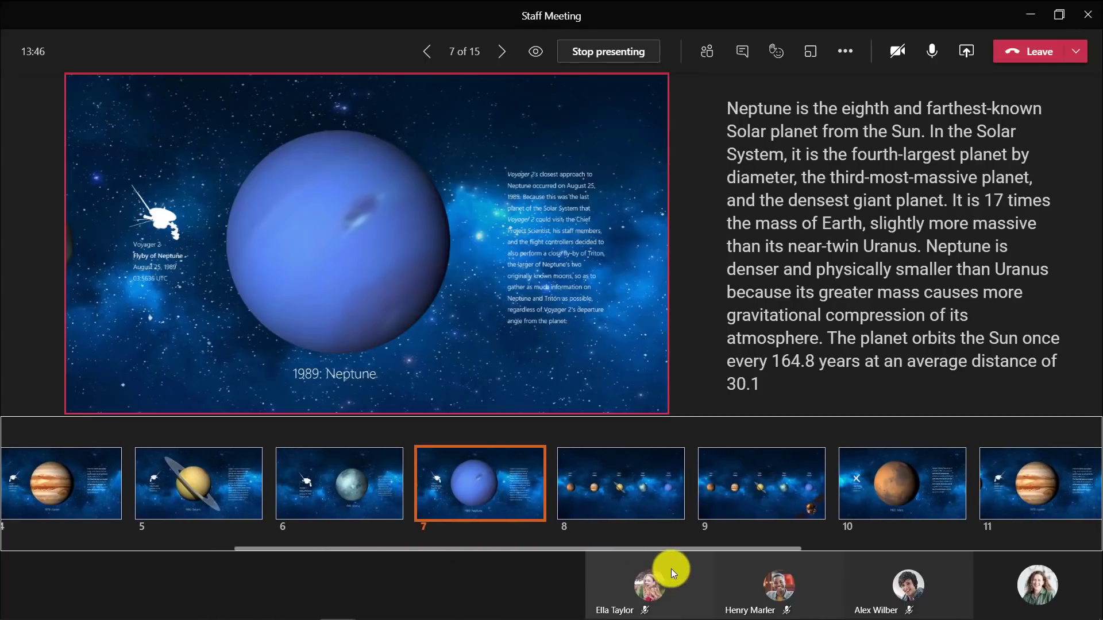
scroll("left", 3)
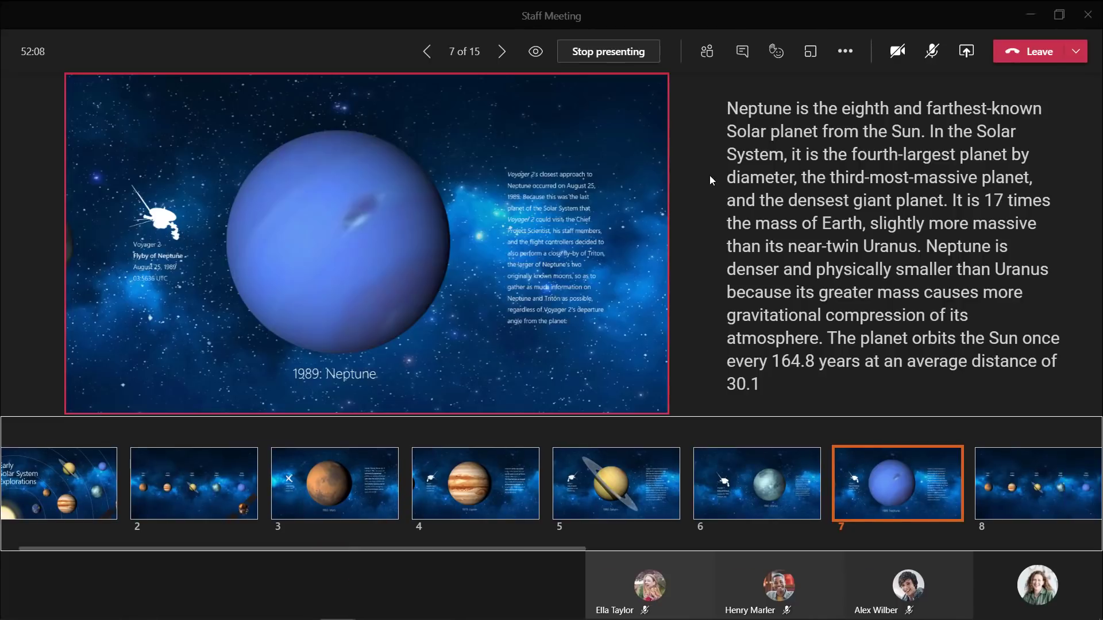
mouse_move(501, 51)
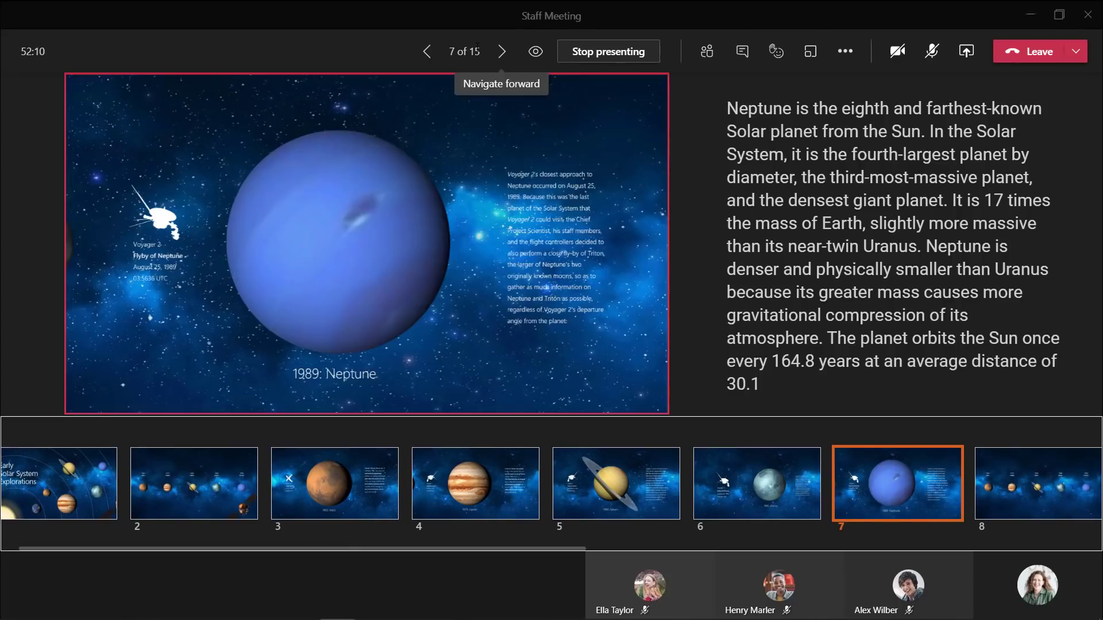
mouse_move(428, 52)
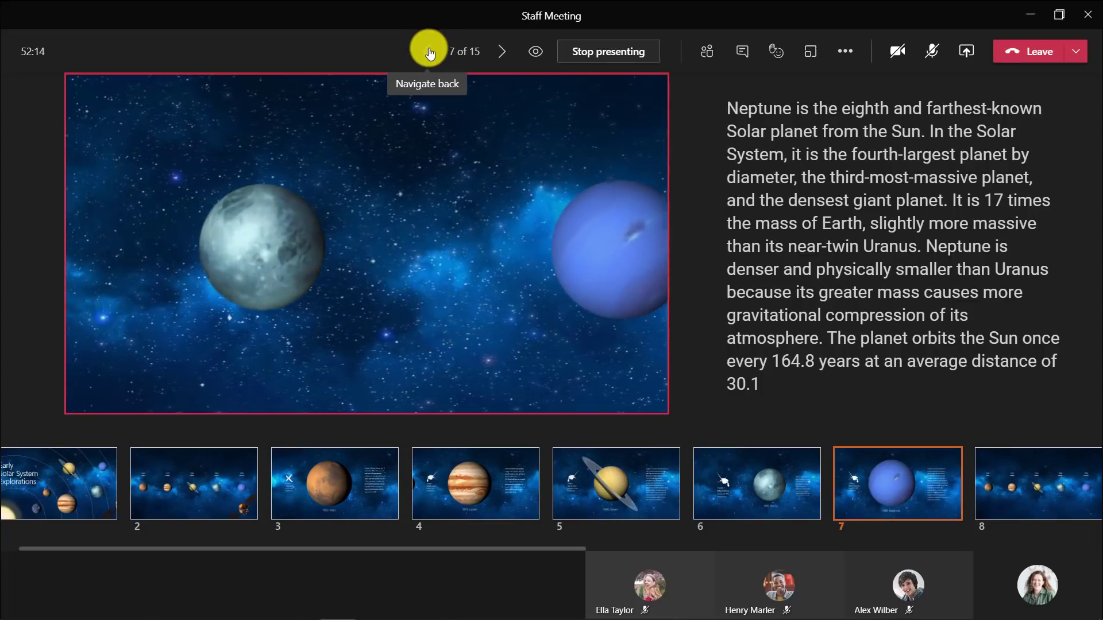
- Step back to the Uranus slide, then forward to slide 8's planet timeline
left_click(427, 51)
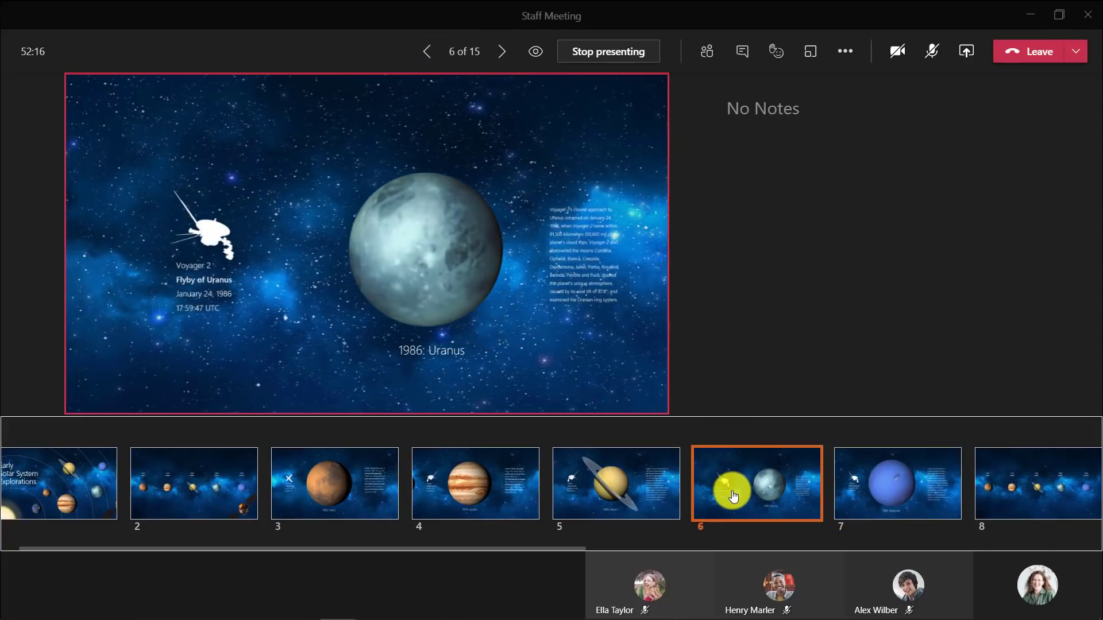
mouse_move(501, 51)
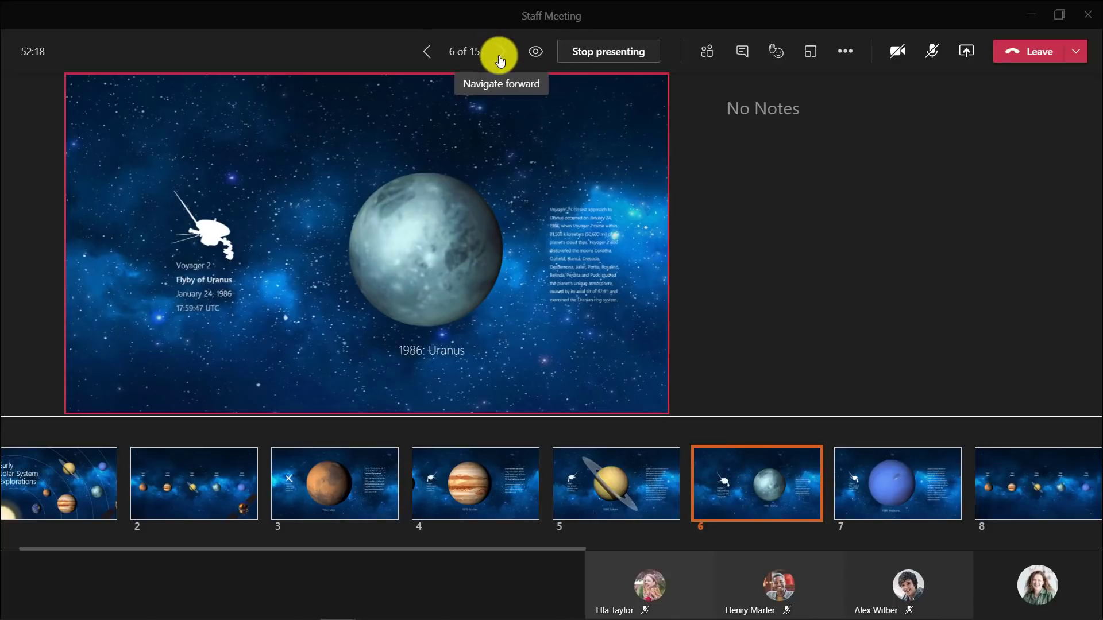
left_click(500, 51)
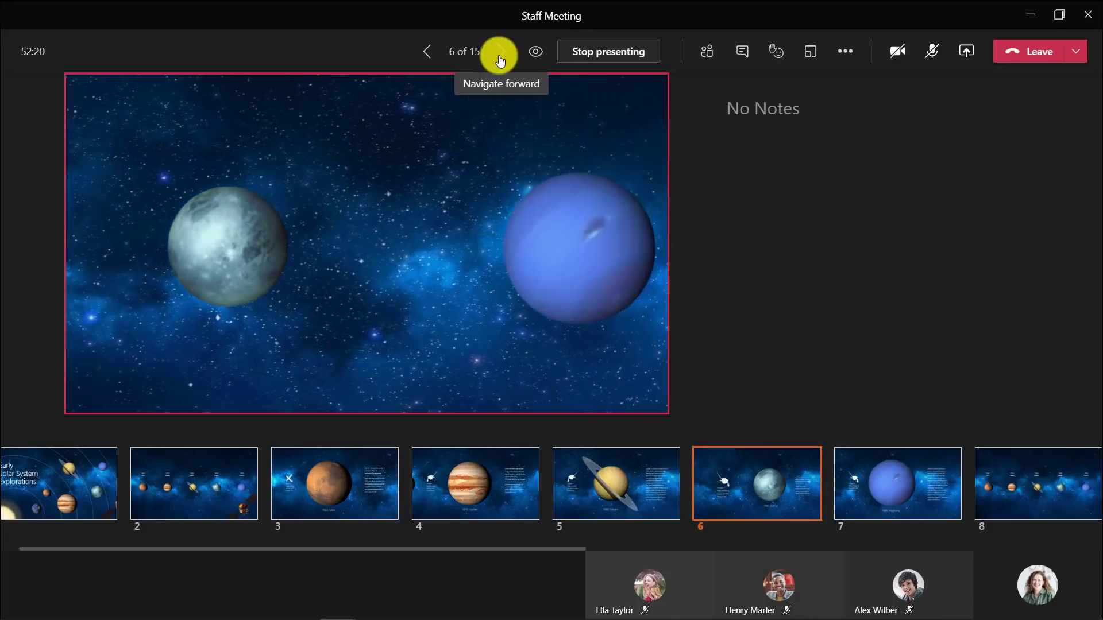
left_click(500, 51)
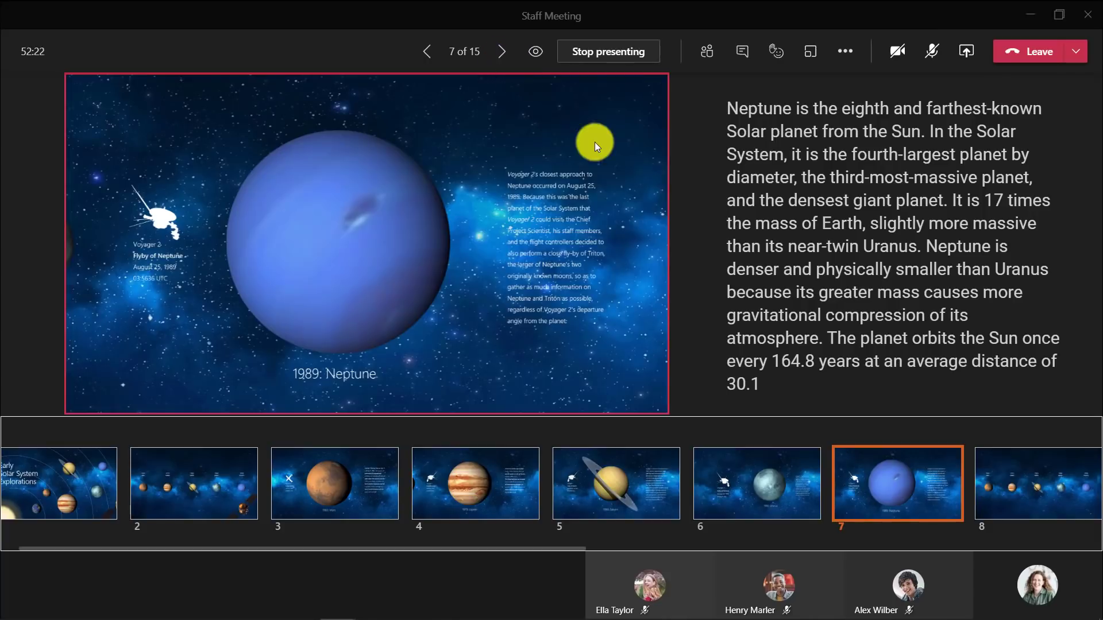
mouse_move(502, 51)
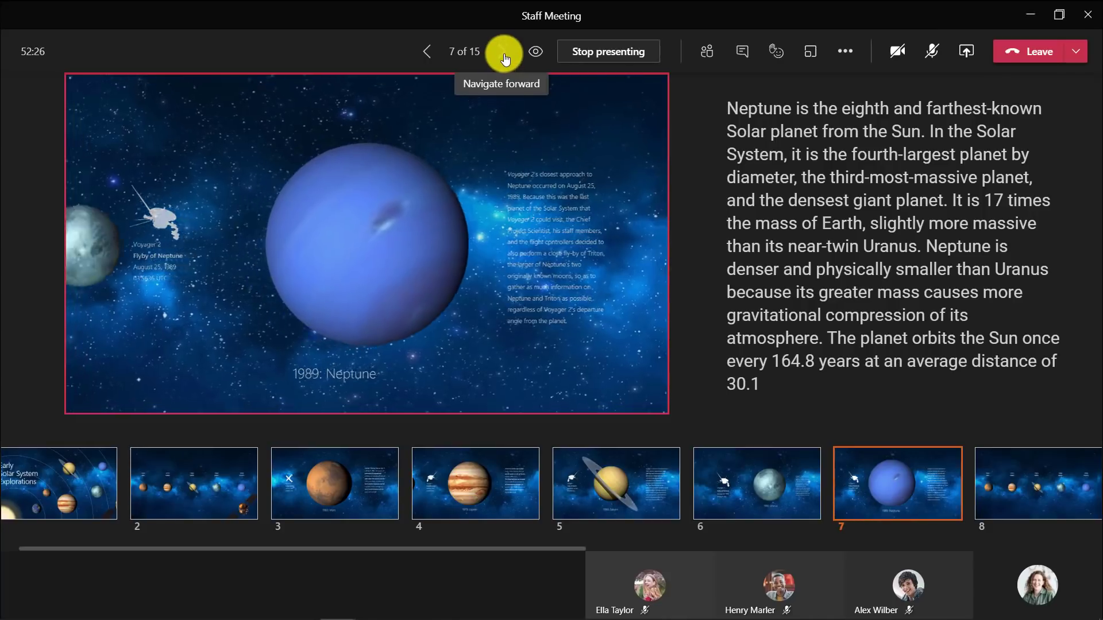
left_click(502, 51)
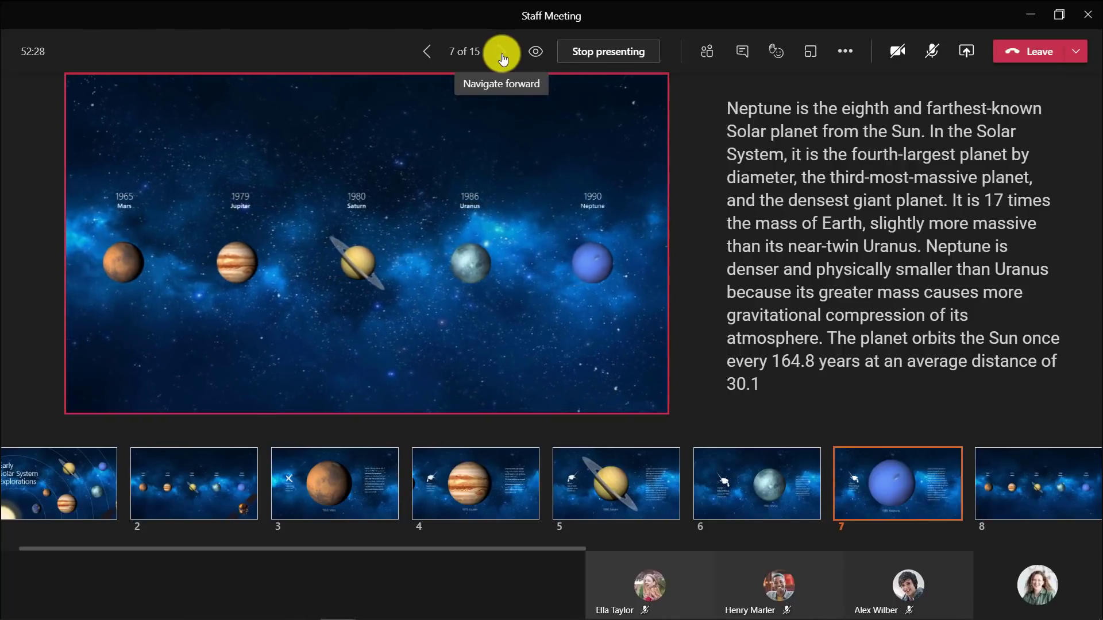
left_click(501, 51)
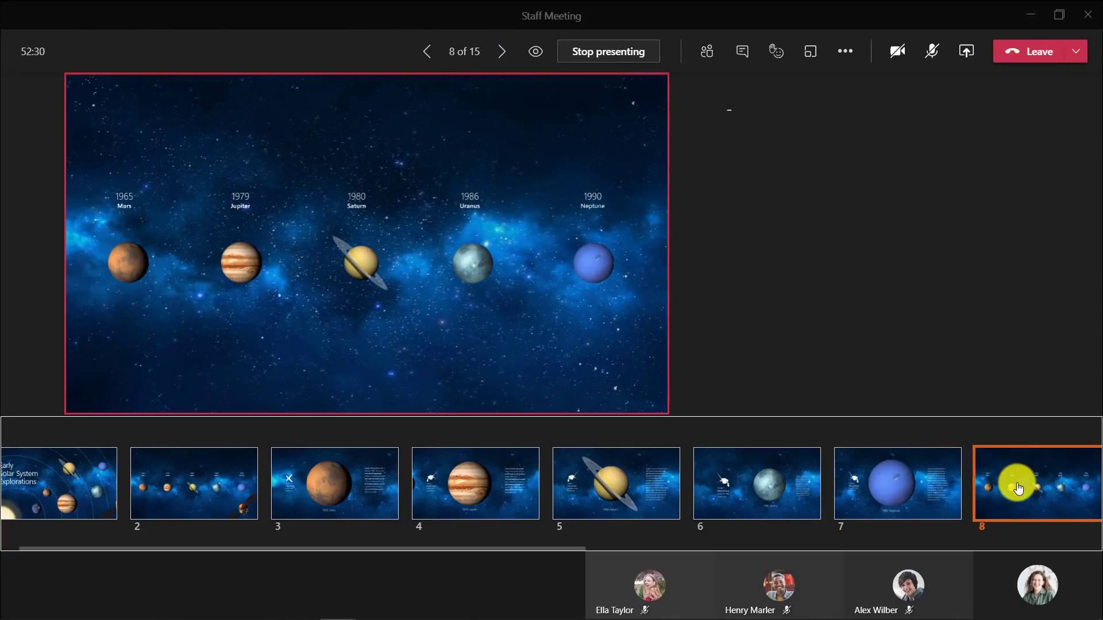
- Open the meeting chat, view the four participants, and show more meeting options
left_click(427, 51)
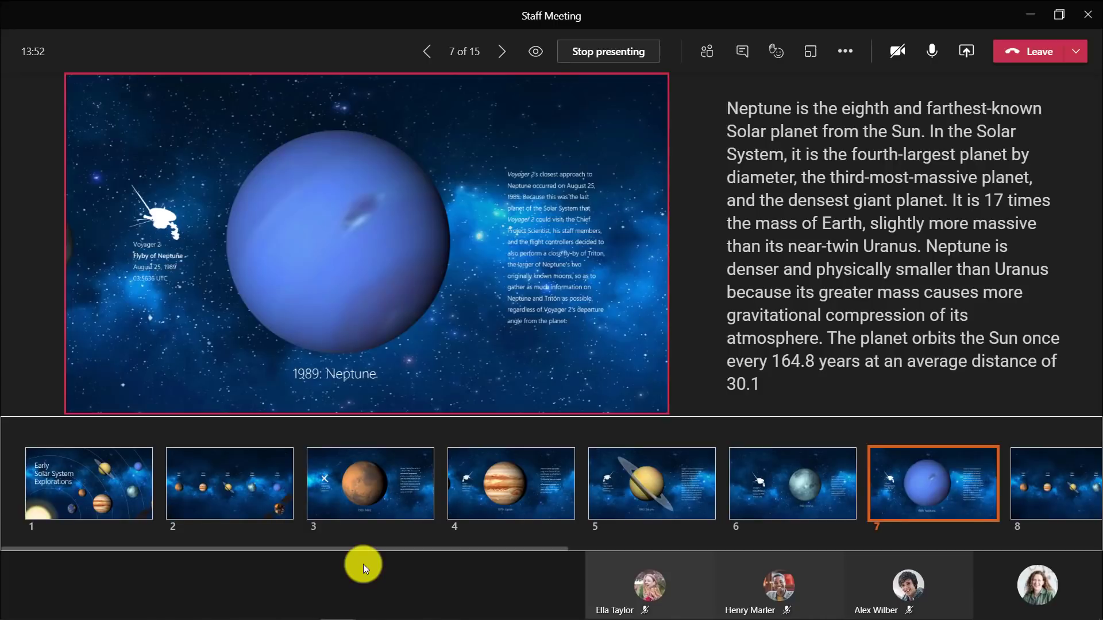
mouse_move(646, 603)
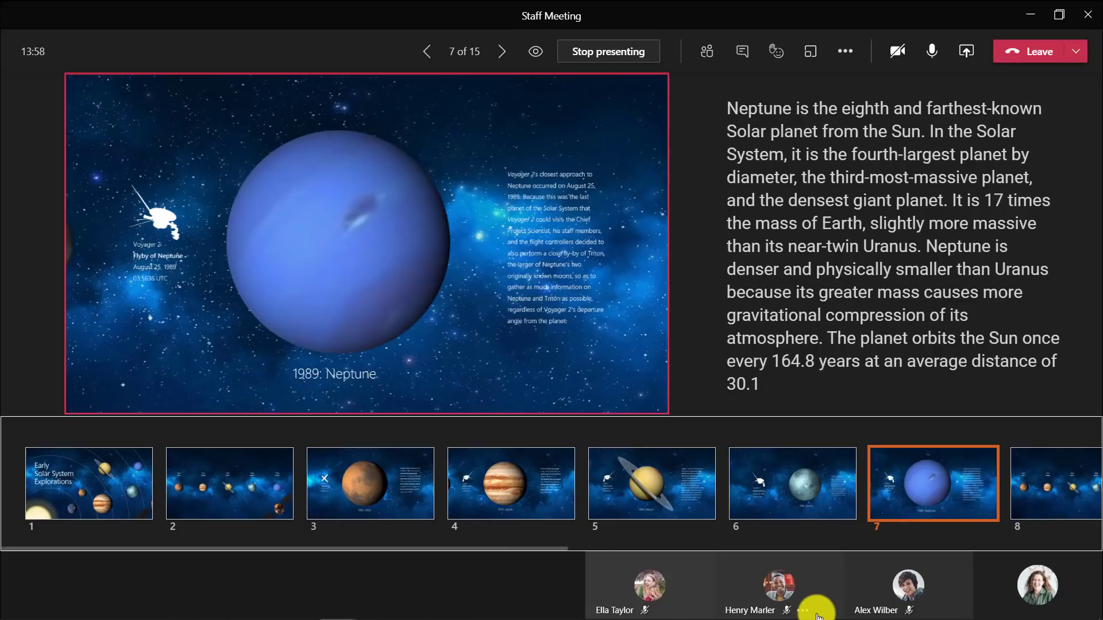
mouse_move(1016, 605)
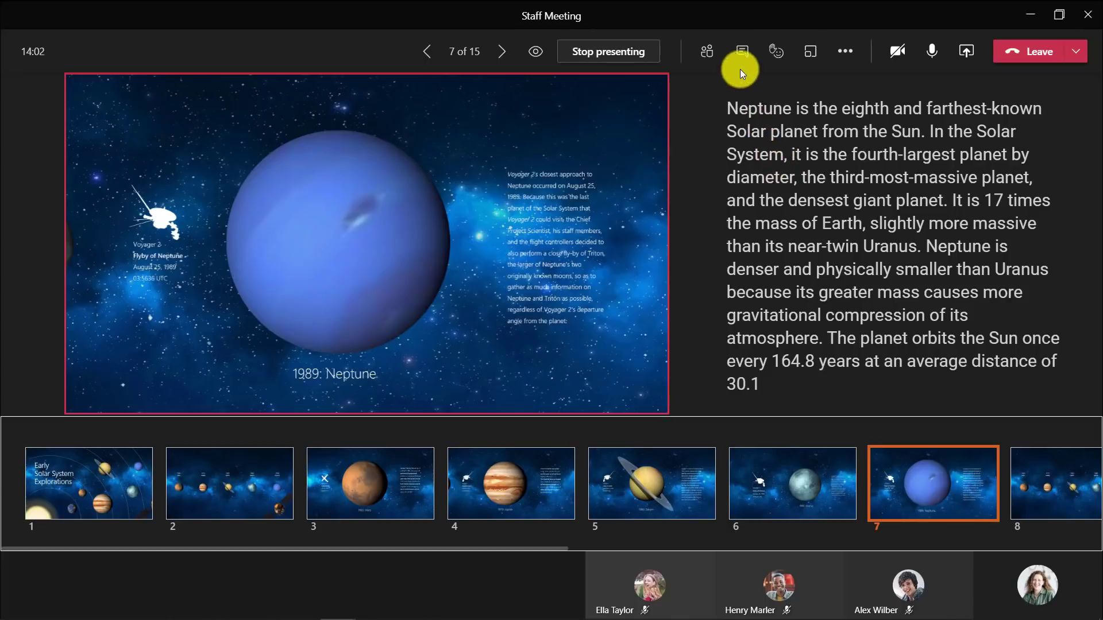
left_click(740, 50)
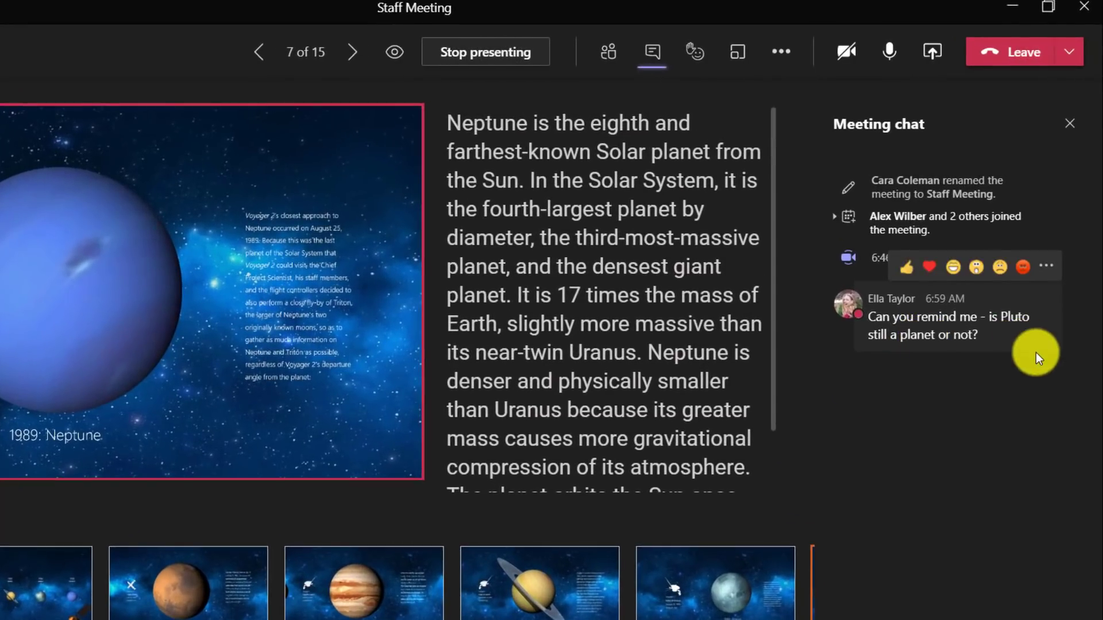
mouse_move(608, 51)
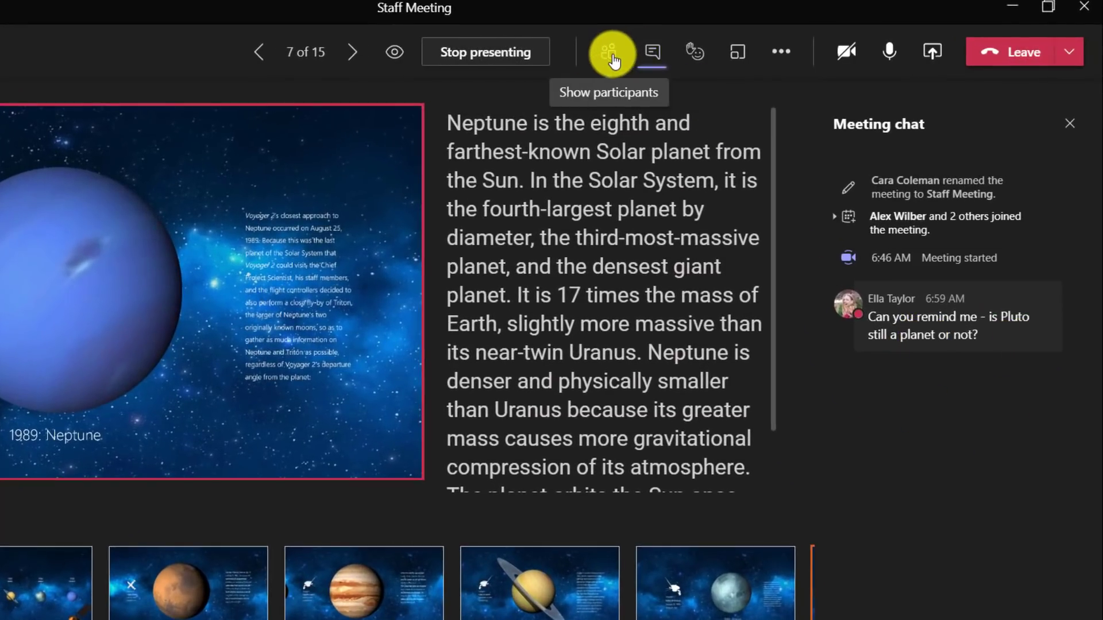
left_click(608, 51)
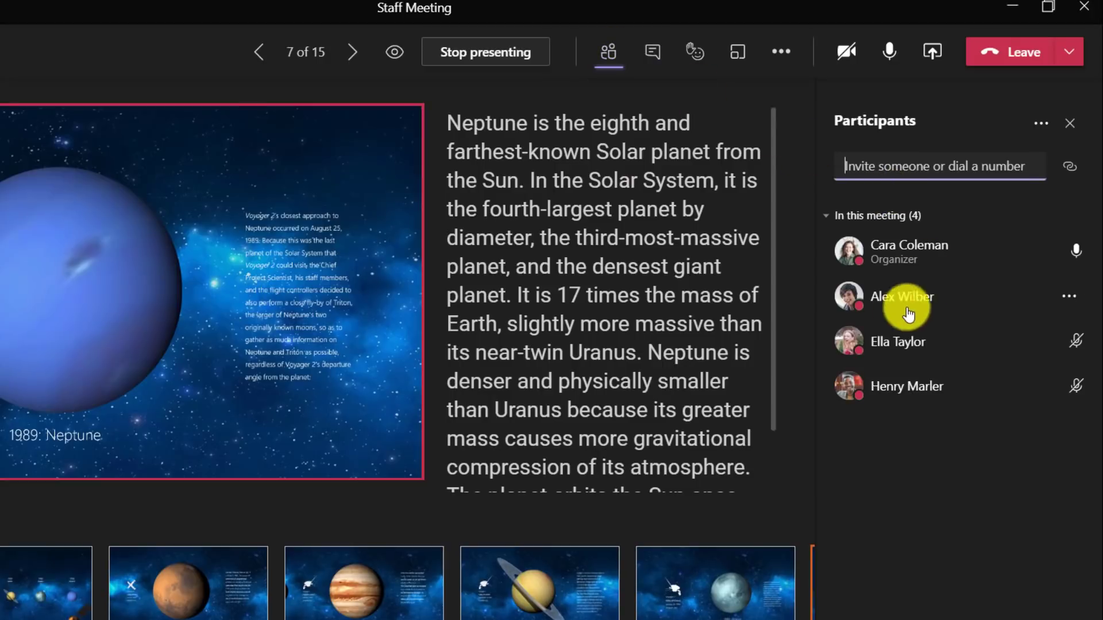
mouse_move(780, 51)
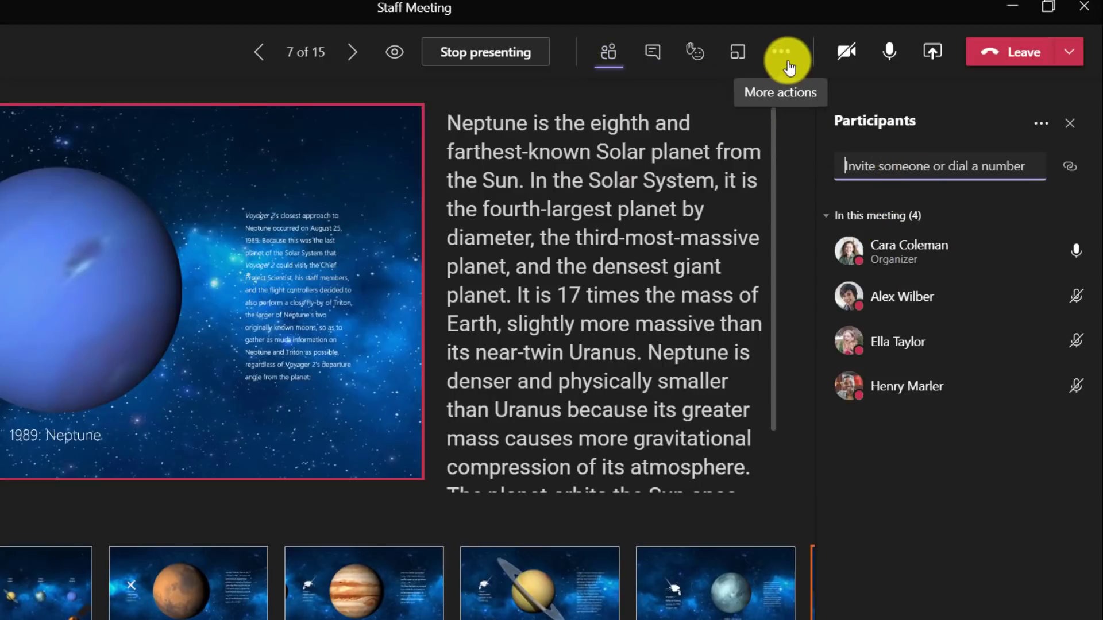
left_click(781, 52)
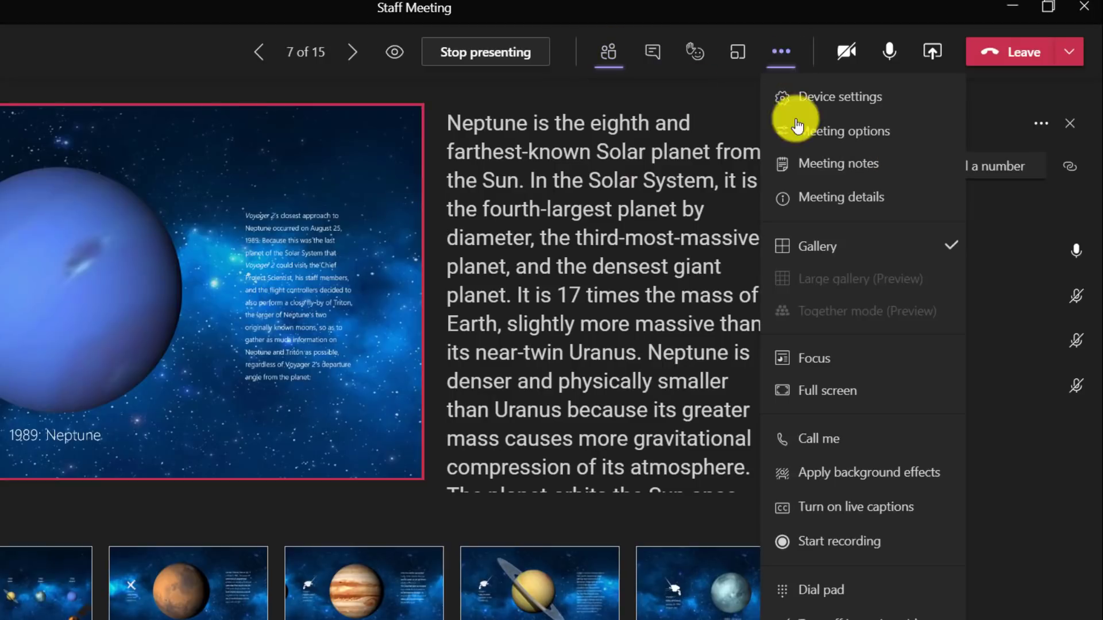
mouse_move(795, 67)
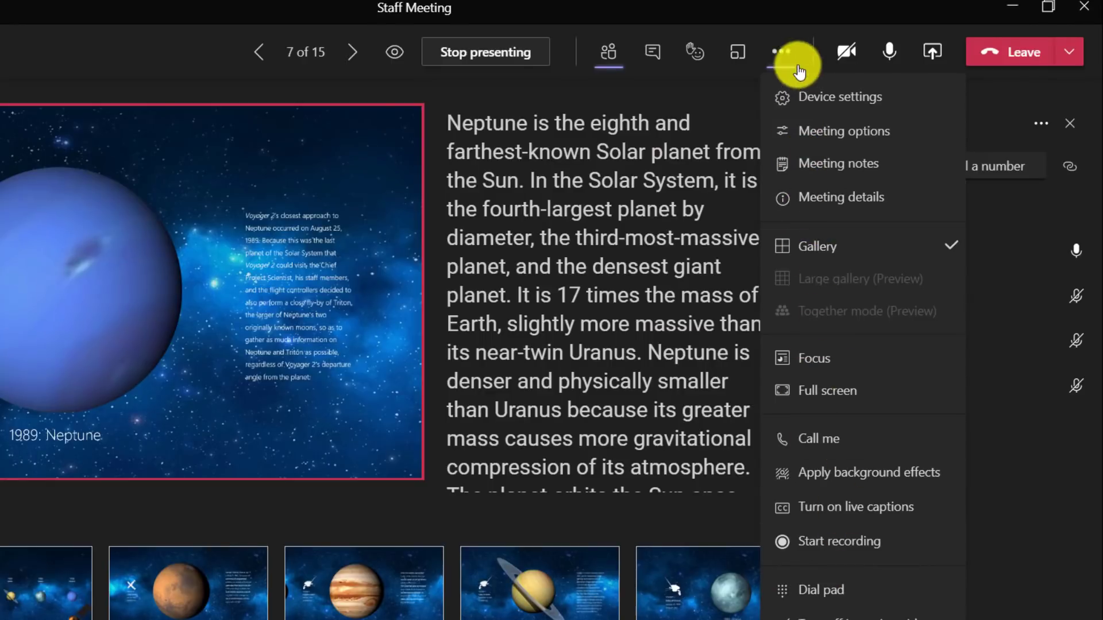
mouse_move(753, 53)
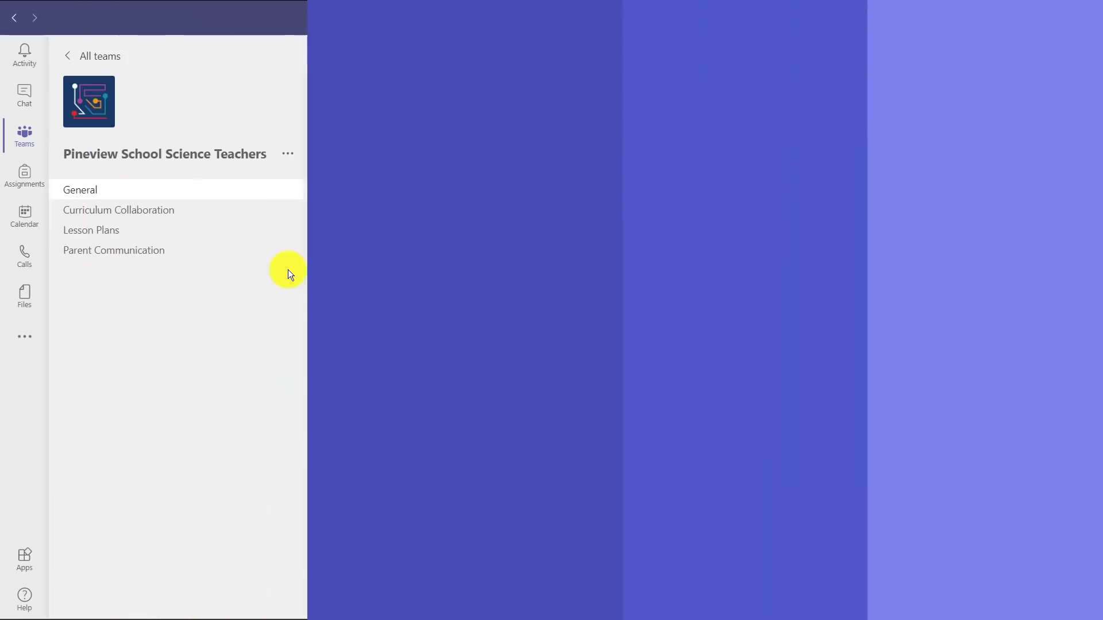
- Open the General channel and switch to its Files tab
left_click(79, 190)
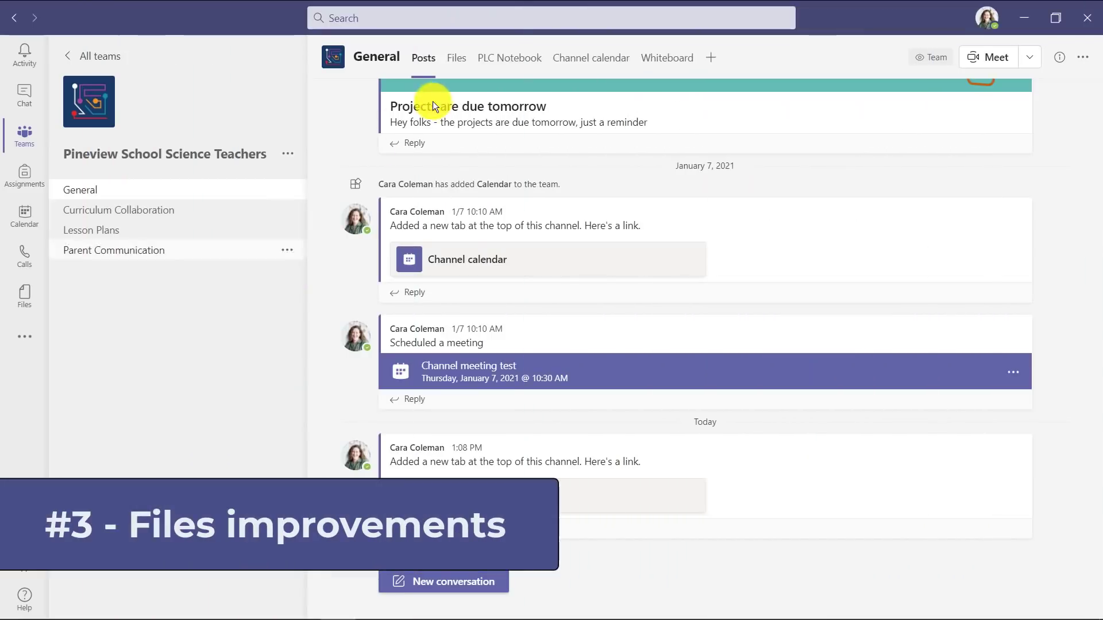
left_click(455, 57)
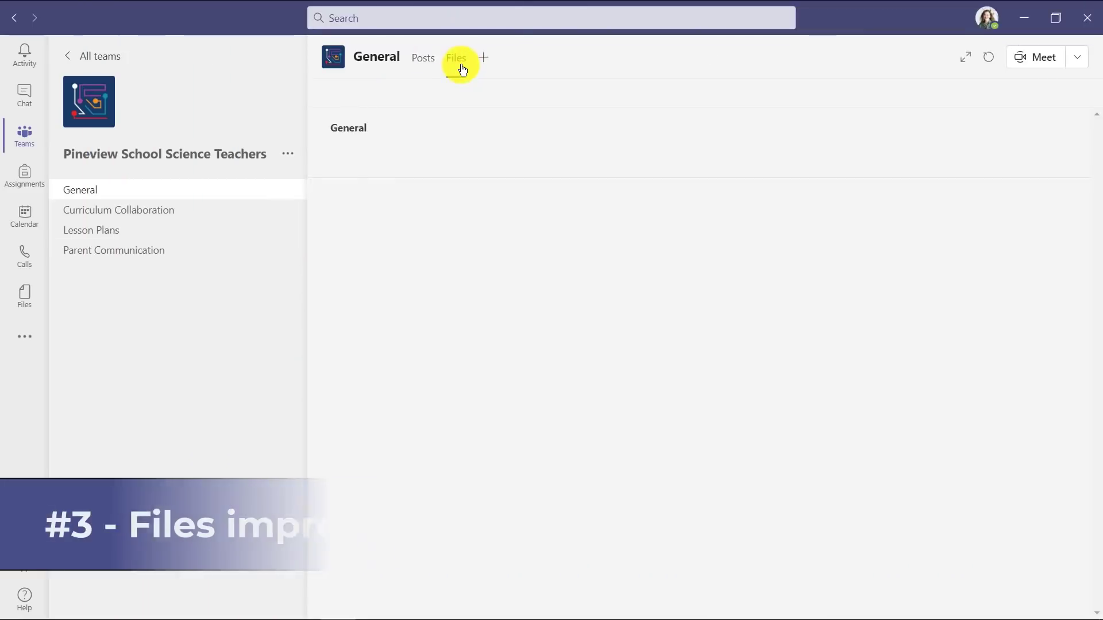
left_click(456, 57)
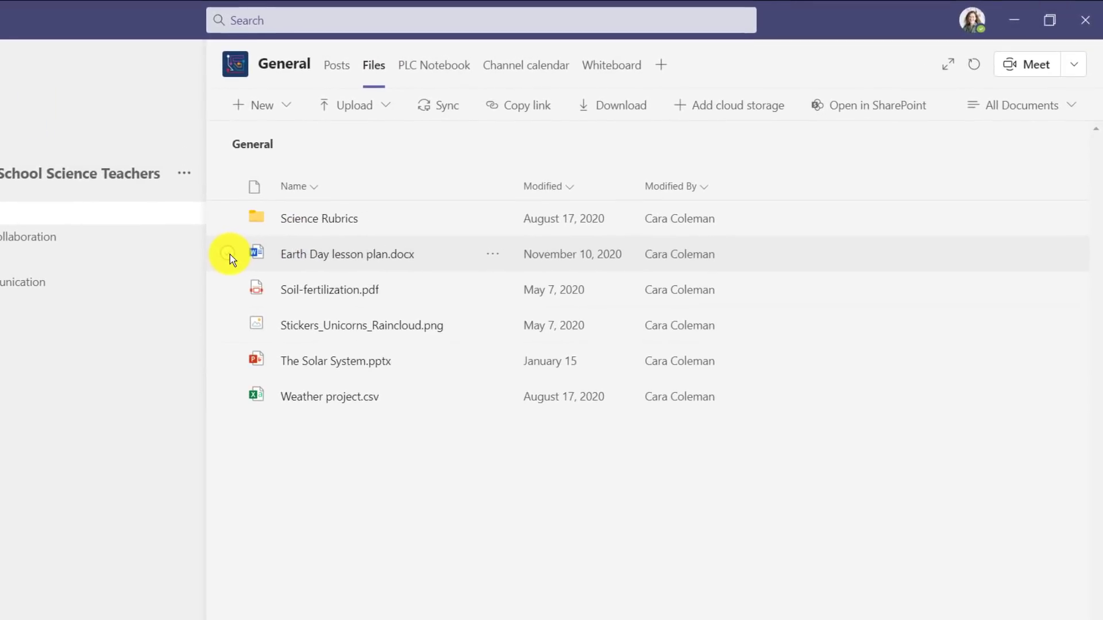
- Pin Earth Day lesson plan and Science Rubrics to the top, then select The Solar System.pptx
left_click(227, 254)
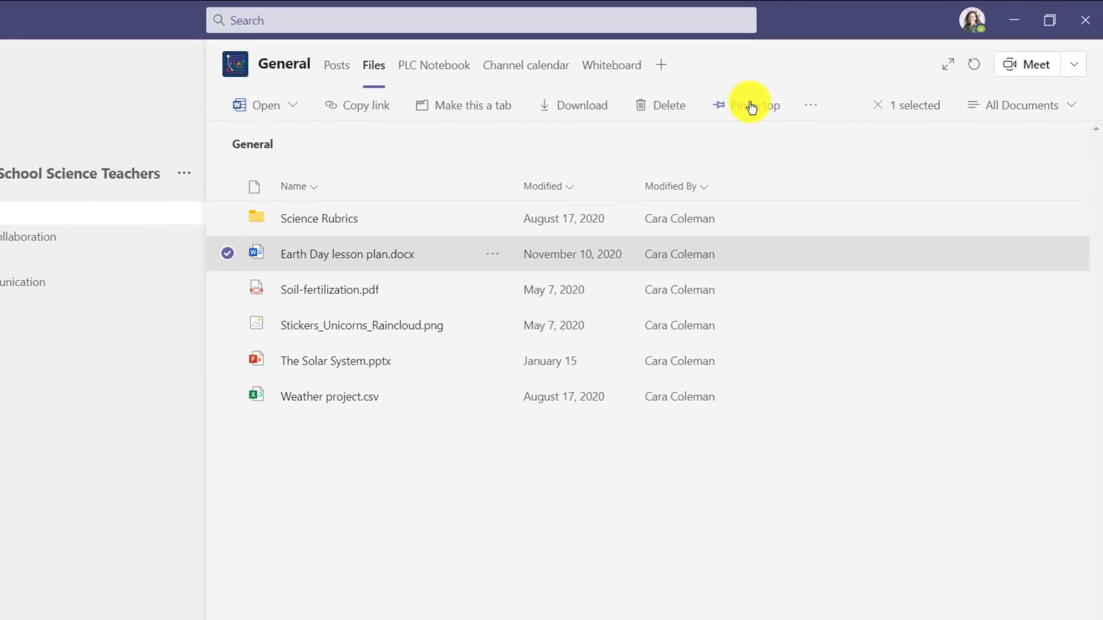
left_click(752, 105)
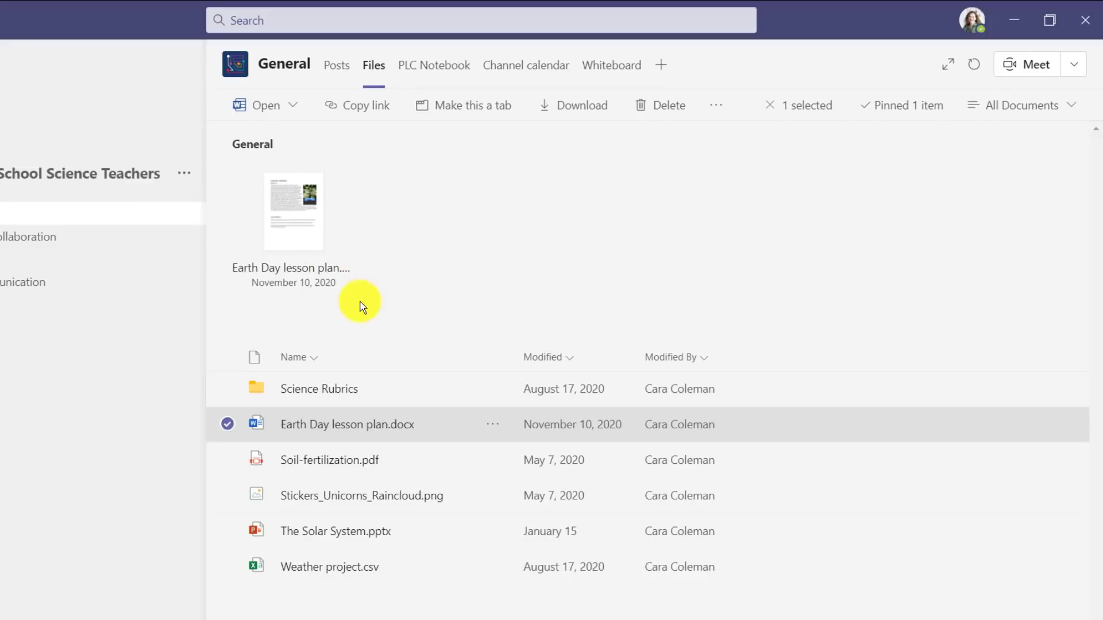
left_click(228, 389)
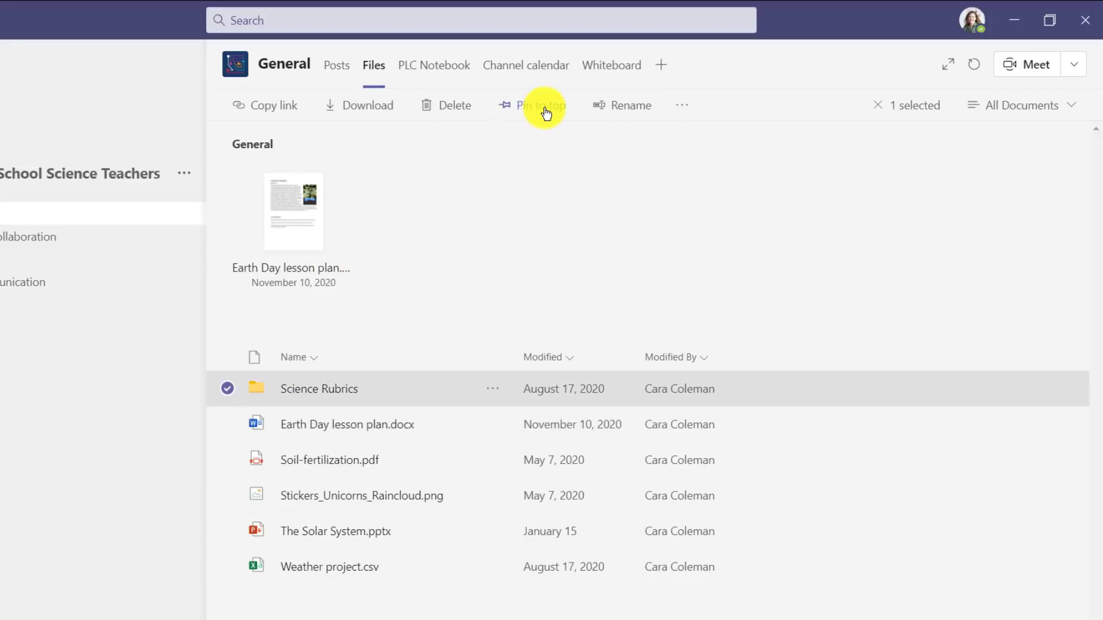
left_click(542, 105)
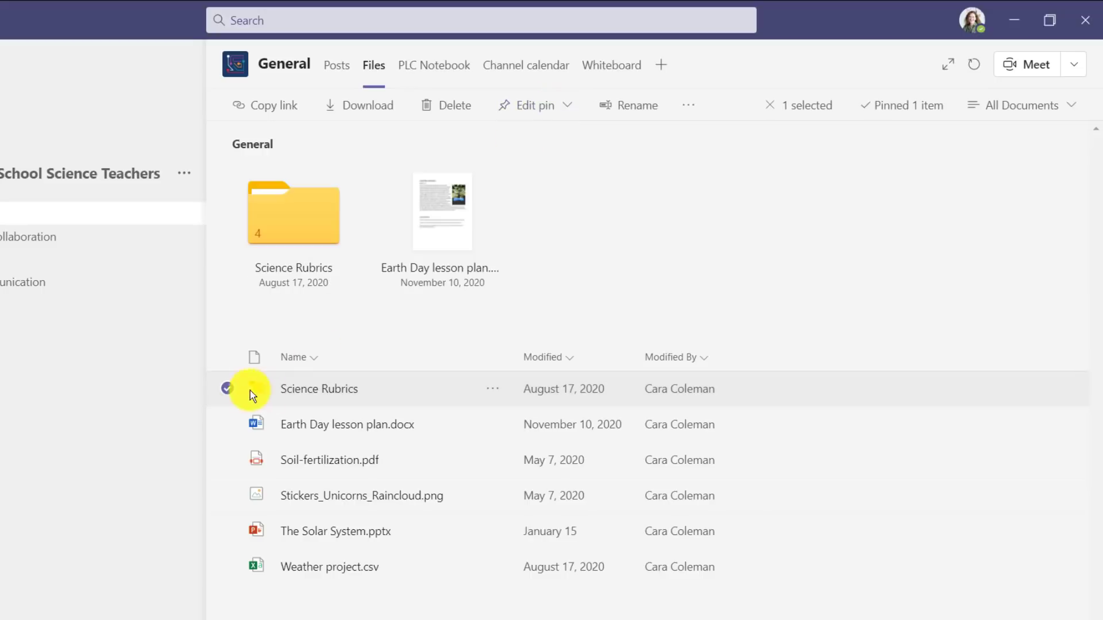
left_click(226, 530)
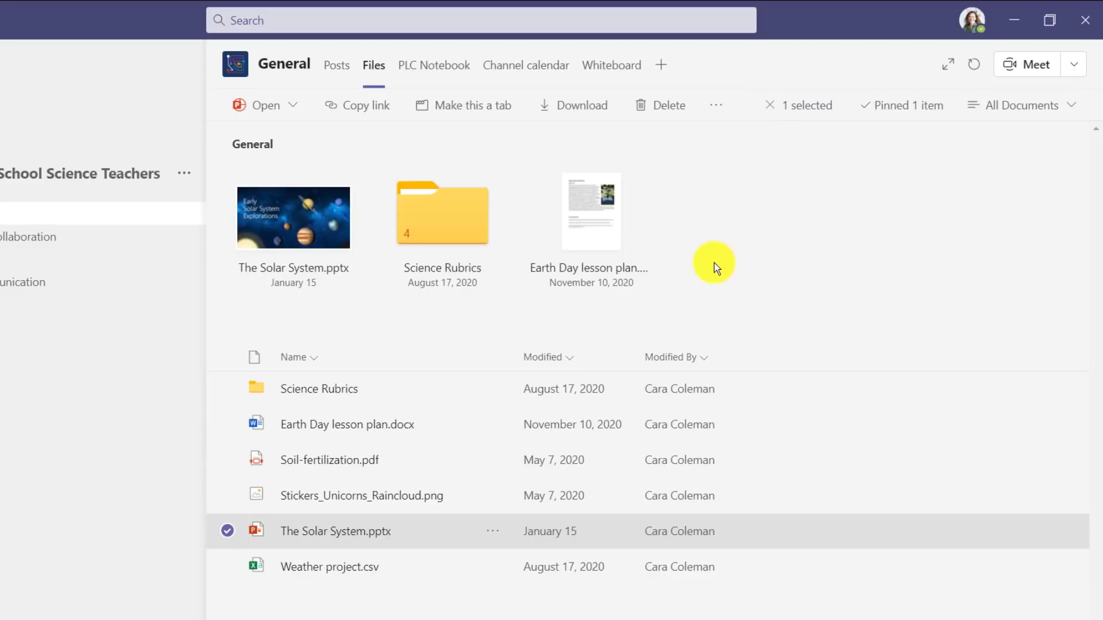
mouse_move(355, 174)
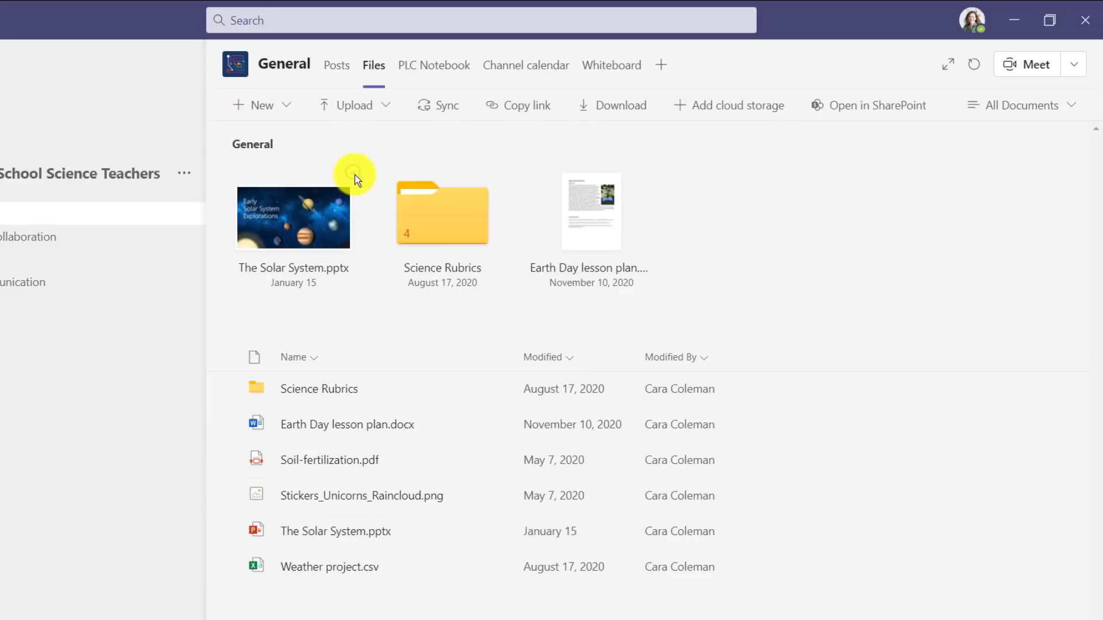
- Move The Solar System pin one place right, after Science Rubrics
left_click(354, 174)
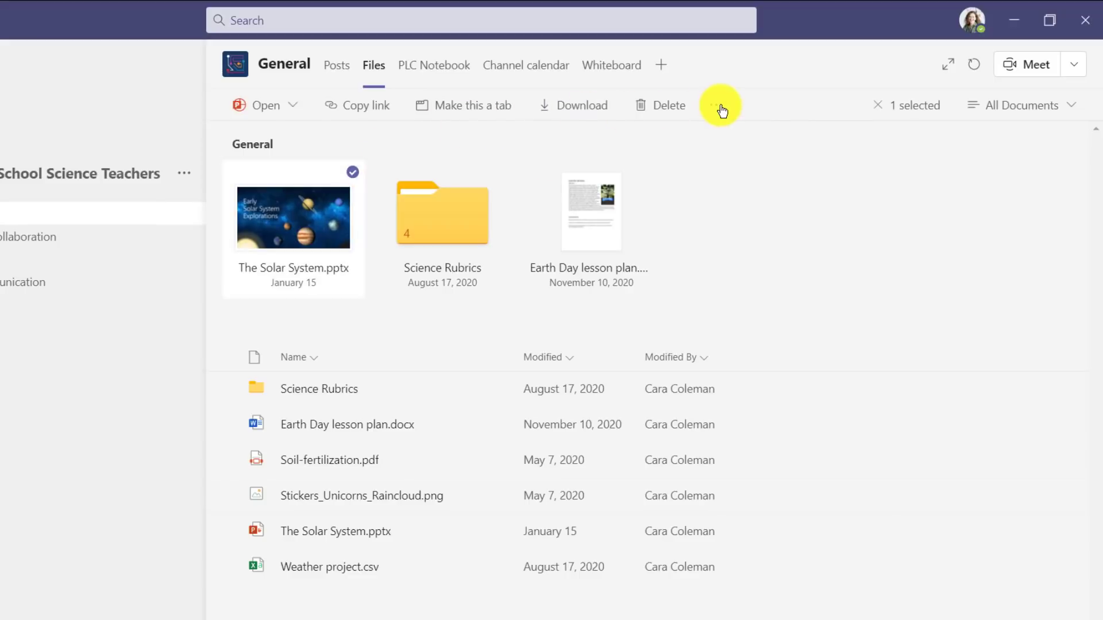
left_click(715, 105)
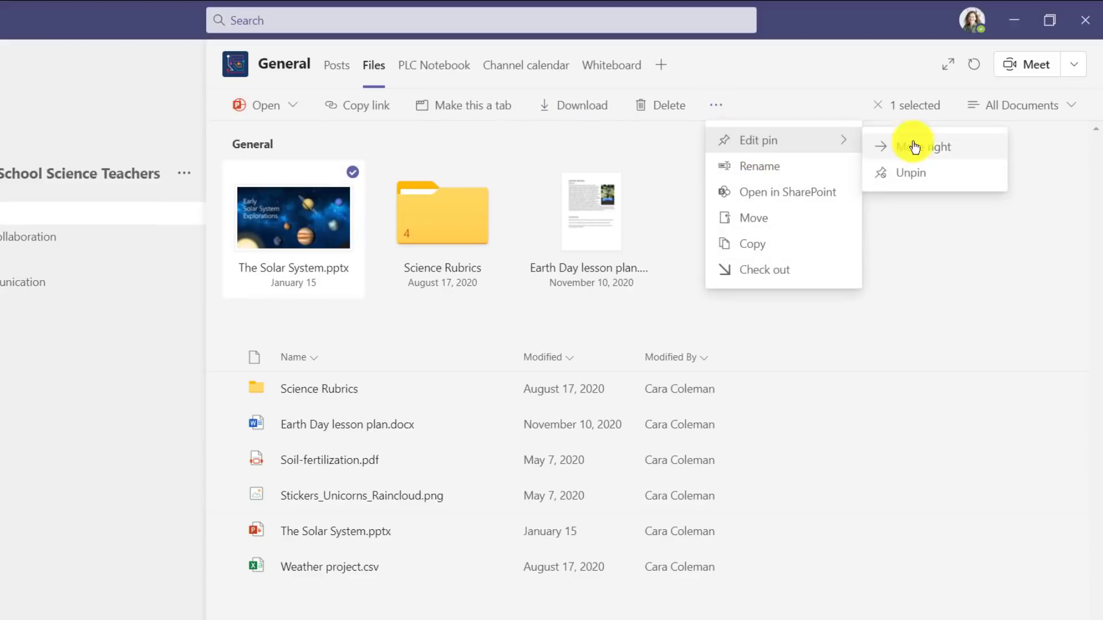
left_click(929, 146)
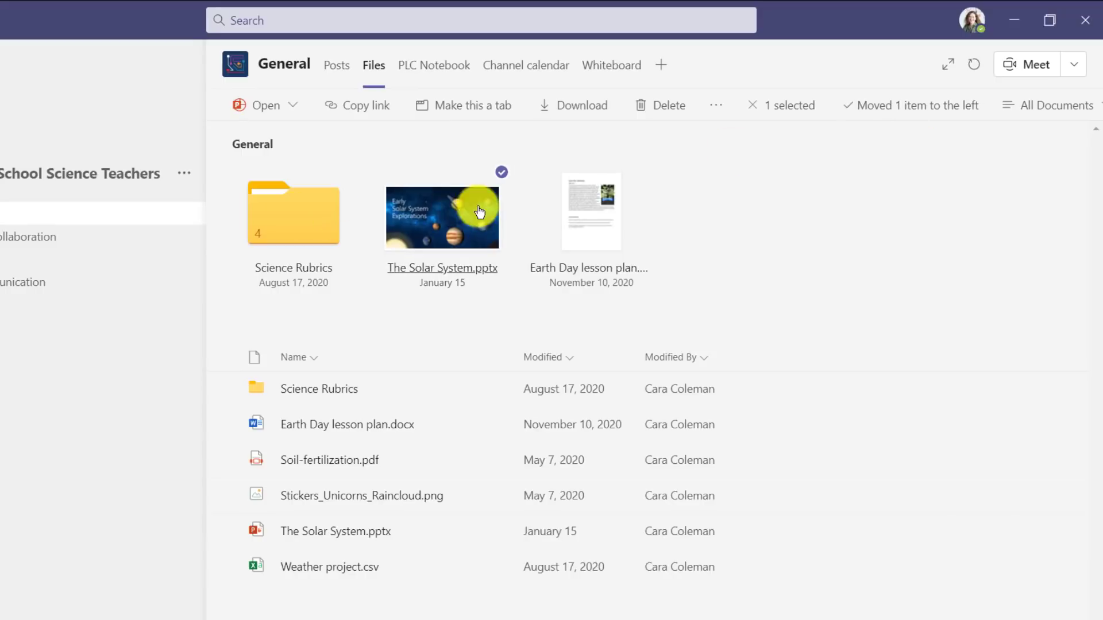
mouse_move(788, 209)
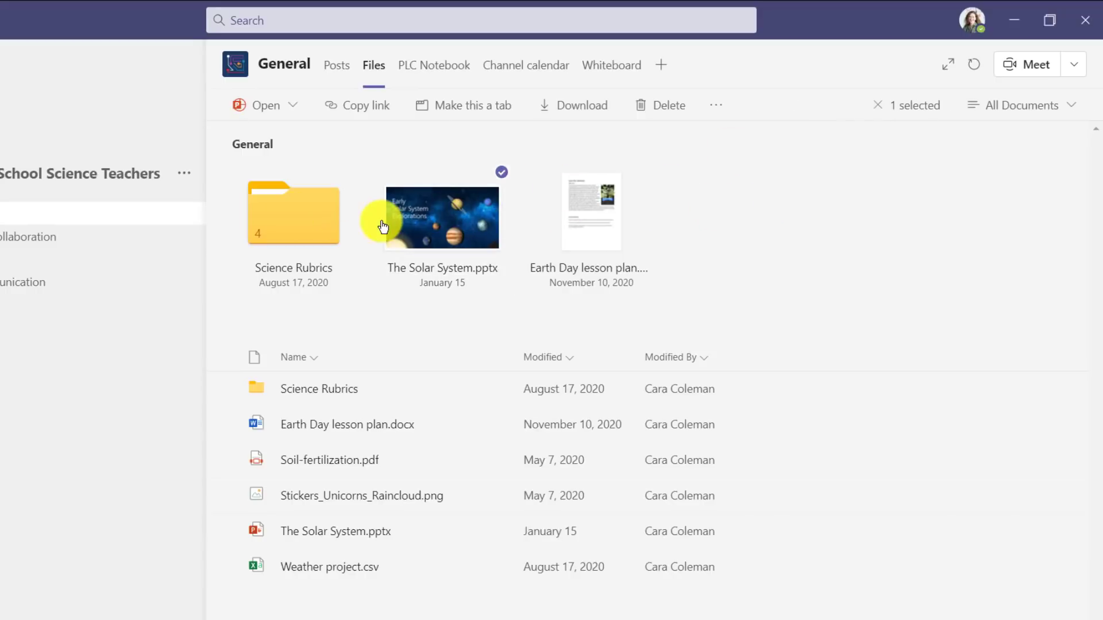
- Unpin the Earth Day lesson plan from the General files
left_click(642, 176)
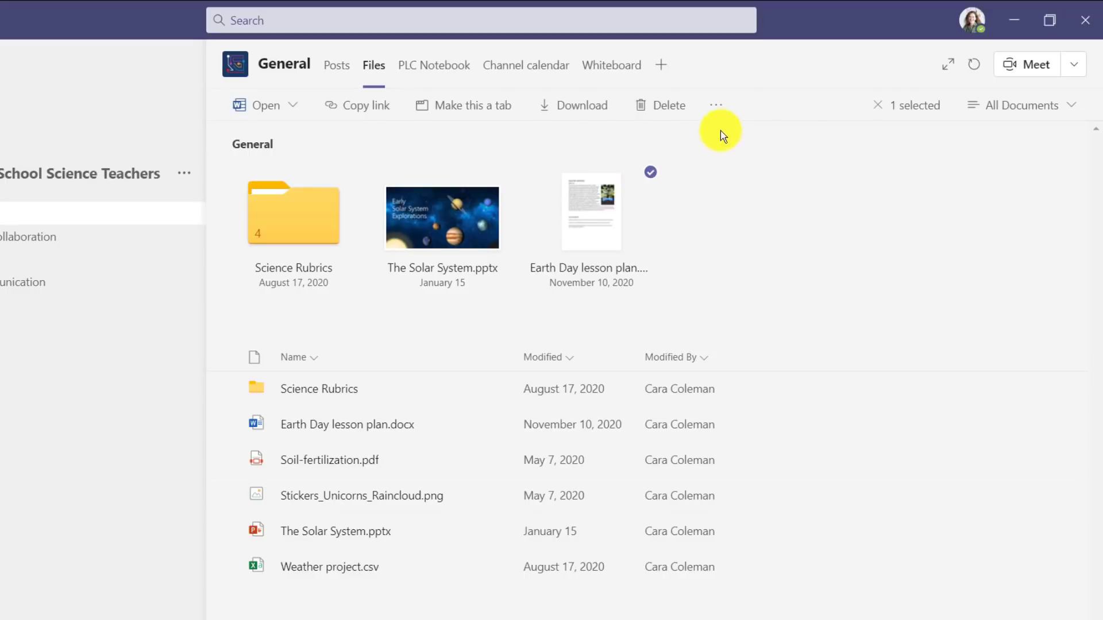
left_click(716, 105)
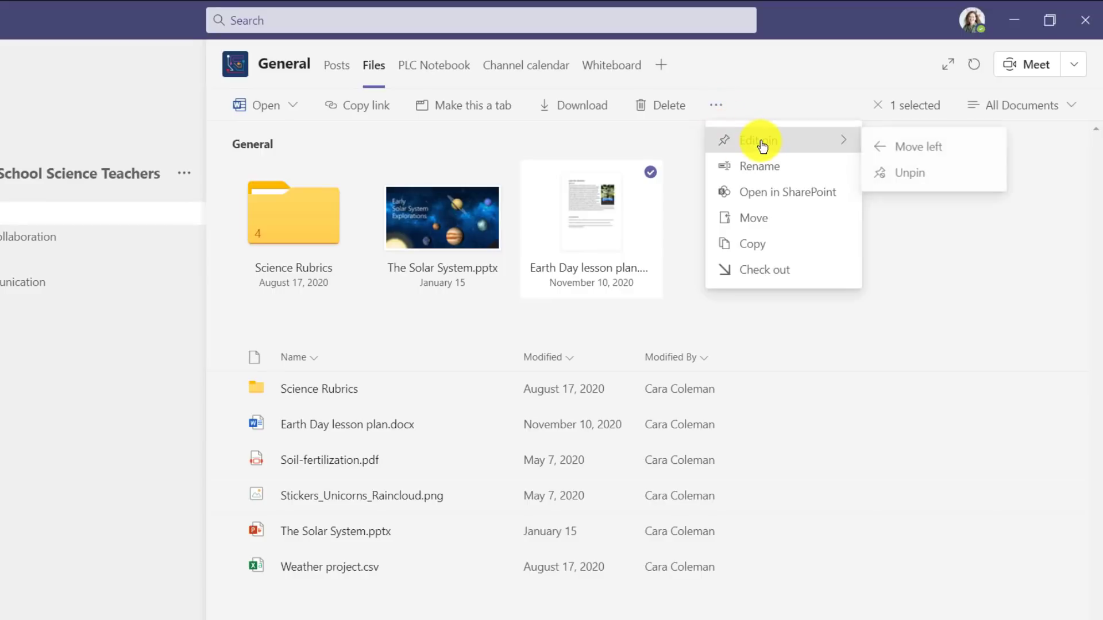
left_click(922, 176)
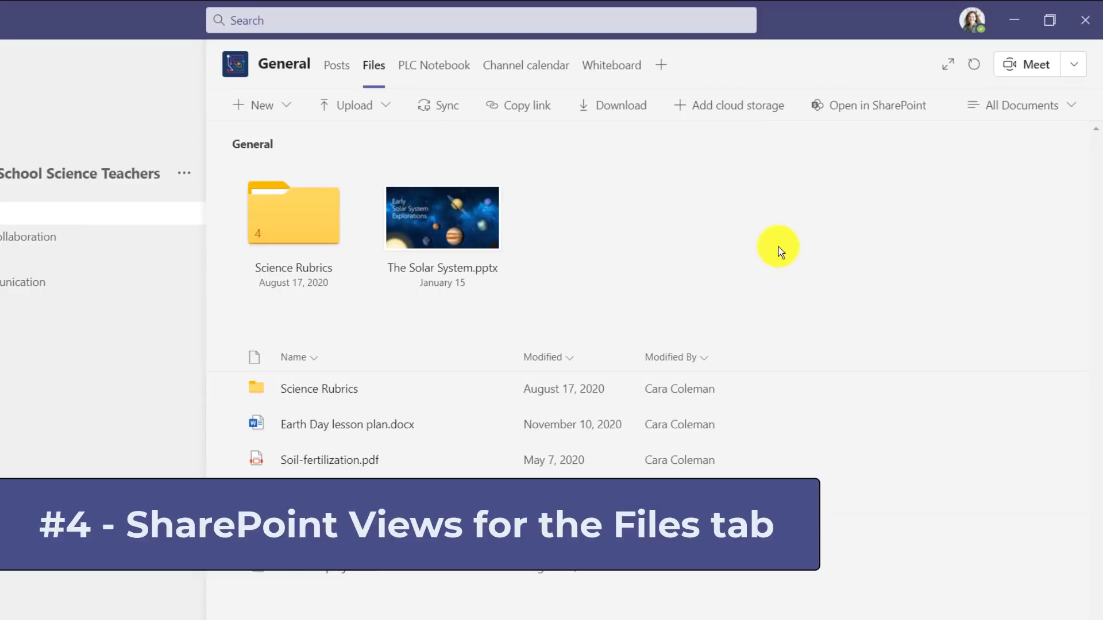
mouse_move(1027, 120)
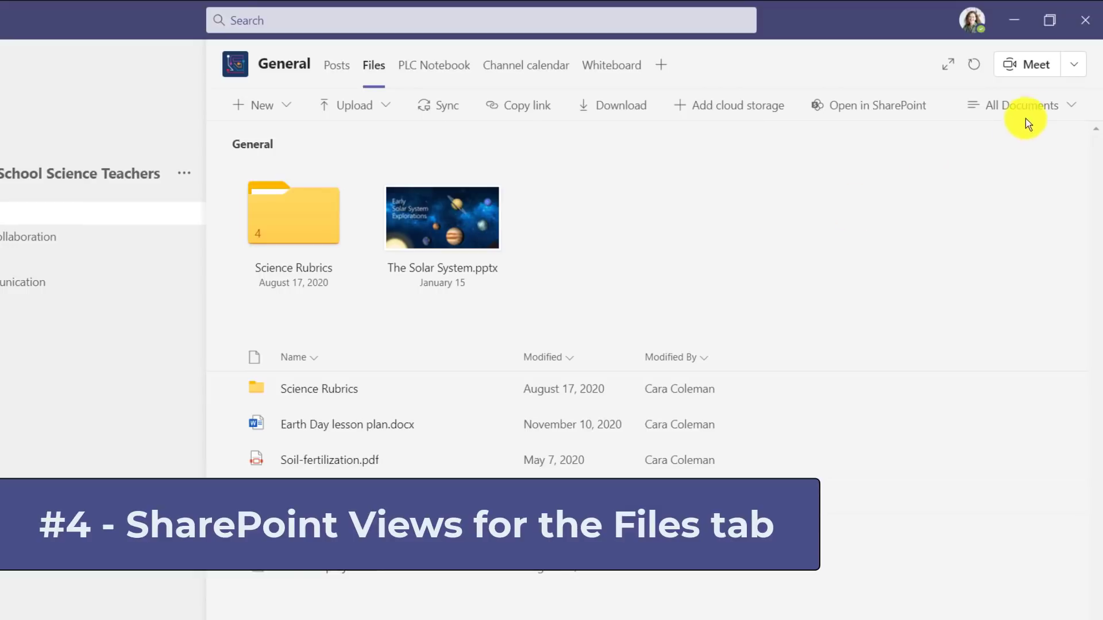
- Switch the General files layout to Tiles, then to Compact List
left_click(1020, 105)
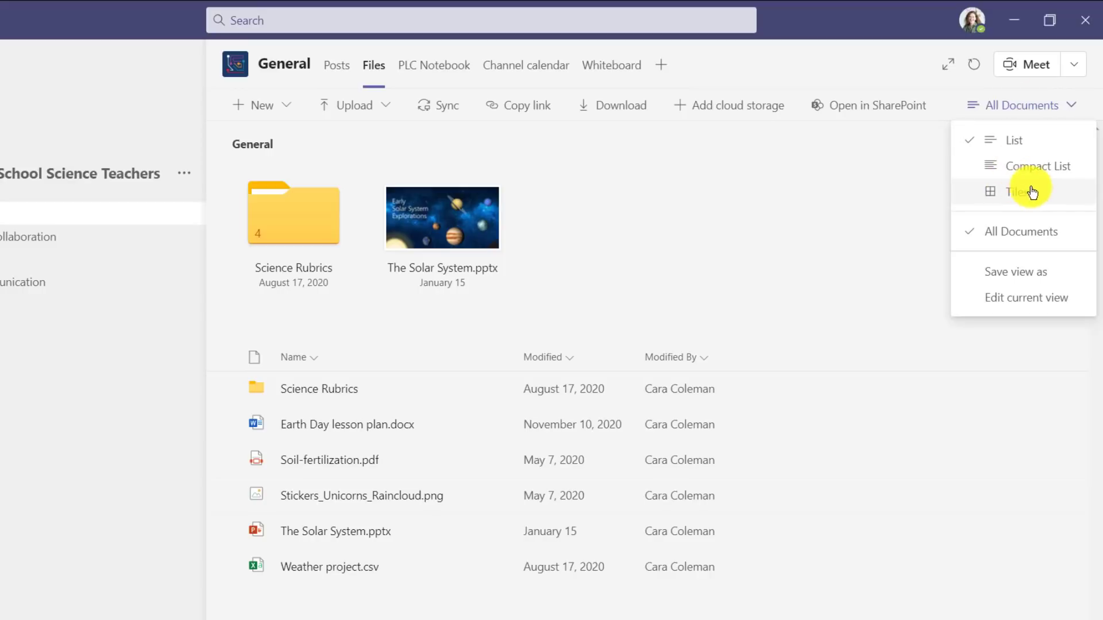
left_click(1018, 192)
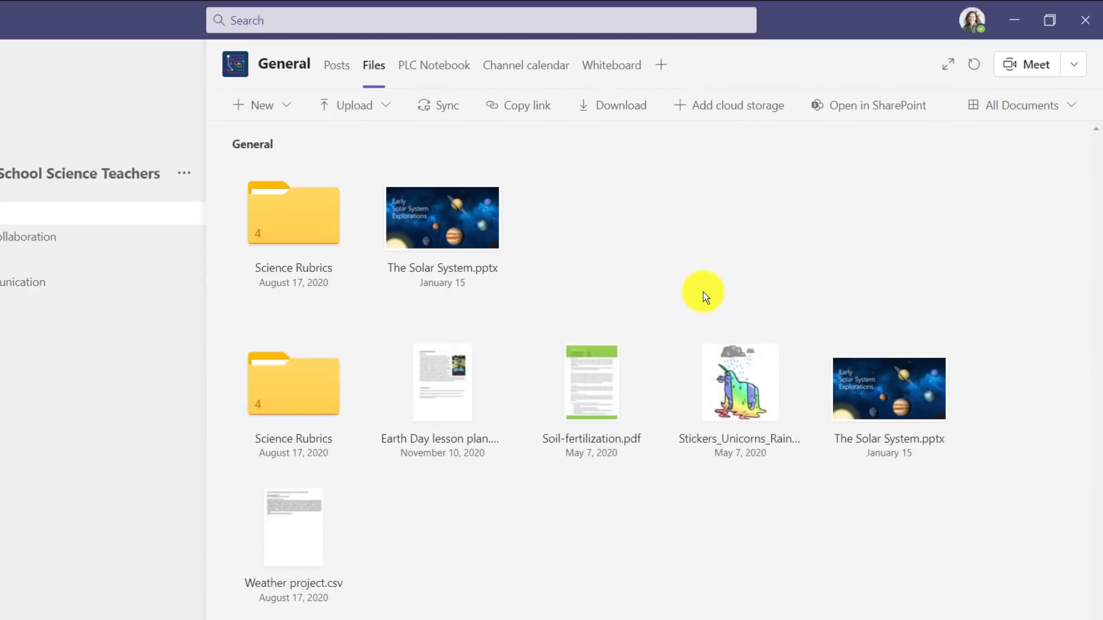
mouse_move(774, 211)
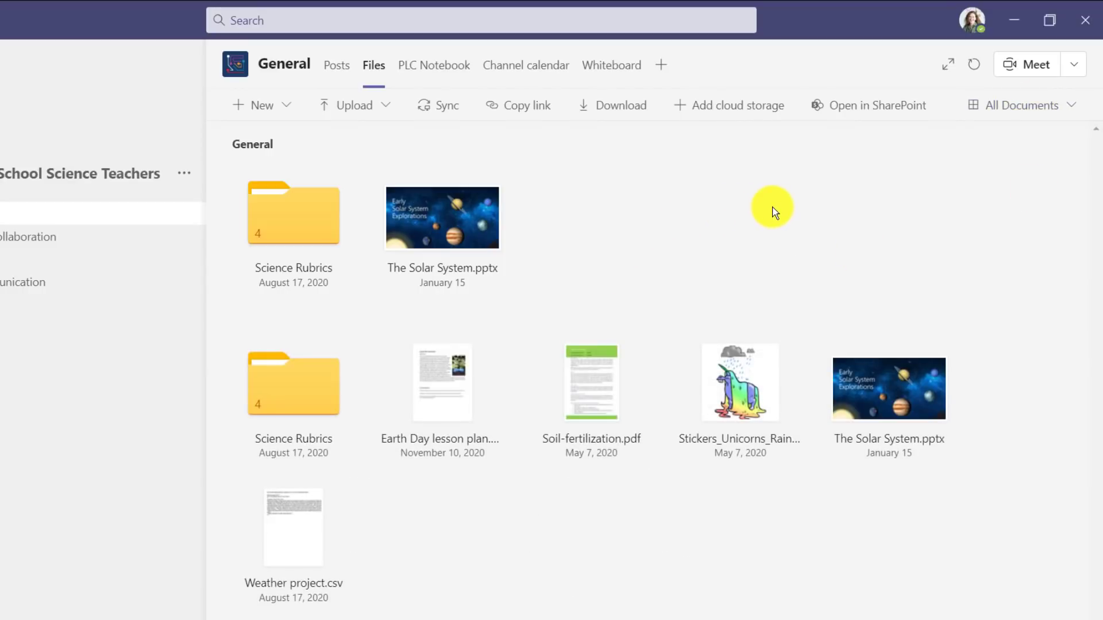
mouse_move(894, 144)
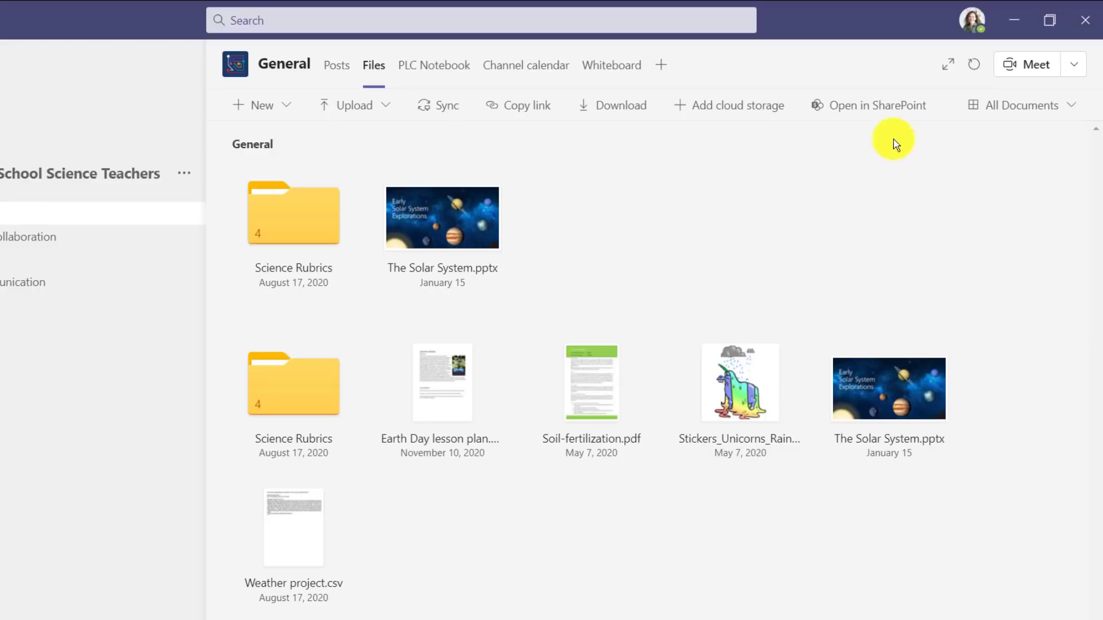
mouse_move(1021, 105)
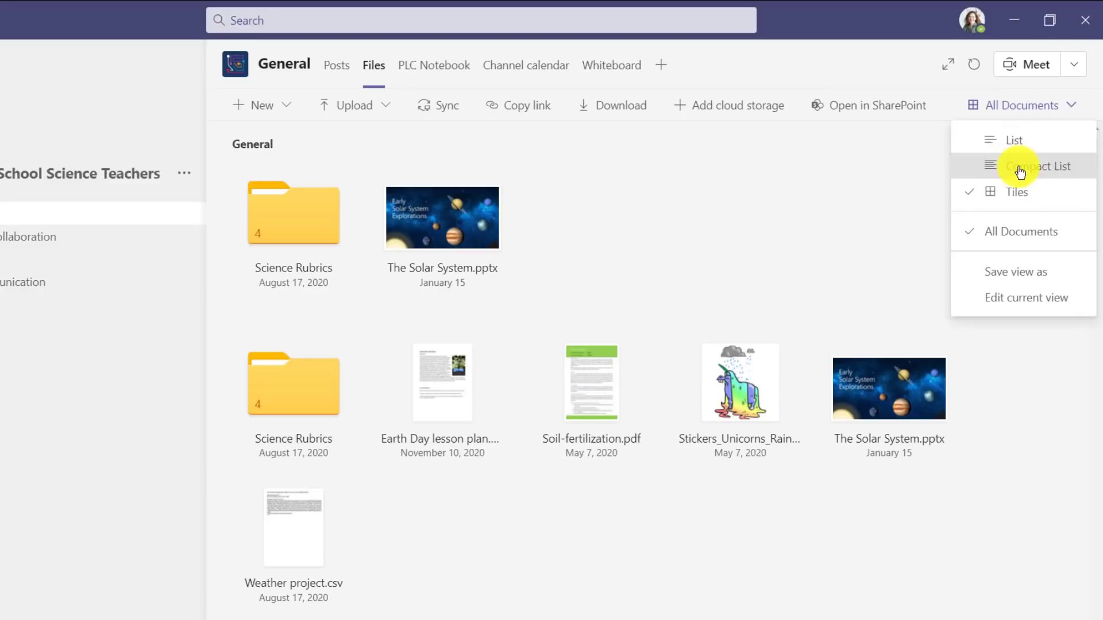
left_click(1041, 166)
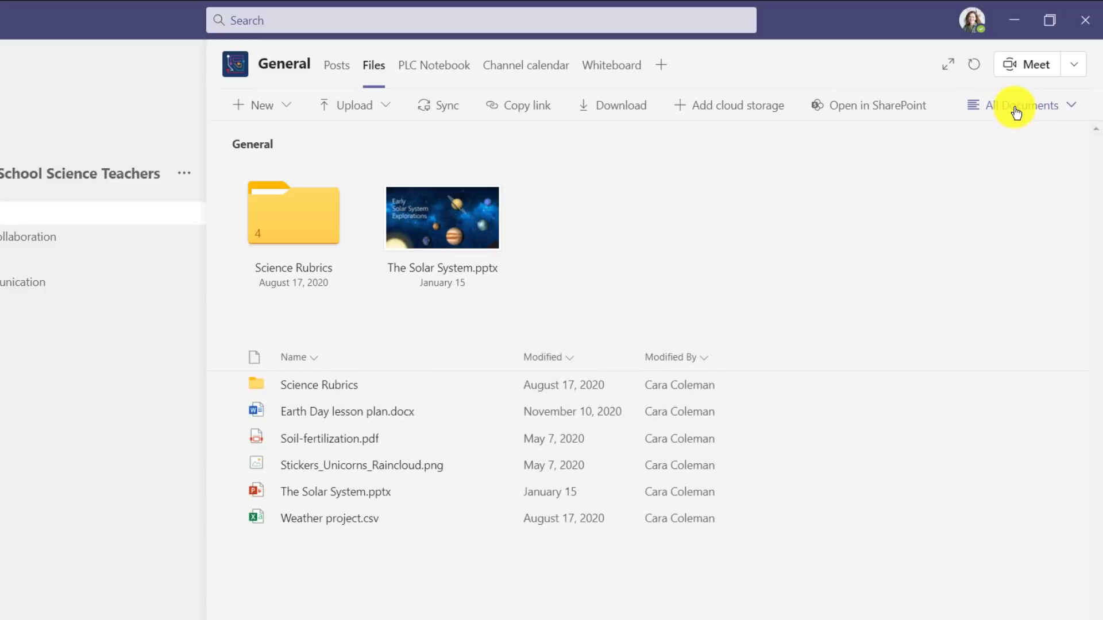
left_click(1016, 104)
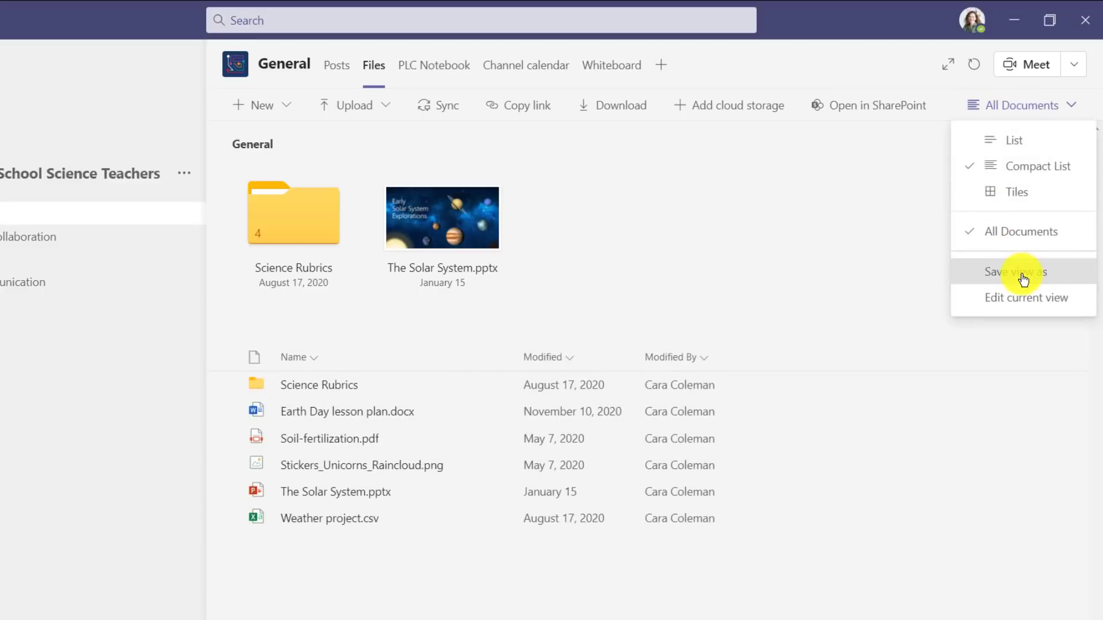
- Save the current file layout as the public view 'Mike Favorite View'
left_click(1015, 272)
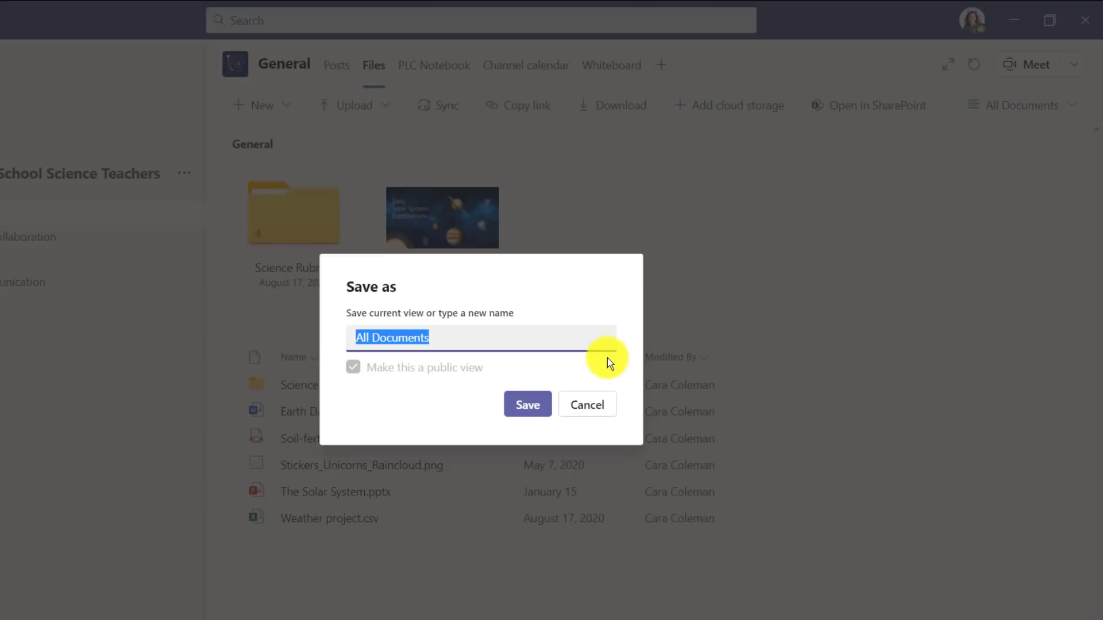
type("Mike F")
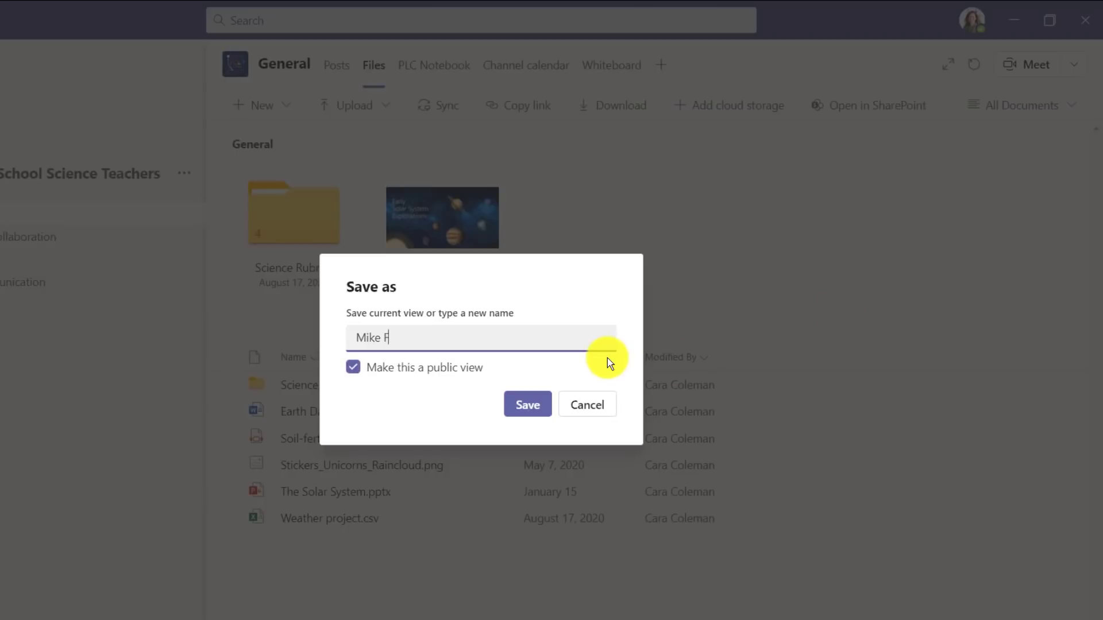
type("avorite View")
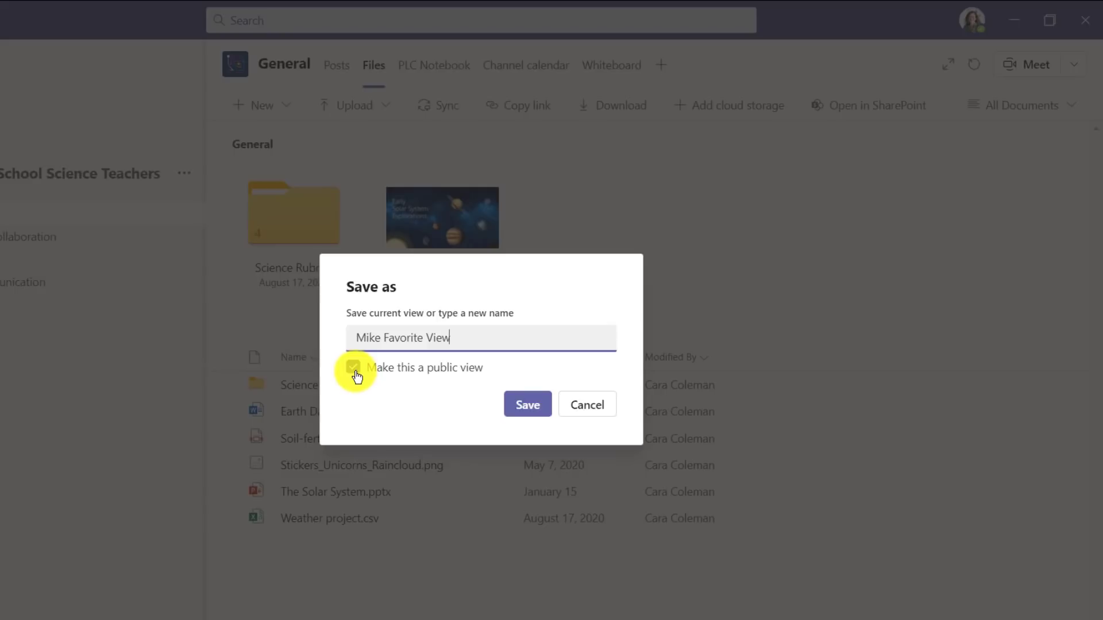
left_click(354, 366)
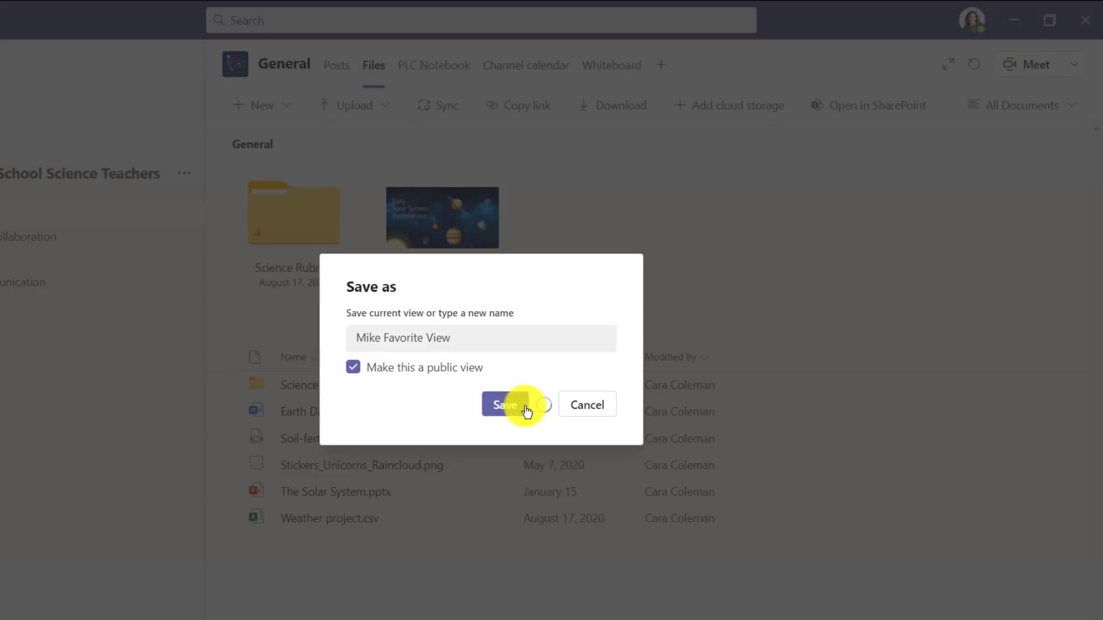
left_click(504, 405)
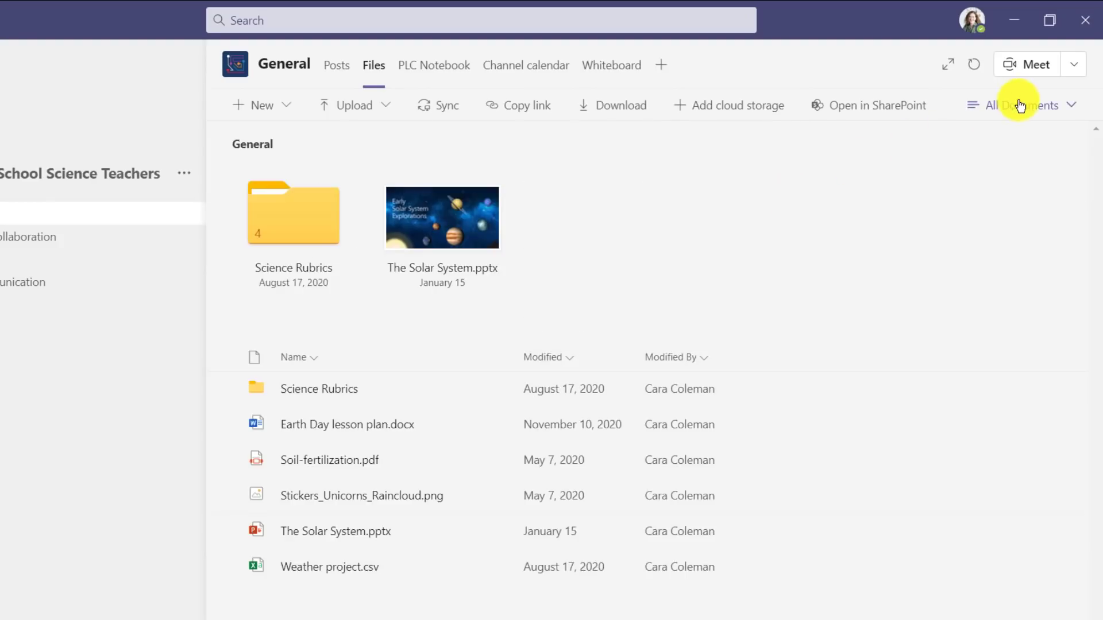
left_click(1019, 104)
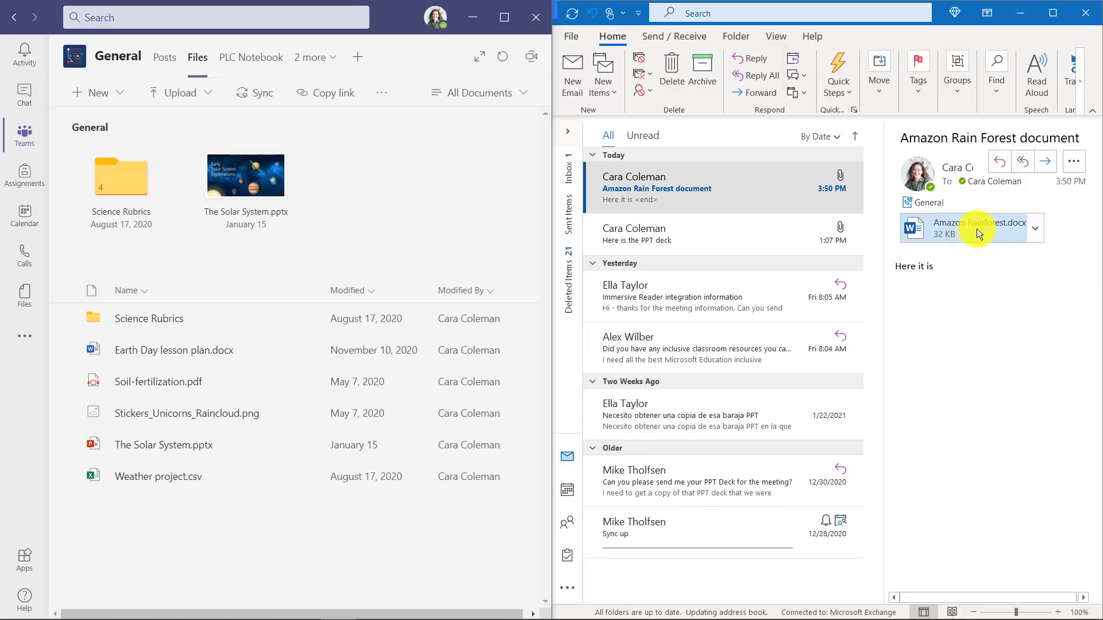
- Drag Amazon Rainforest.docx from the Outlook email into the General channel's Files tab
left_click(971, 228)
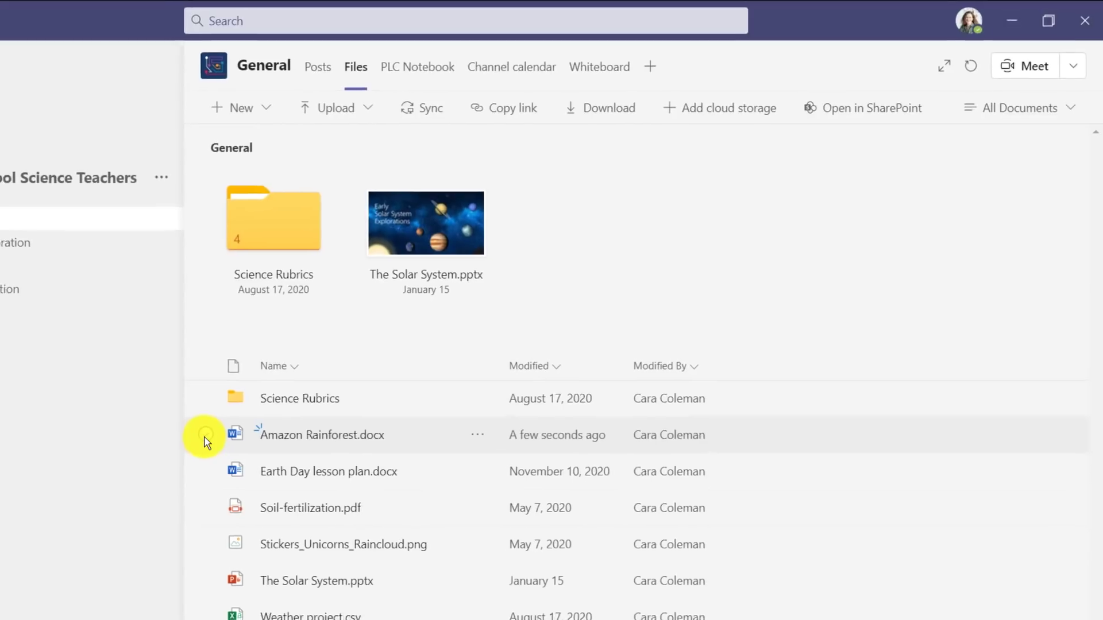
left_click(24, 214)
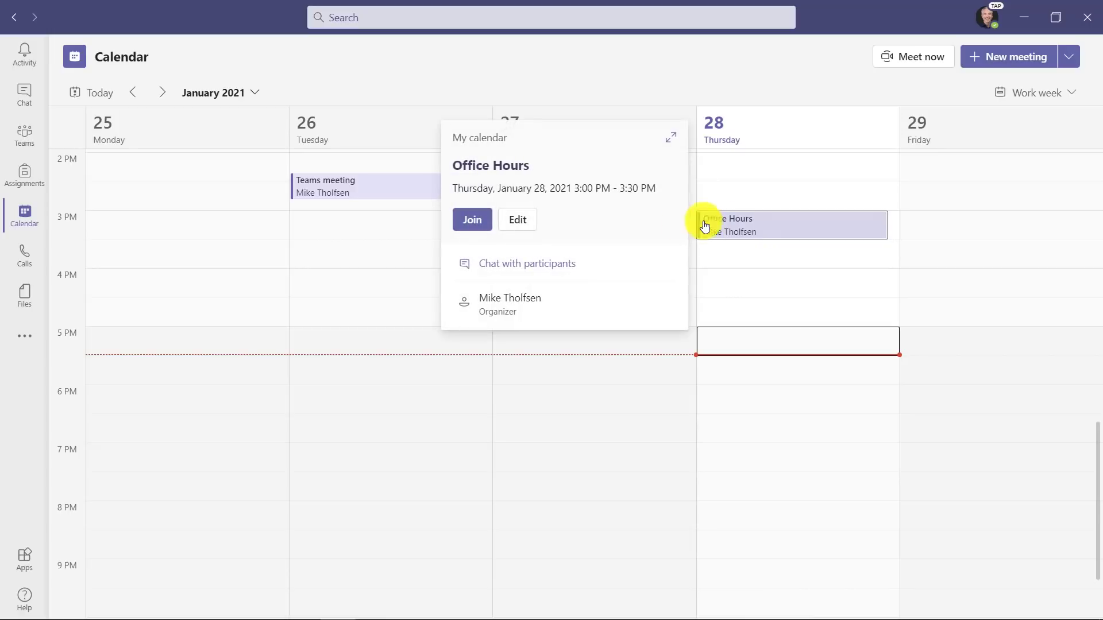
- Join the Office Hours calendar event with audio and video on
left_click(472, 219)
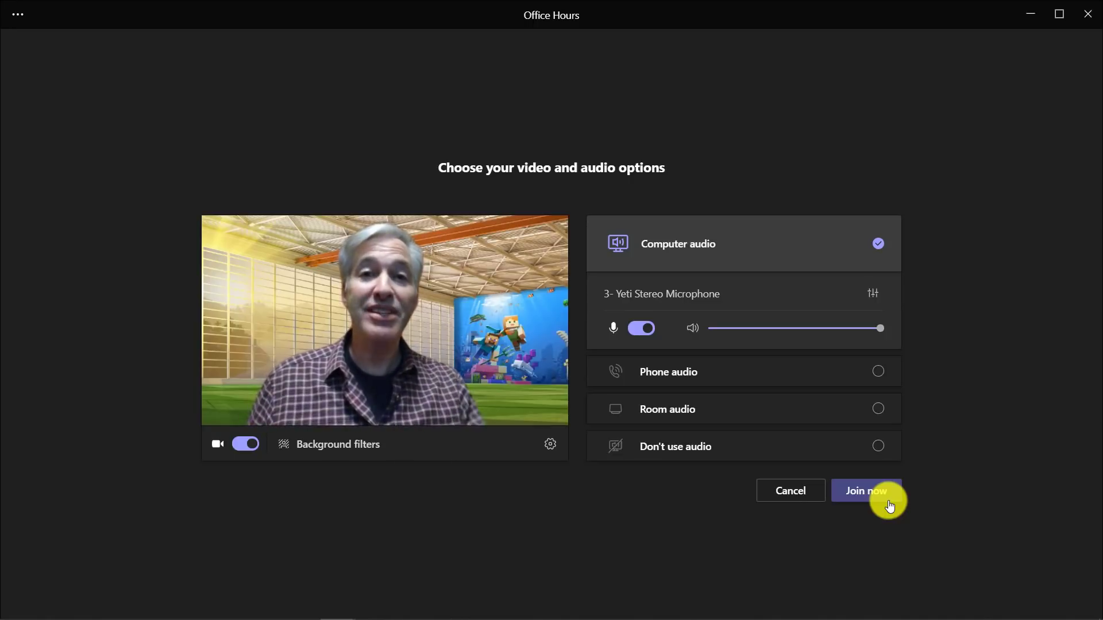
left_click(865, 490)
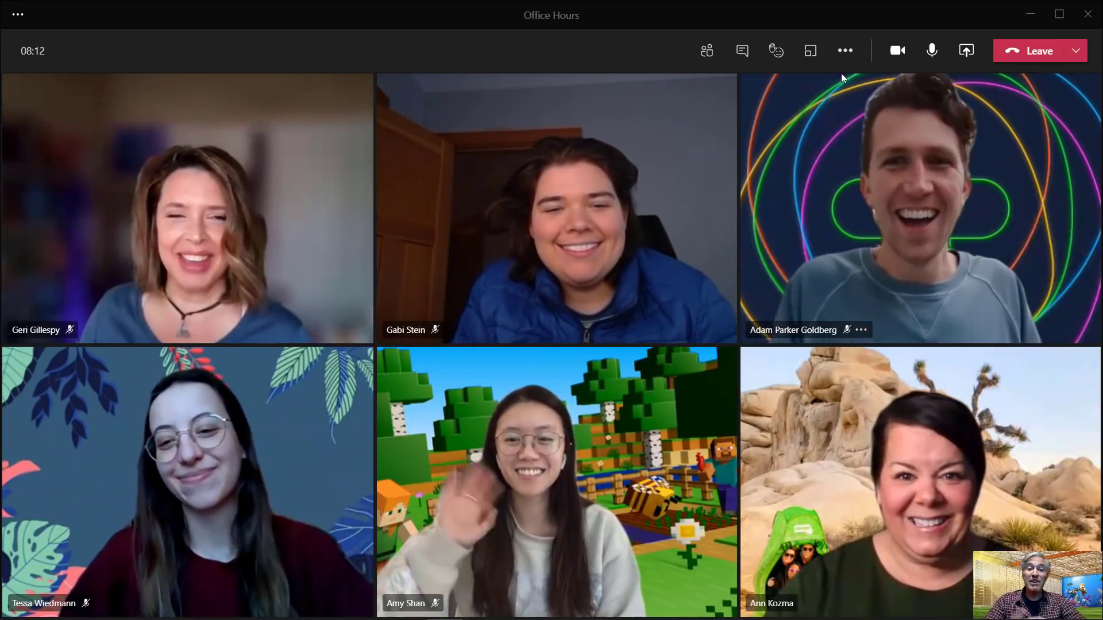
mouse_move(741, 50)
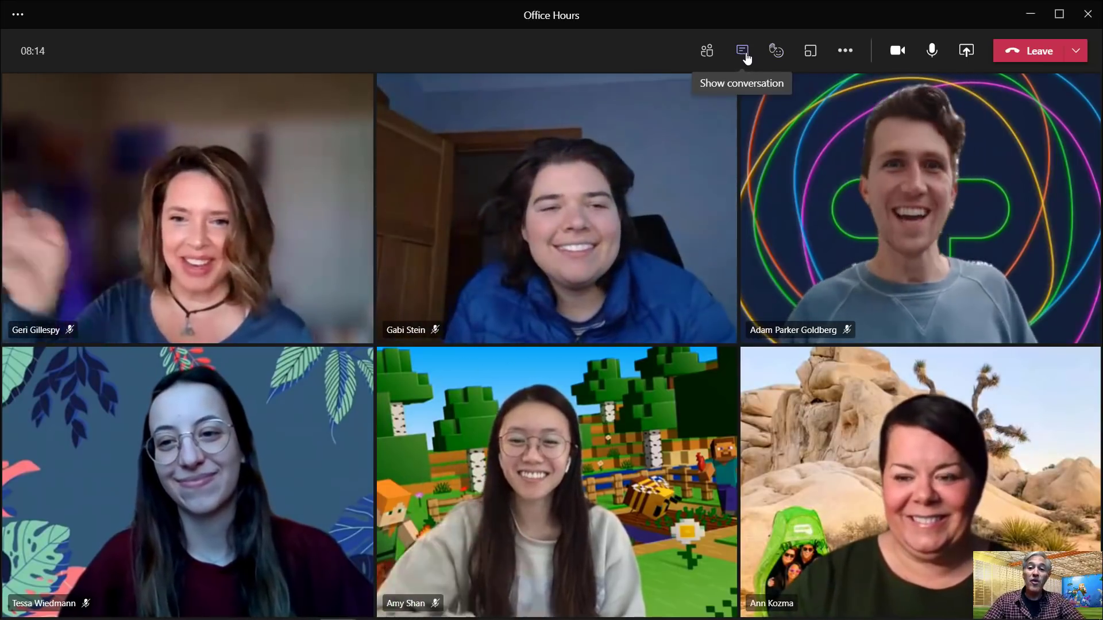
- Open the Meeting chat pane beside the six video feeds
left_click(742, 50)
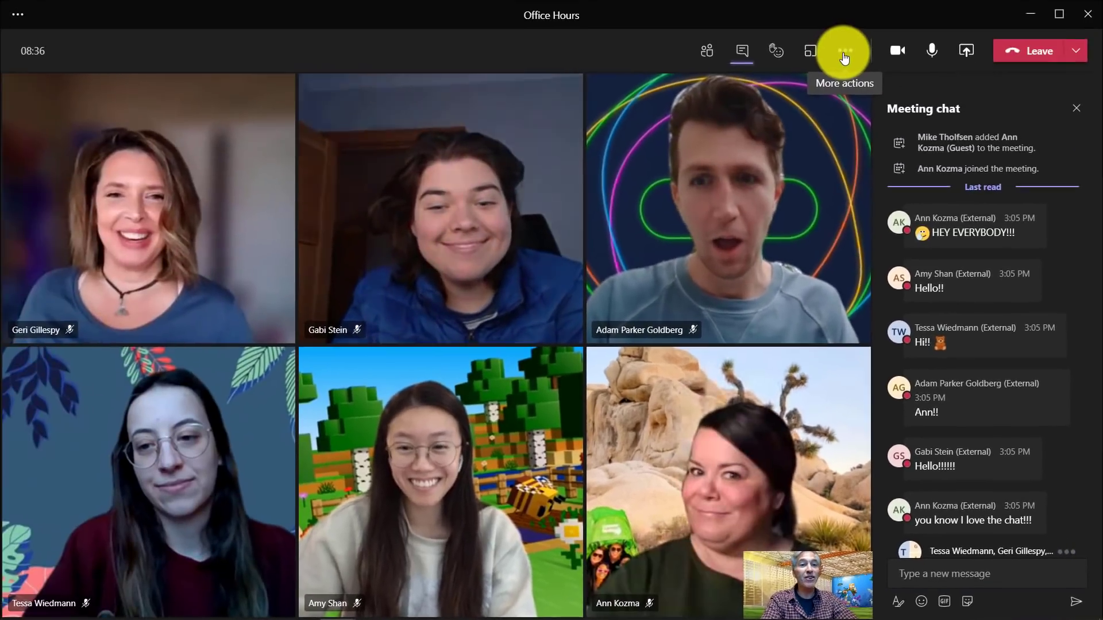
- Set Allow meeting chat to Disabled in Meeting options, save, and close the pane
left_click(843, 51)
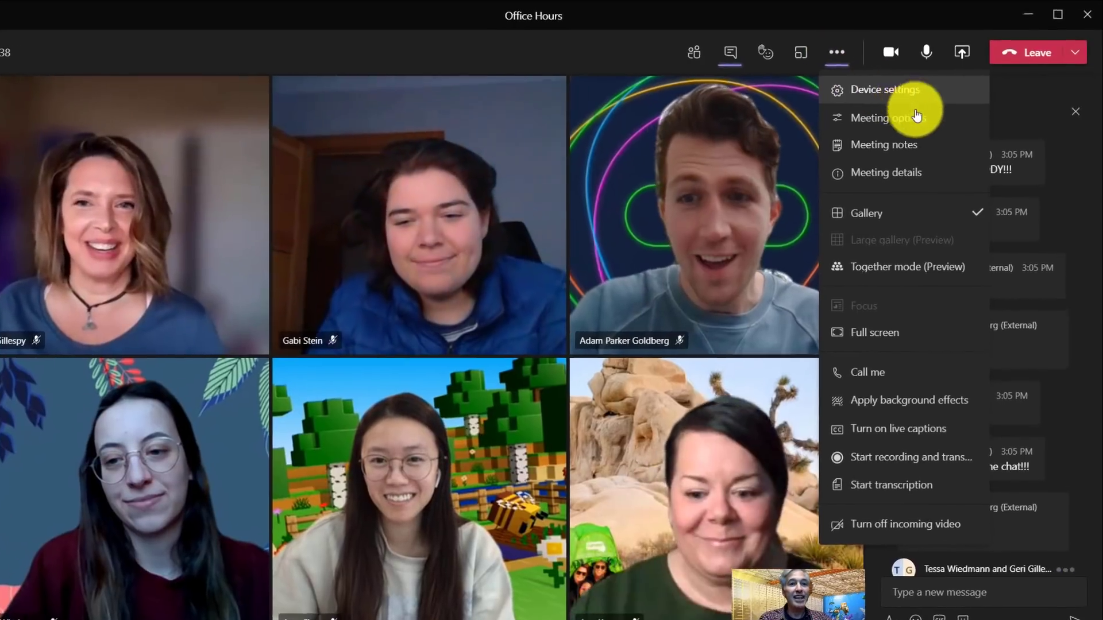
left_click(890, 117)
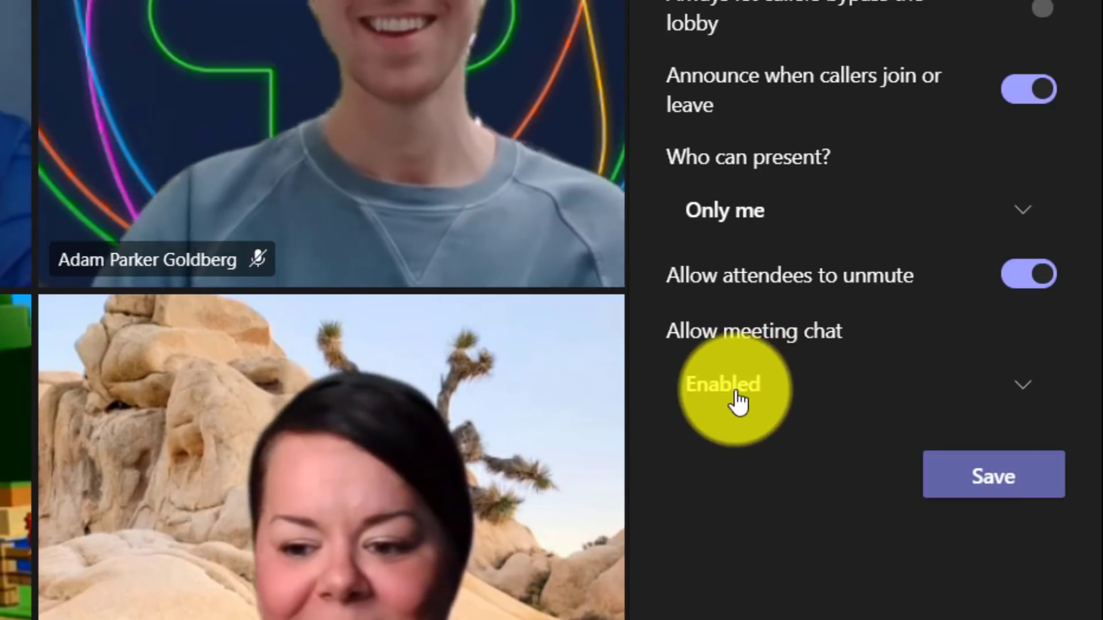
left_click(731, 384)
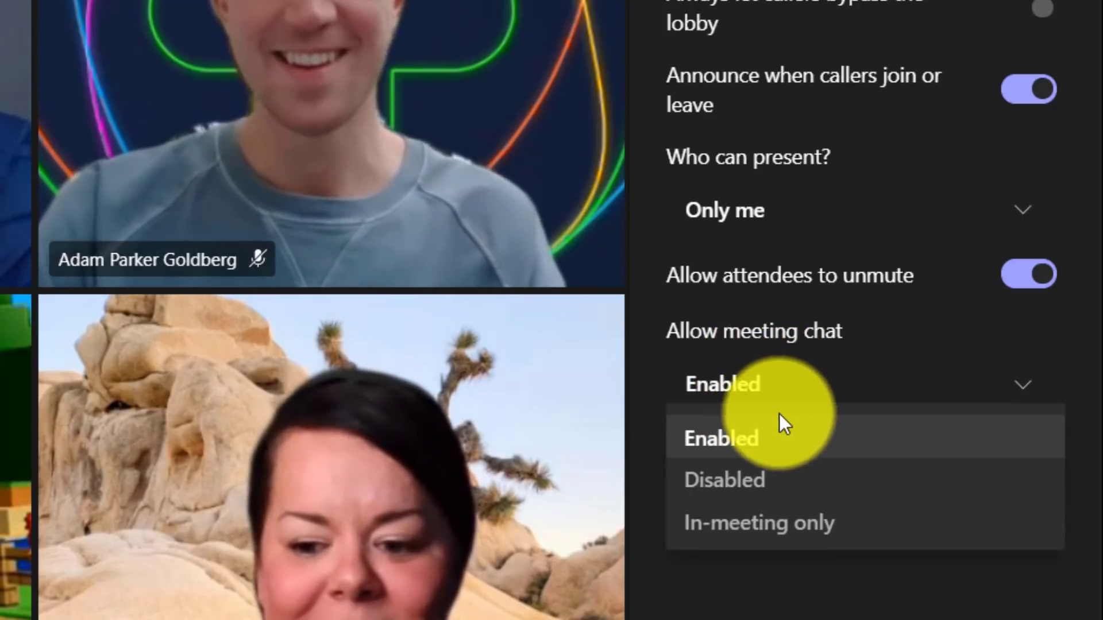
left_click(724, 480)
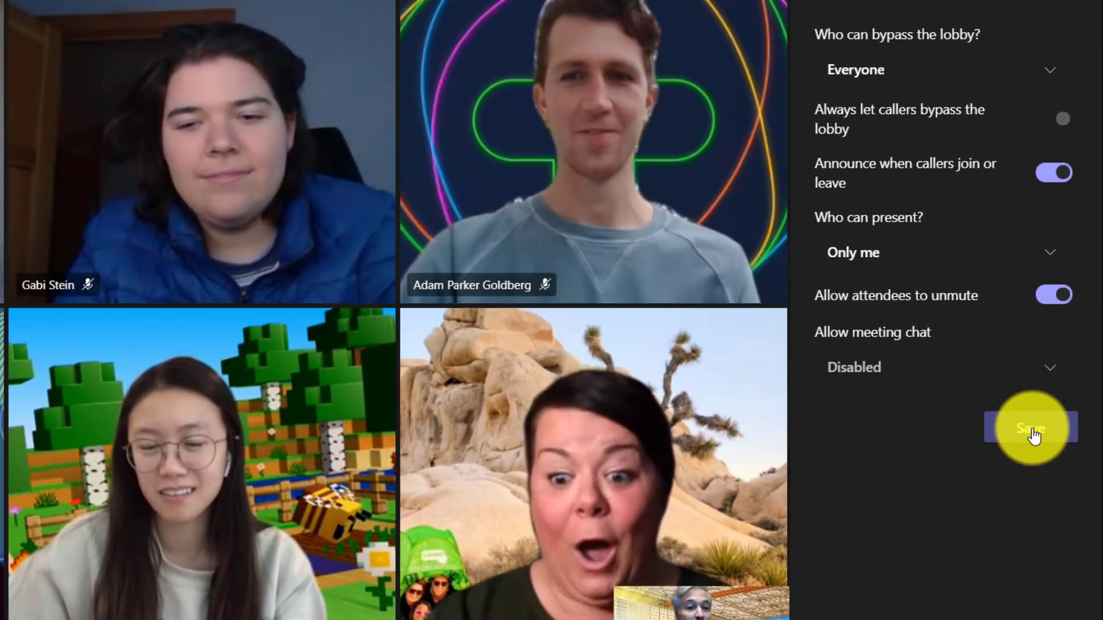
left_click(1030, 427)
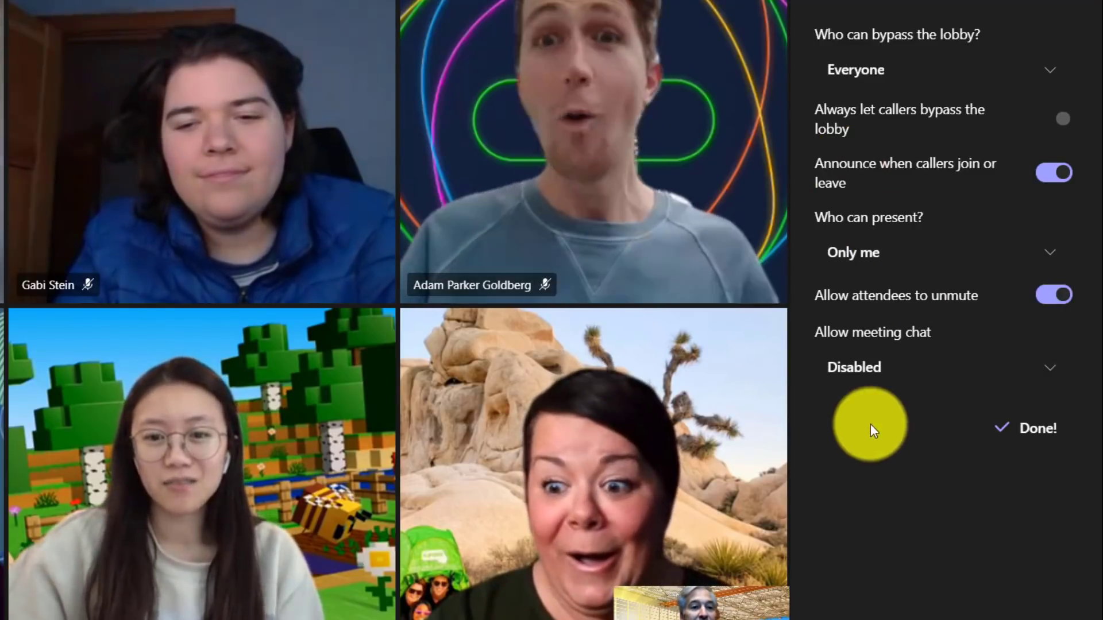
left_click(1034, 427)
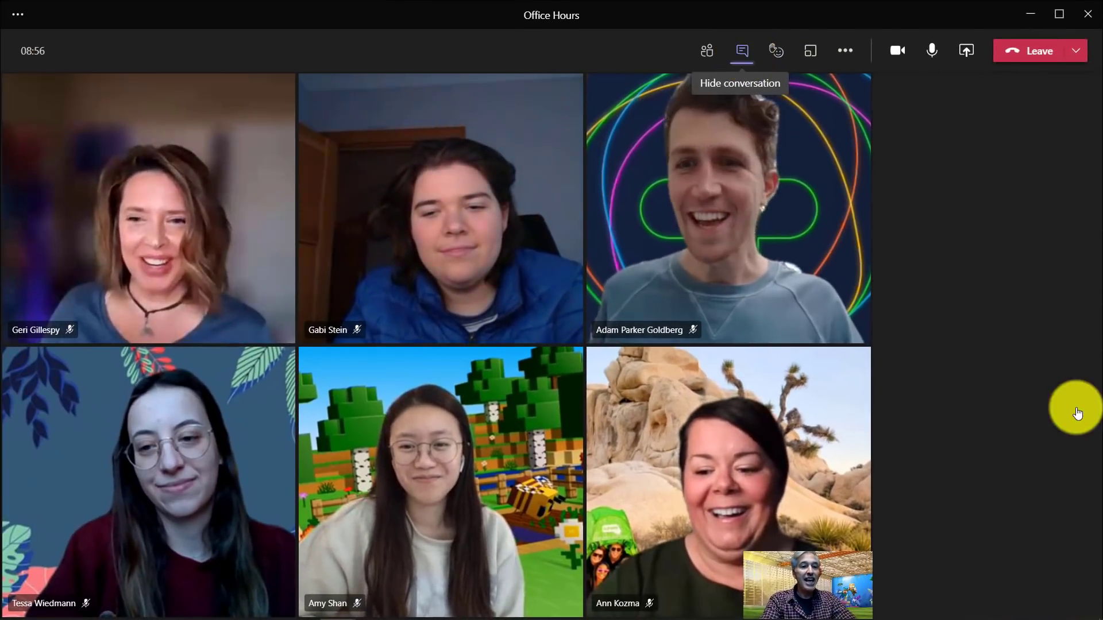
- Share The Solar System.pptx in the meeting and advance to slide 2
left_click(741, 50)
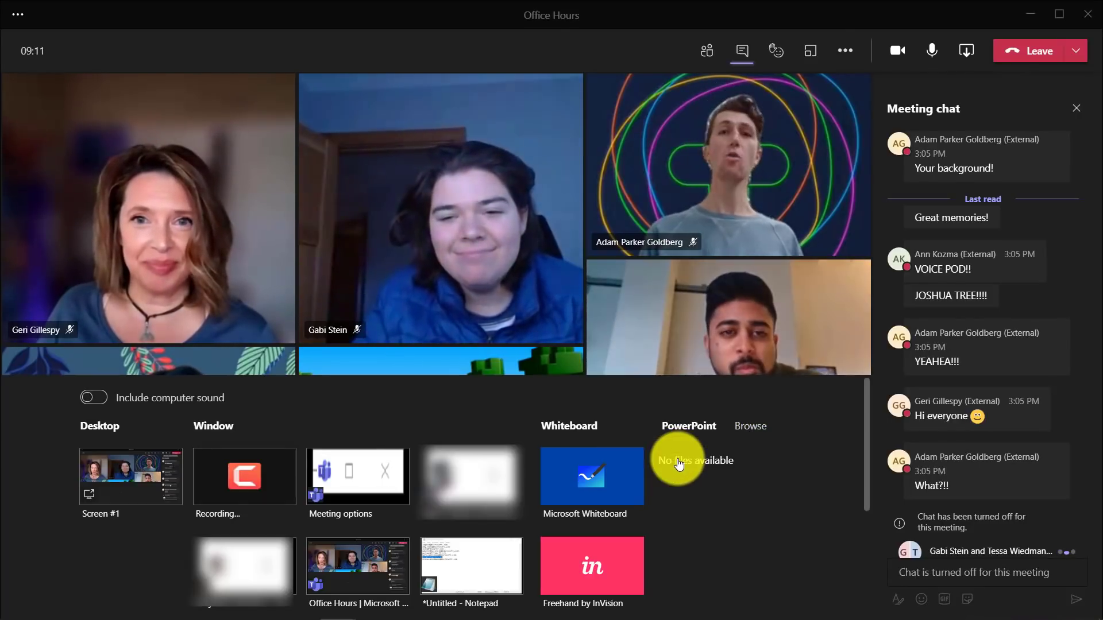
left_click(694, 460)
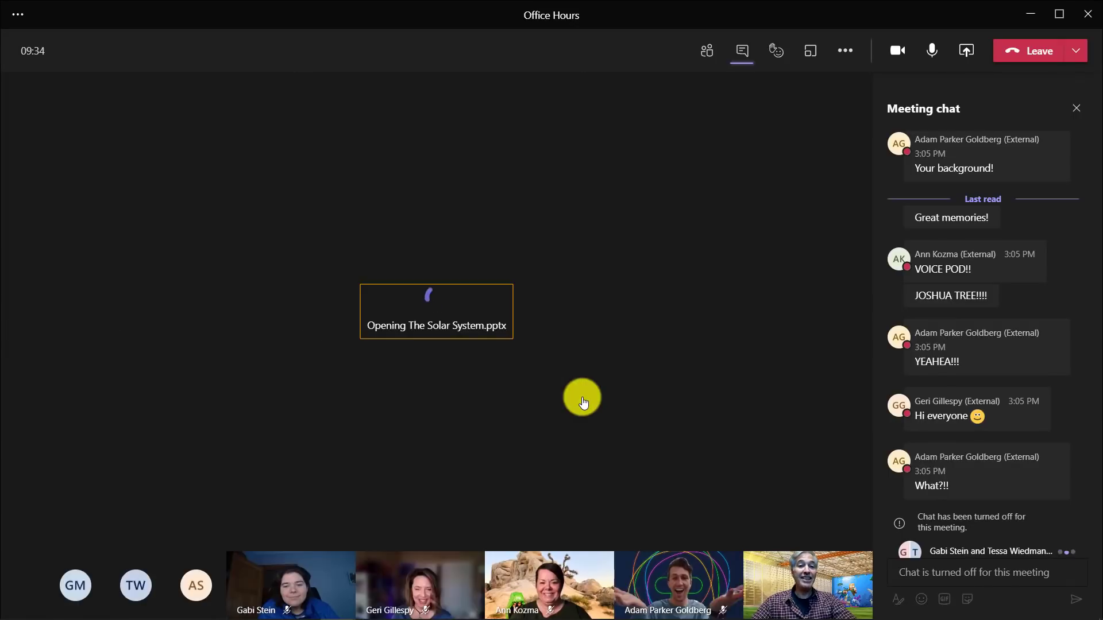
mouse_move(804, 512)
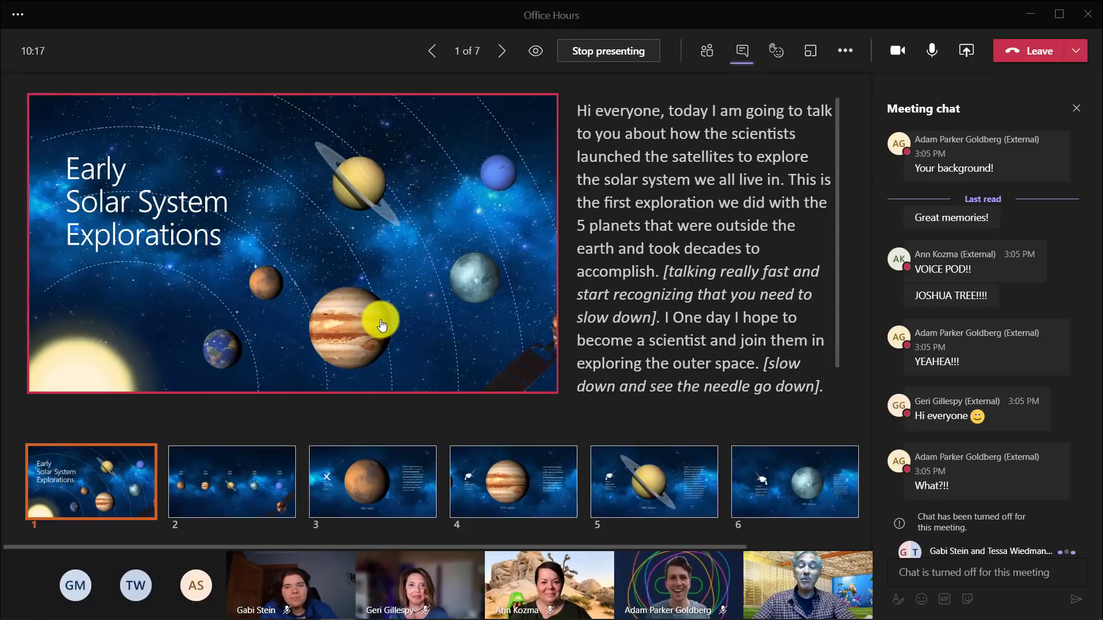
mouse_move(500, 51)
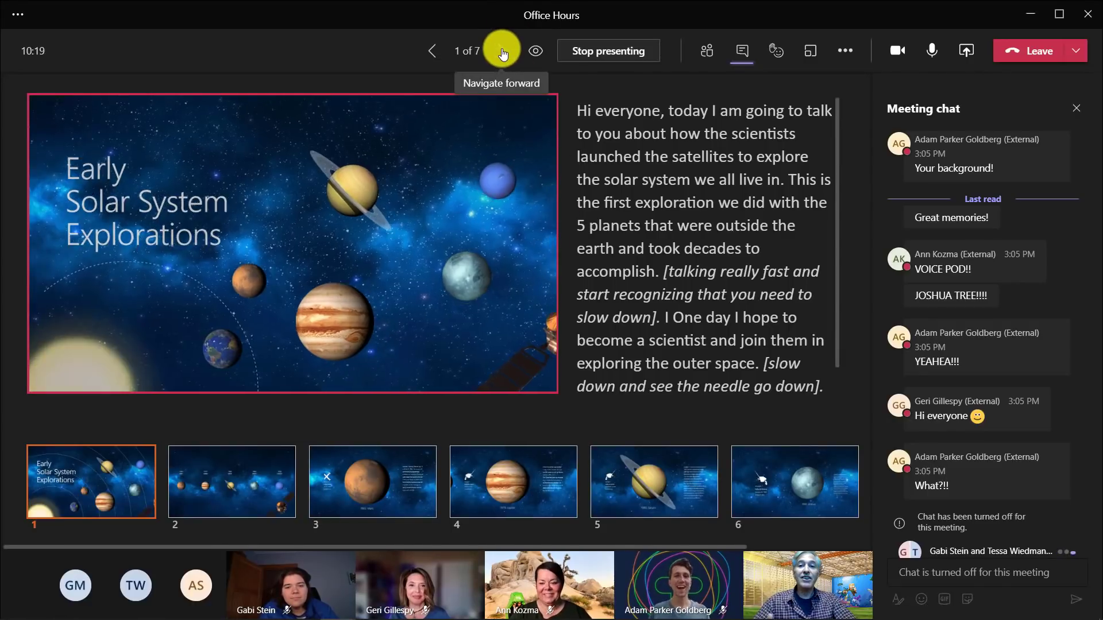
left_click(501, 51)
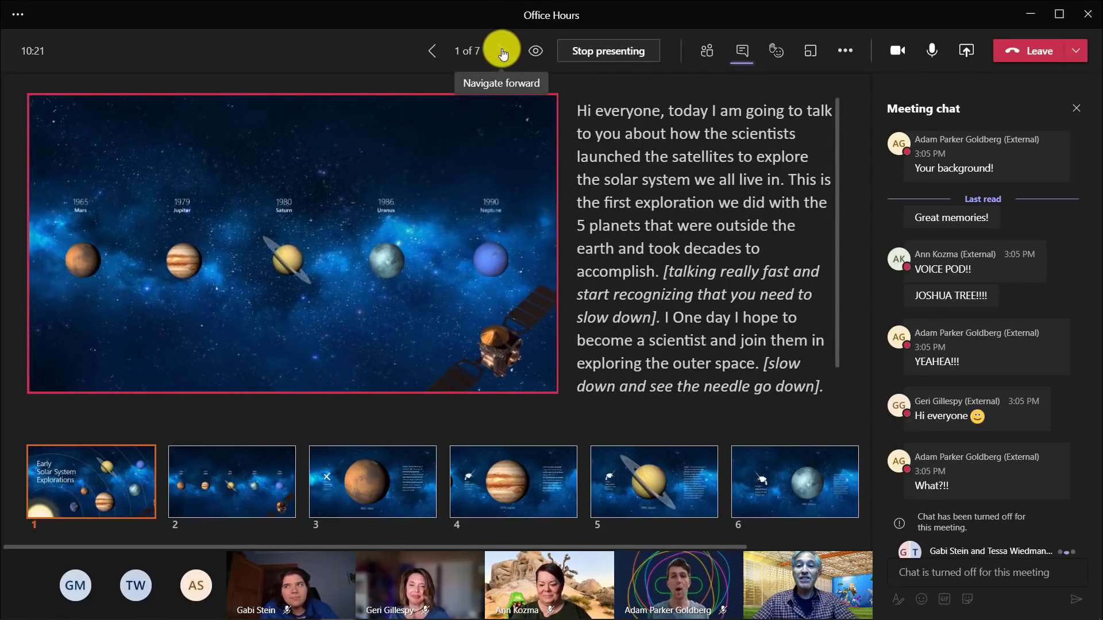
left_click(501, 51)
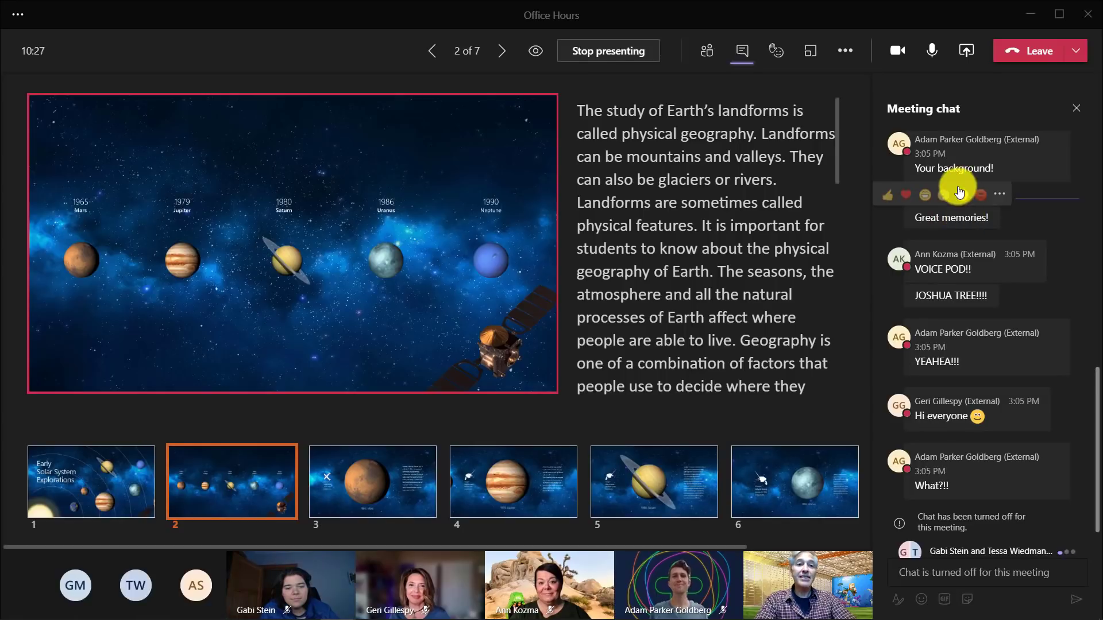
mouse_move(608, 50)
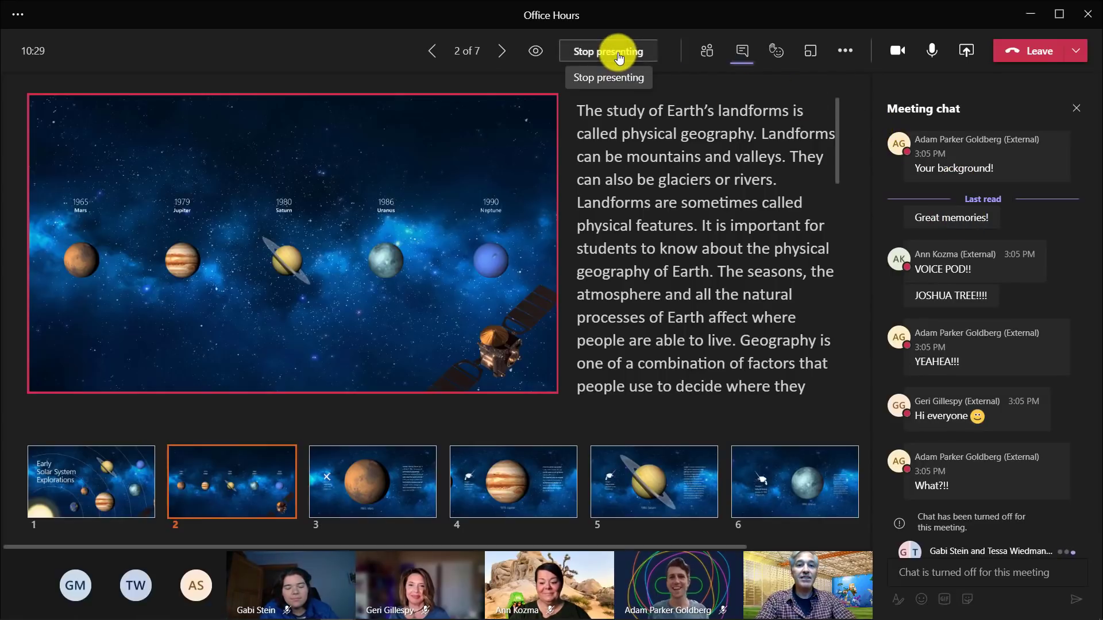
- Stop presenting and set Allow meeting chat back to Enabled in Meeting options
left_click(608, 51)
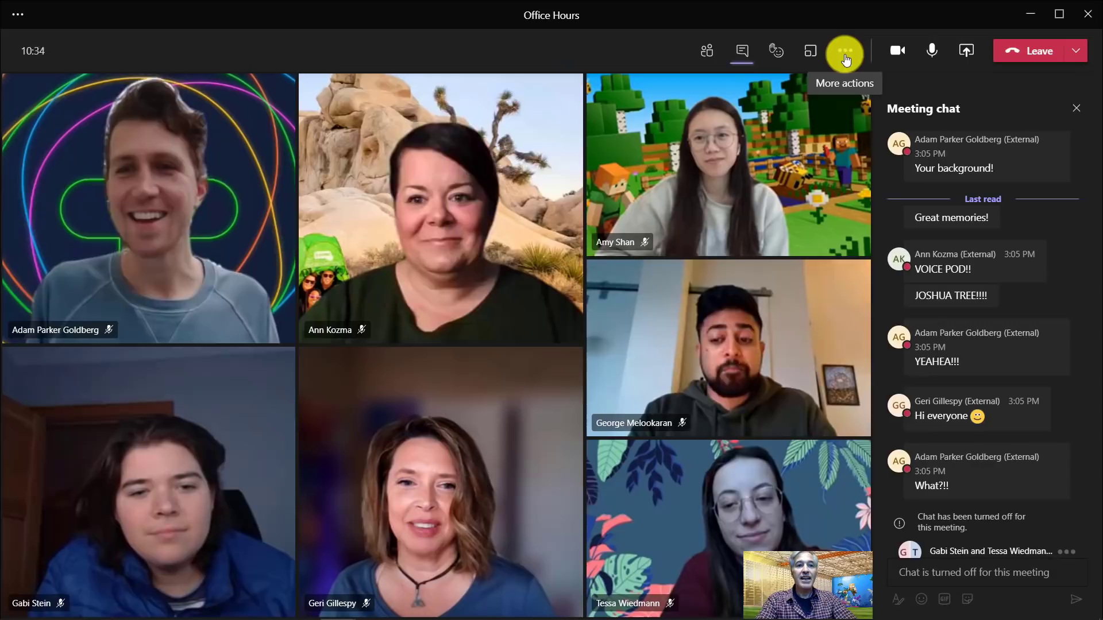
left_click(844, 51)
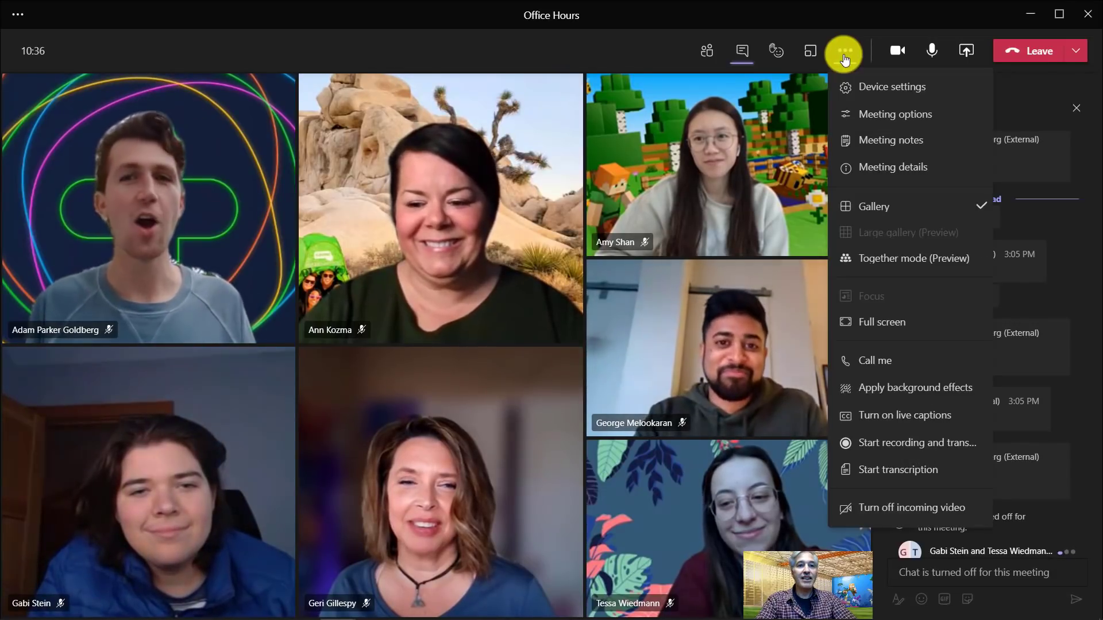
left_click(880, 322)
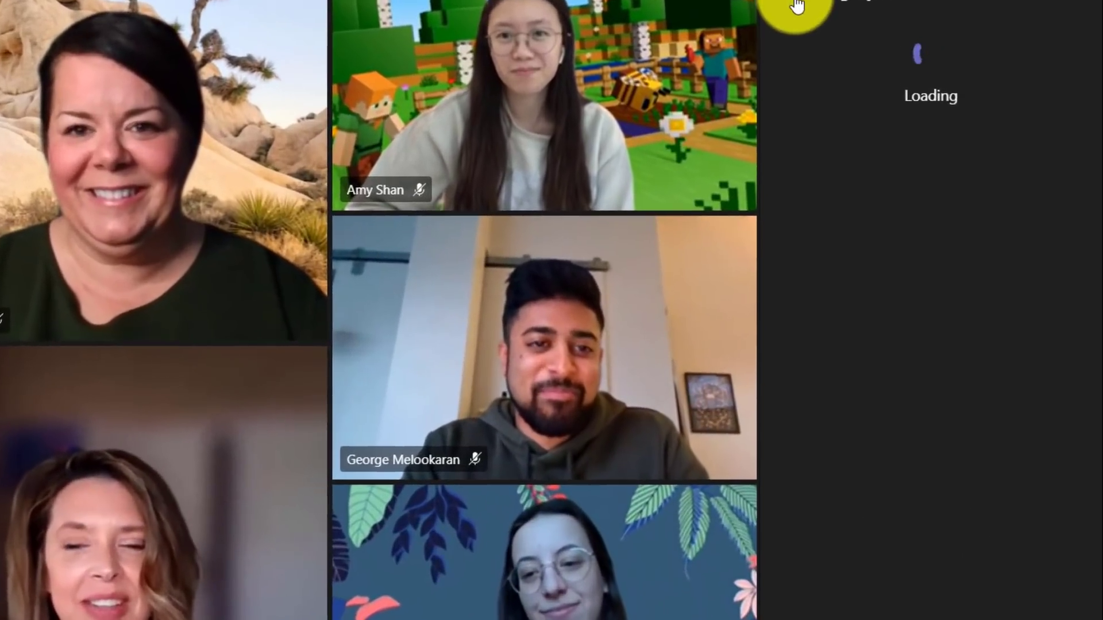
left_click(915, 411)
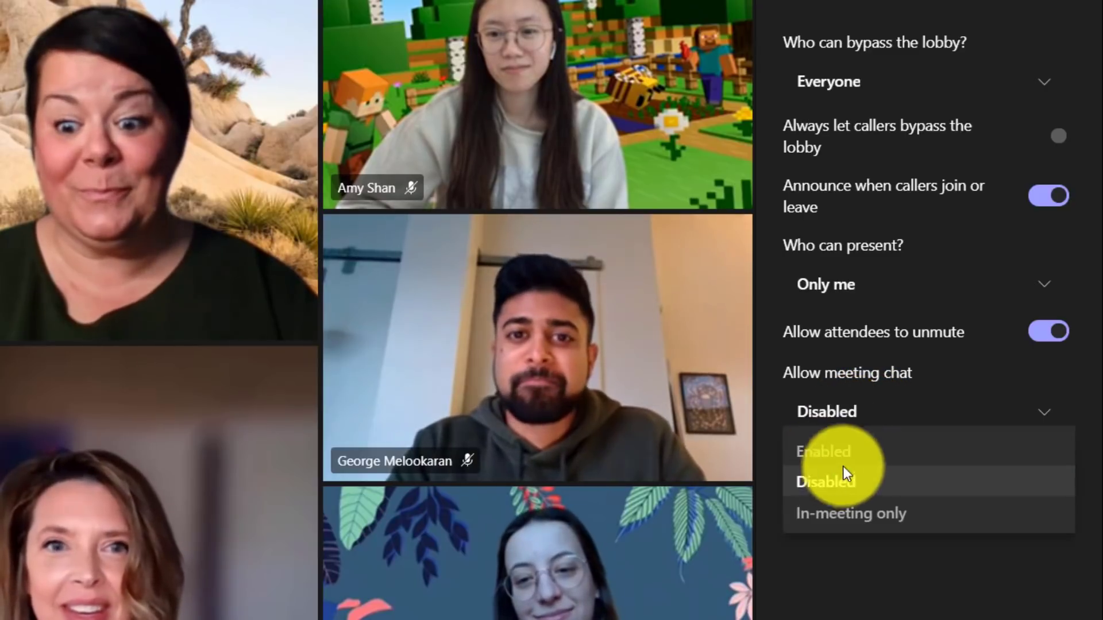
left_click(823, 451)
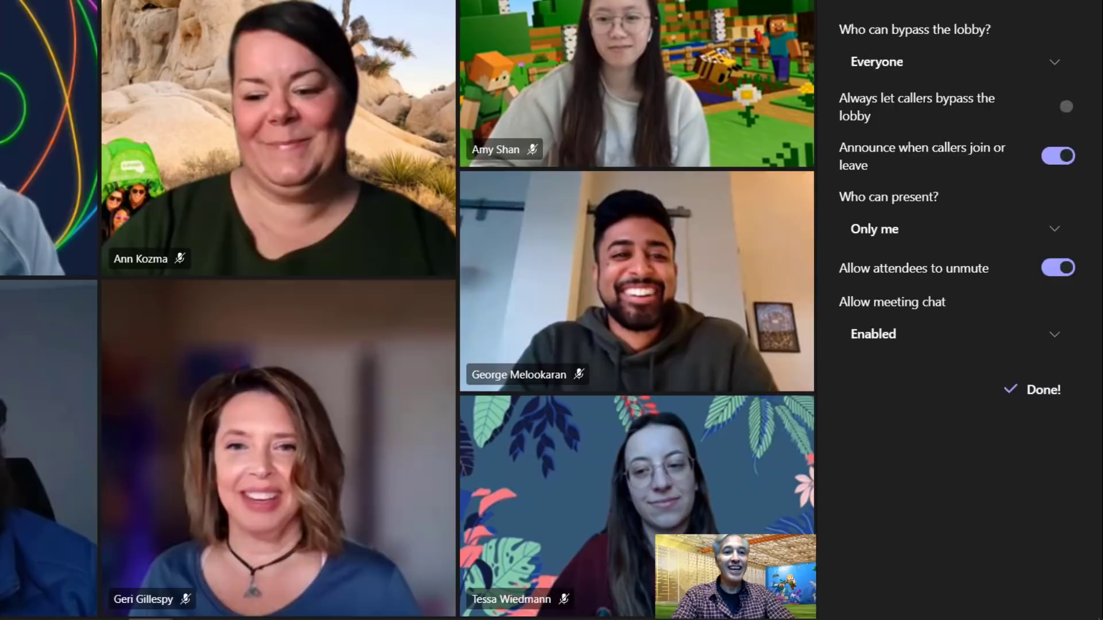
left_click(1009, 389)
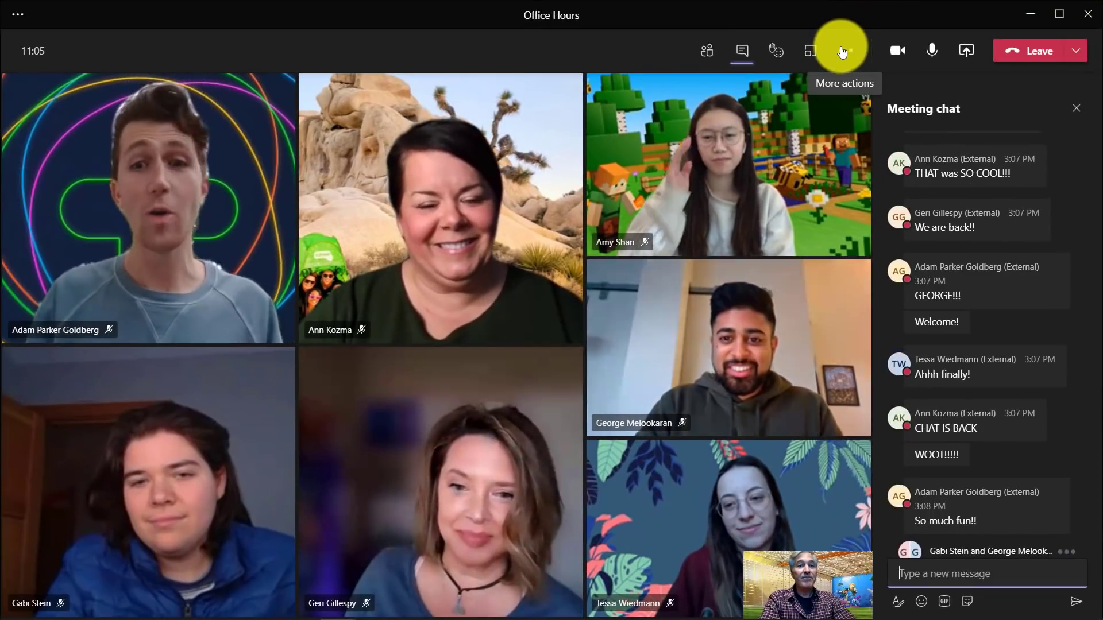
- Set Office Hours Allow meeting chat to In-meeting only, save, and close the options pane
left_click(843, 50)
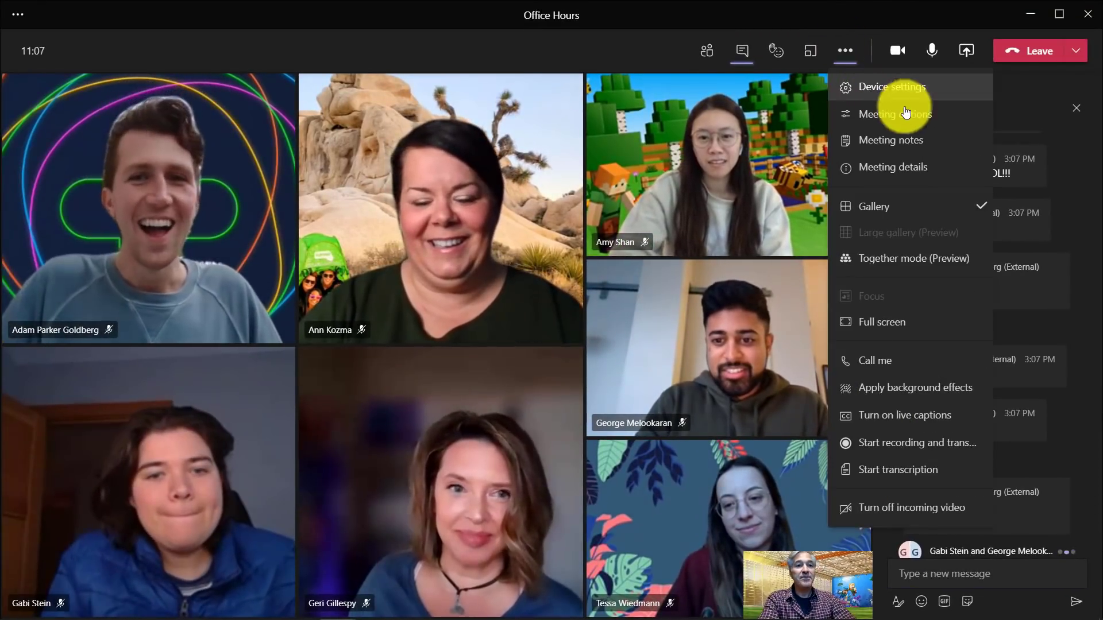
left_click(895, 113)
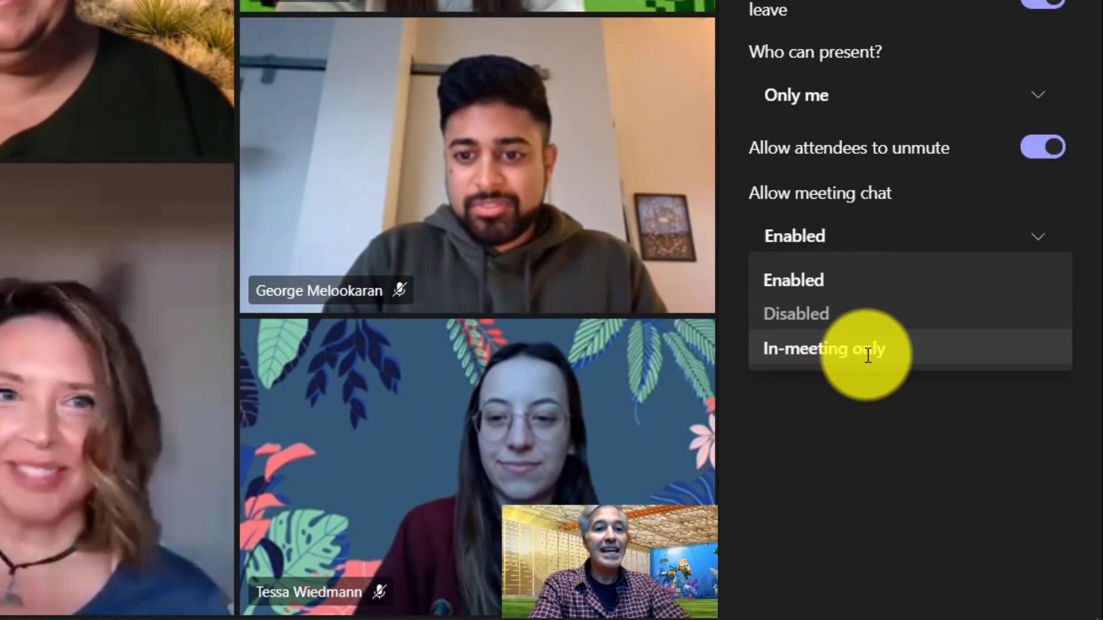
left_click(825, 349)
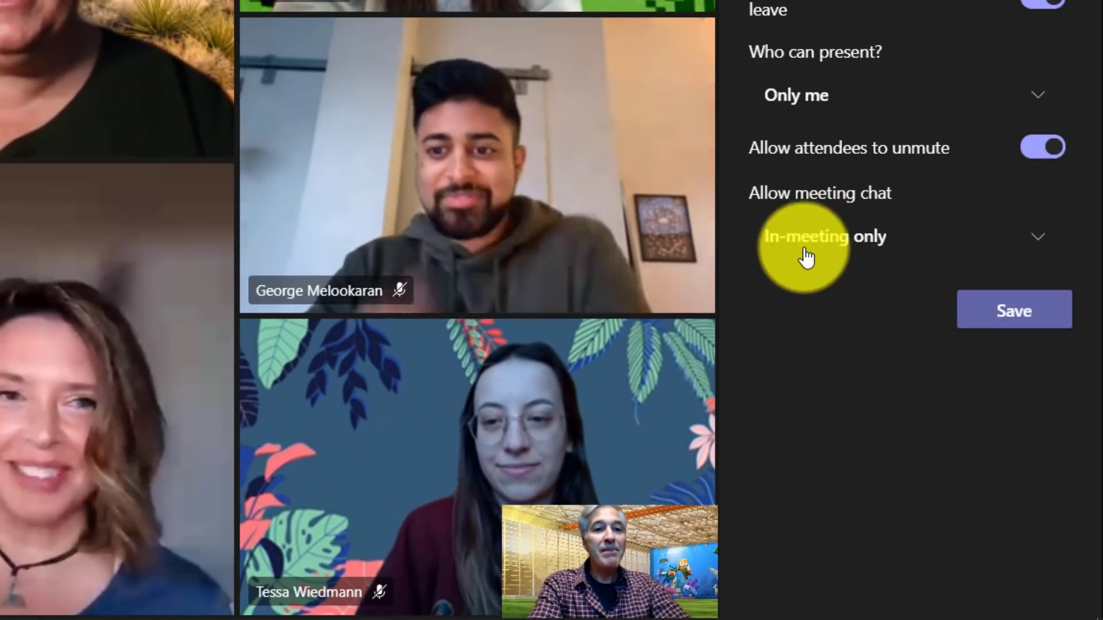
left_click(1013, 310)
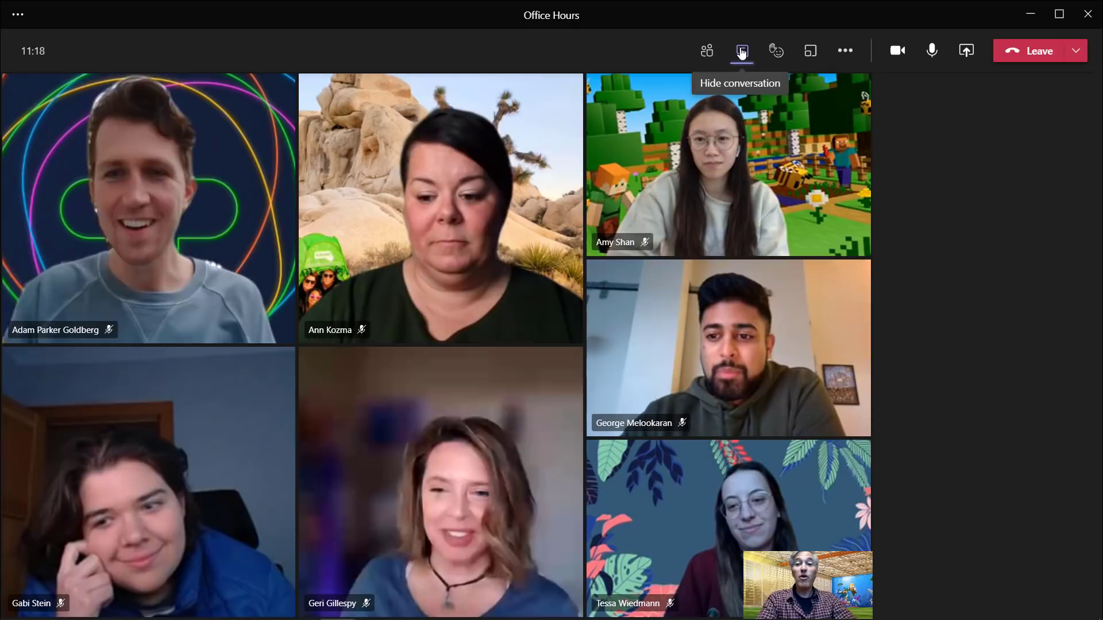
left_click(741, 50)
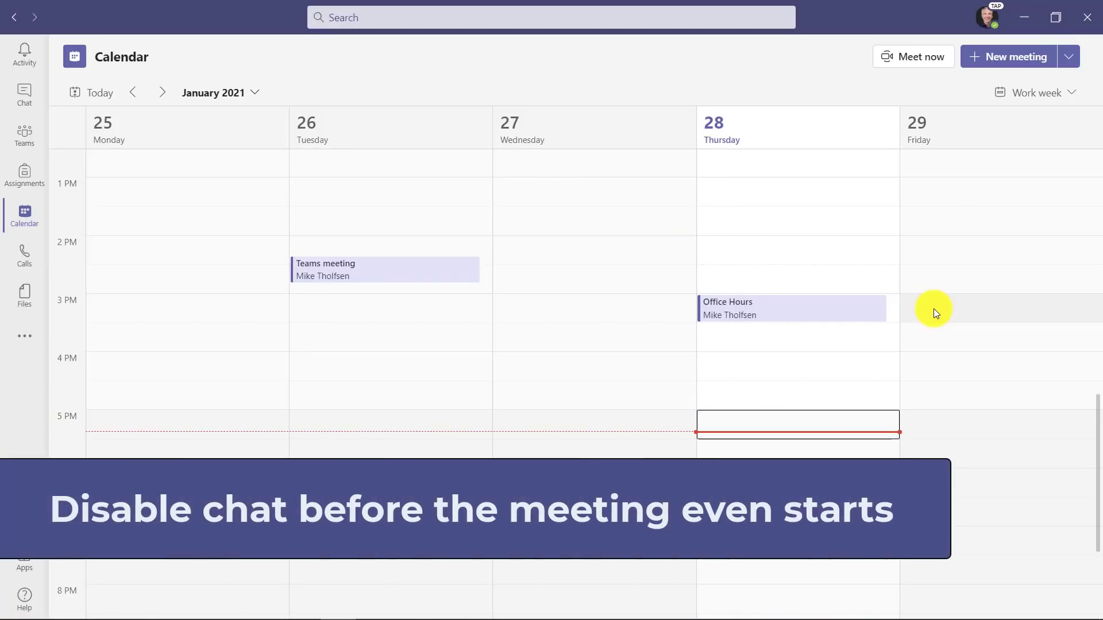
mouse_move(783, 316)
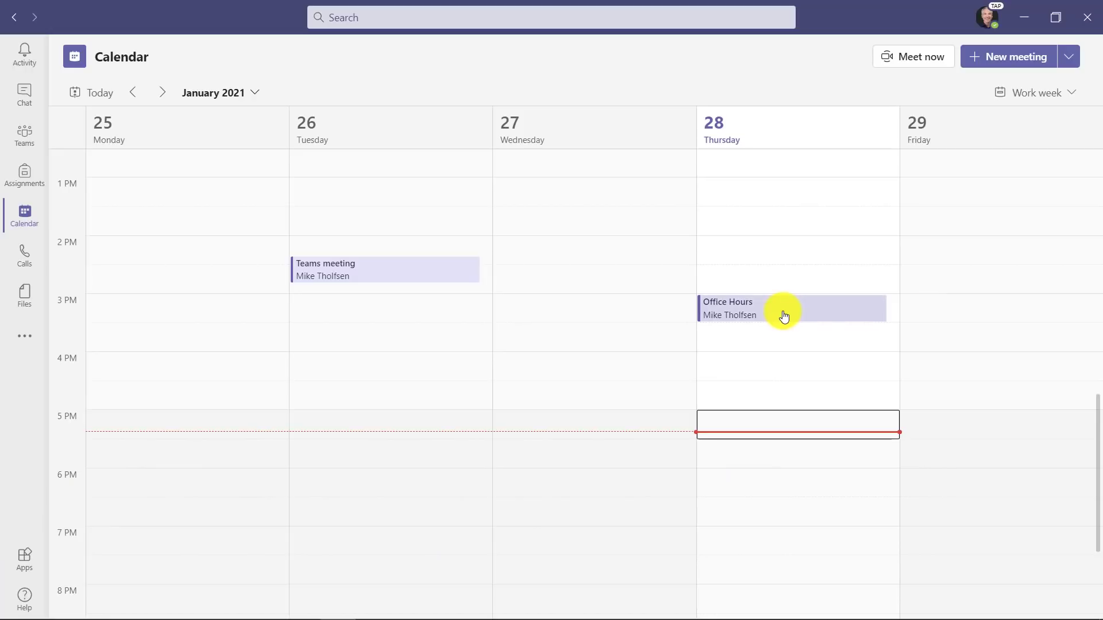
- Edit the Office Hours meeting options to set Allow meeting chat to Disabled, and save
left_click(783, 308)
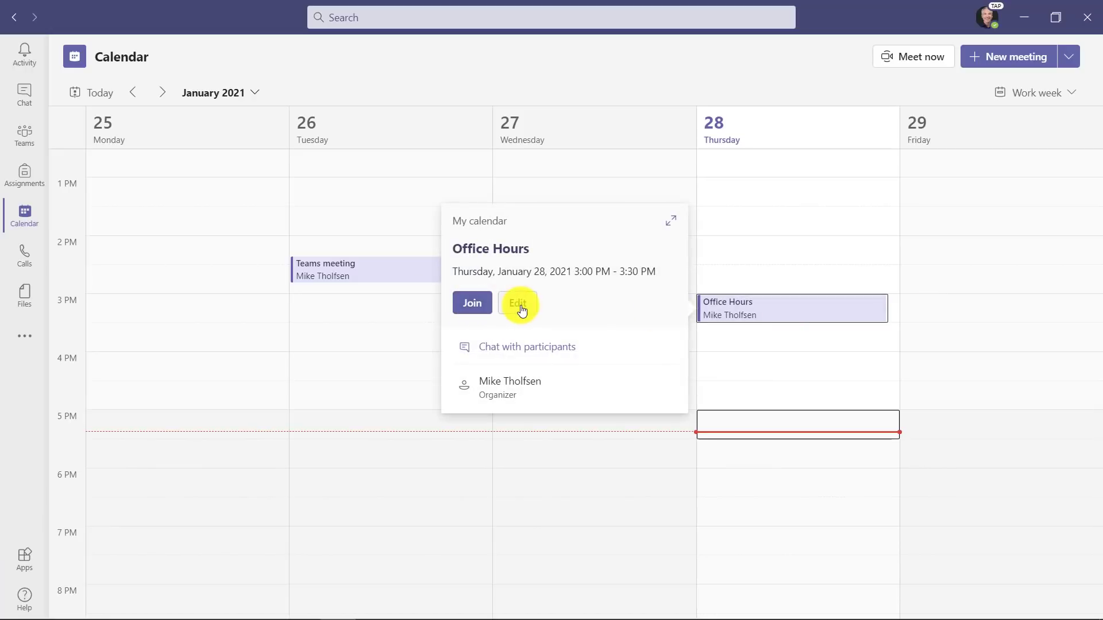
left_click(517, 303)
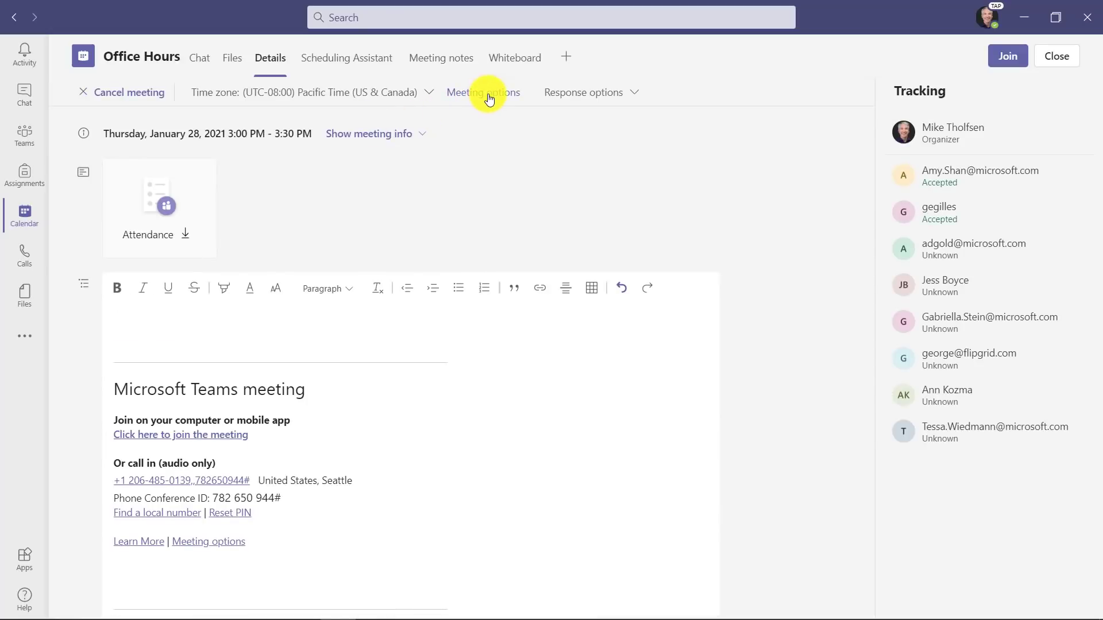
left_click(483, 92)
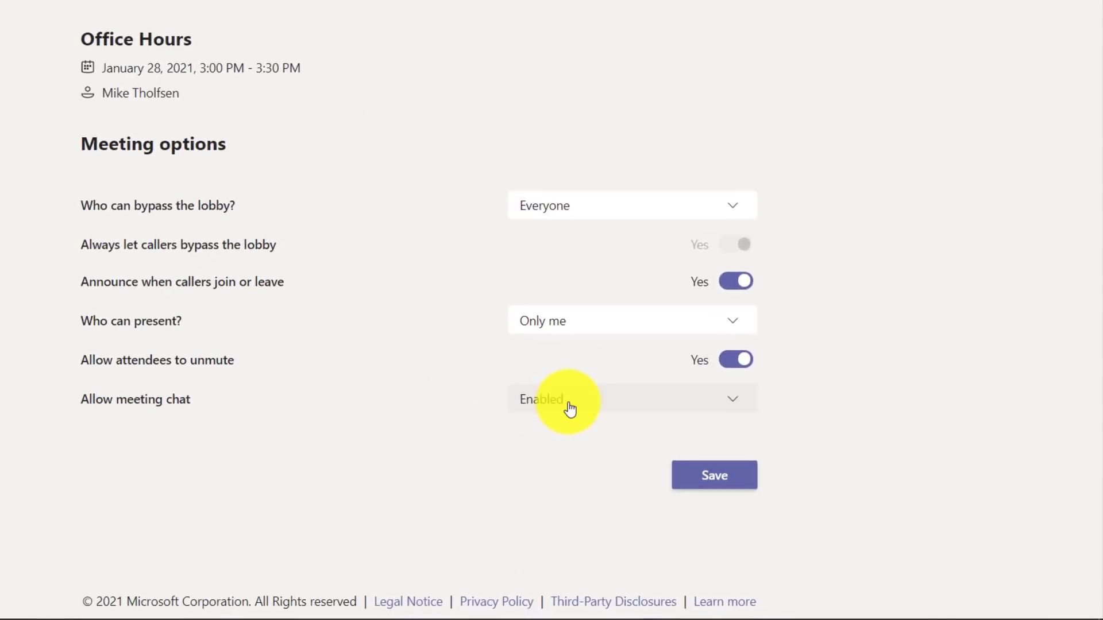
left_click(630, 398)
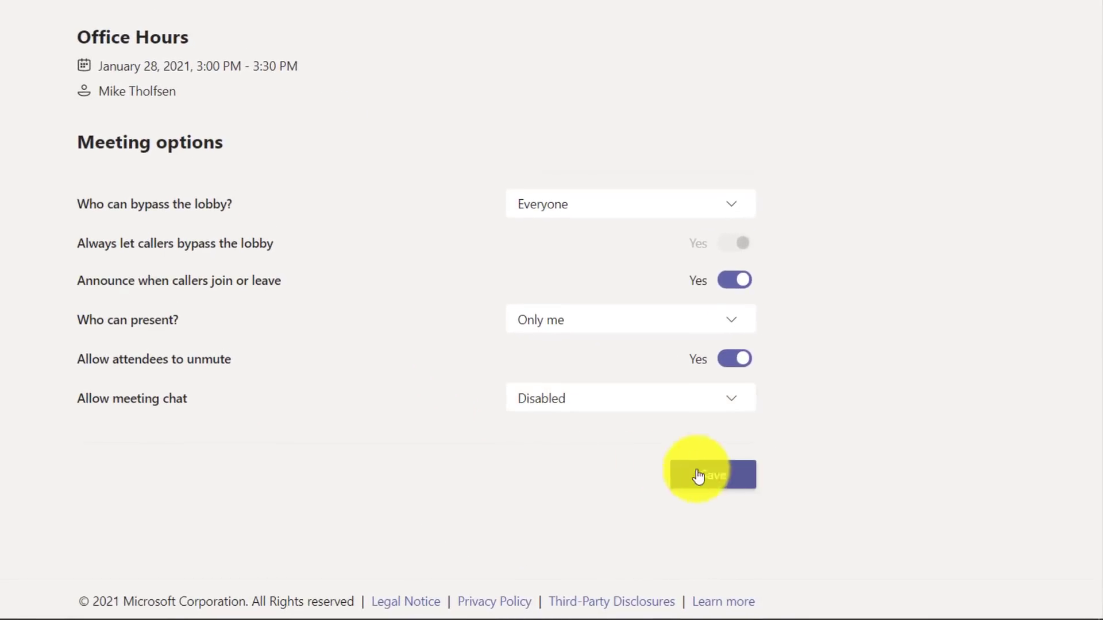
left_click(711, 474)
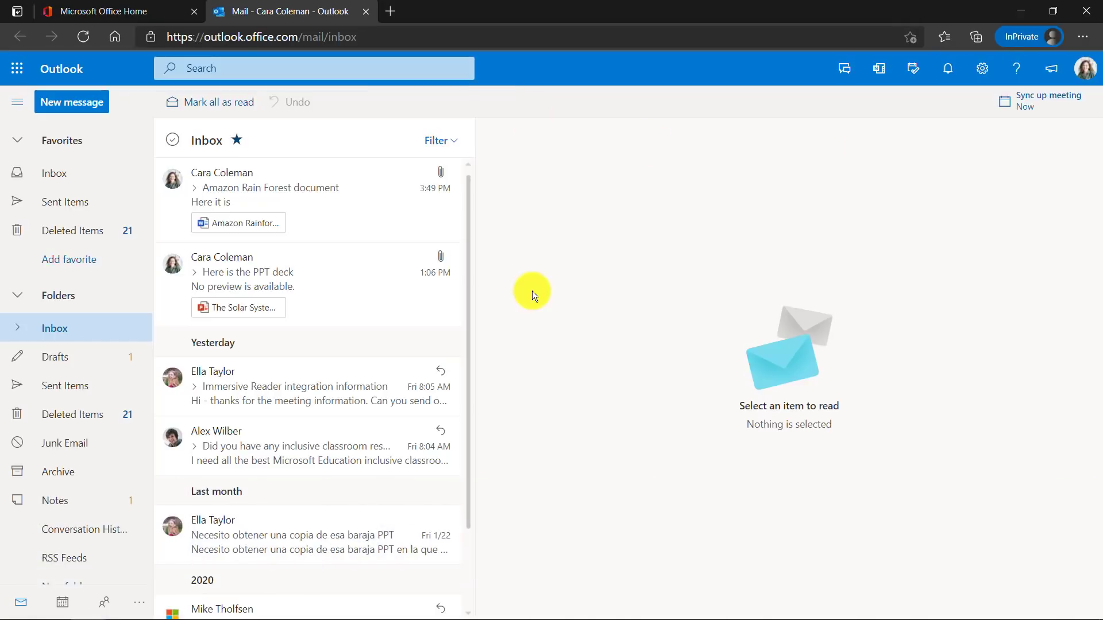
mouse_move(982, 69)
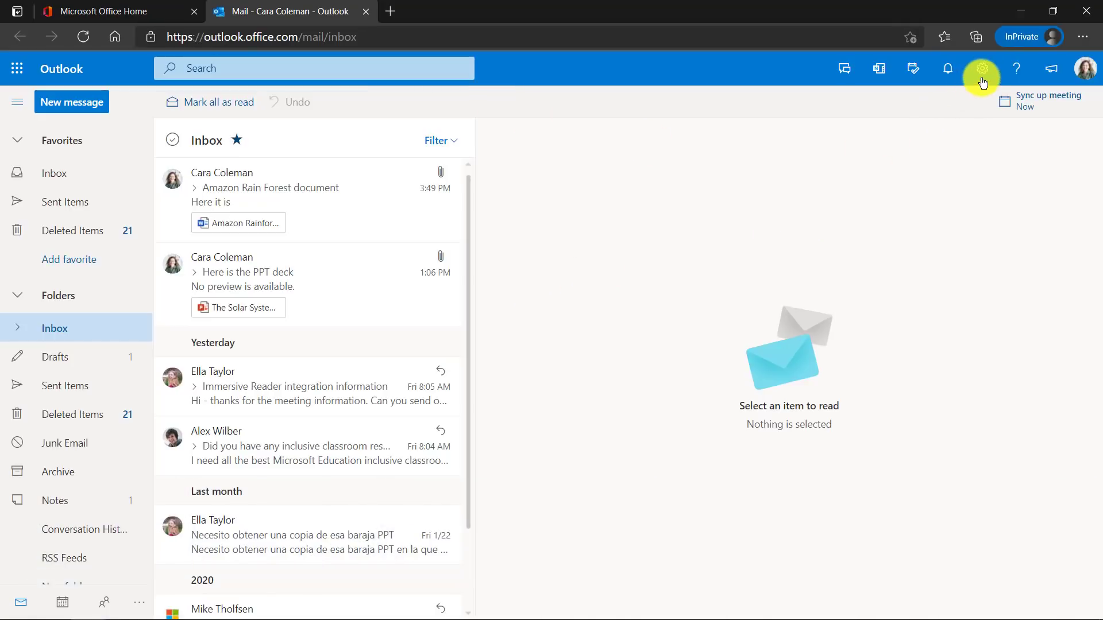
- Turn on 'Add online meeting to all meetings' in Outlook's Calendar > Events and invitations settings
left_click(982, 68)
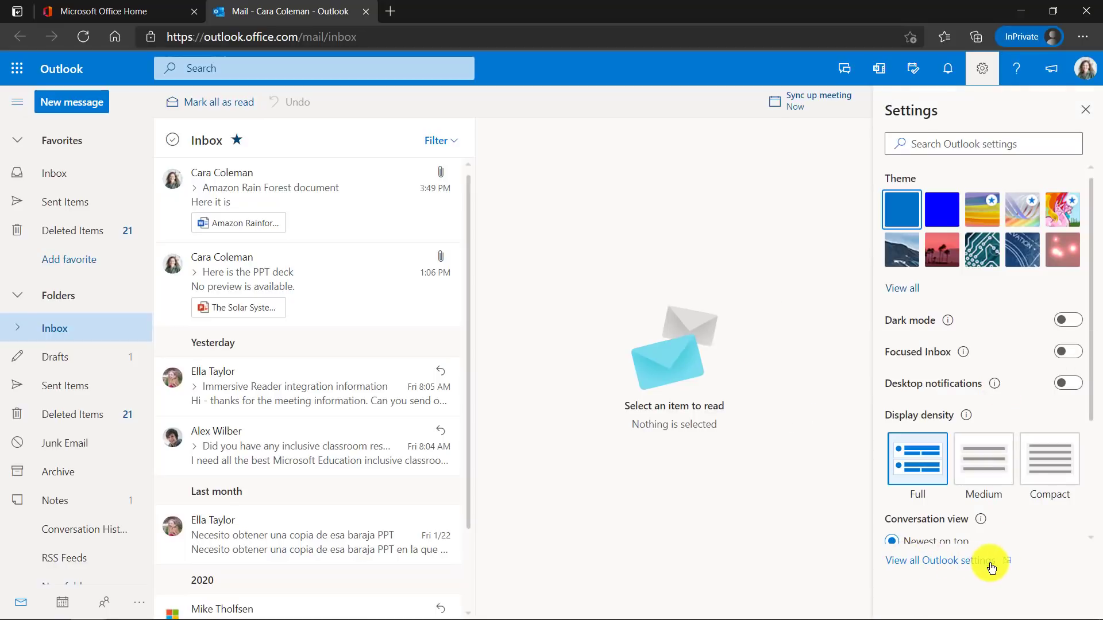
left_click(940, 560)
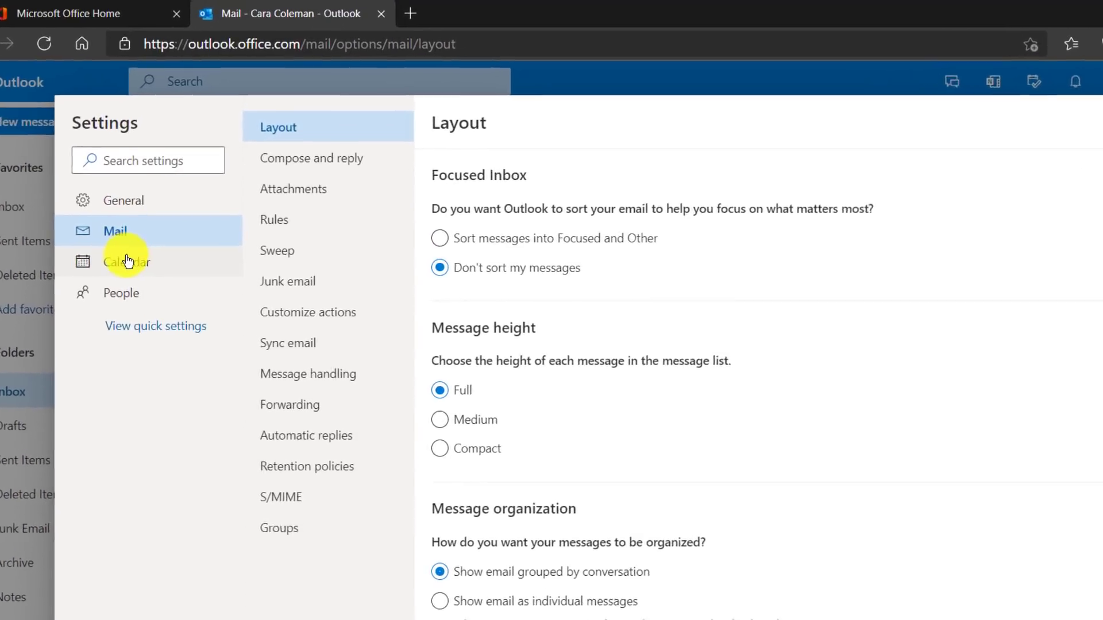
left_click(125, 260)
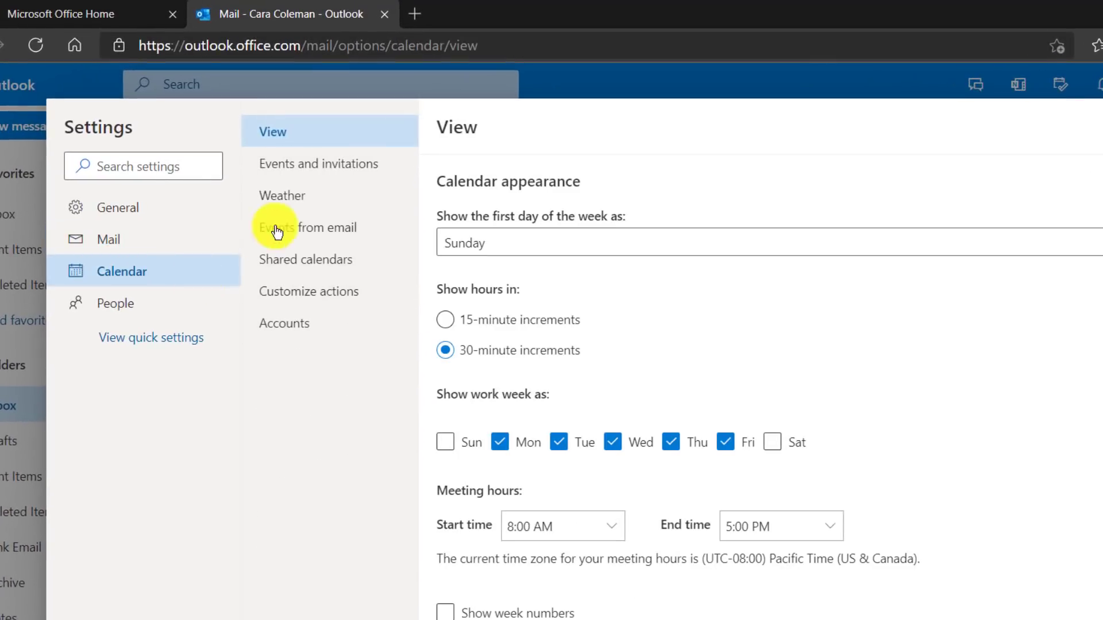
left_click(318, 163)
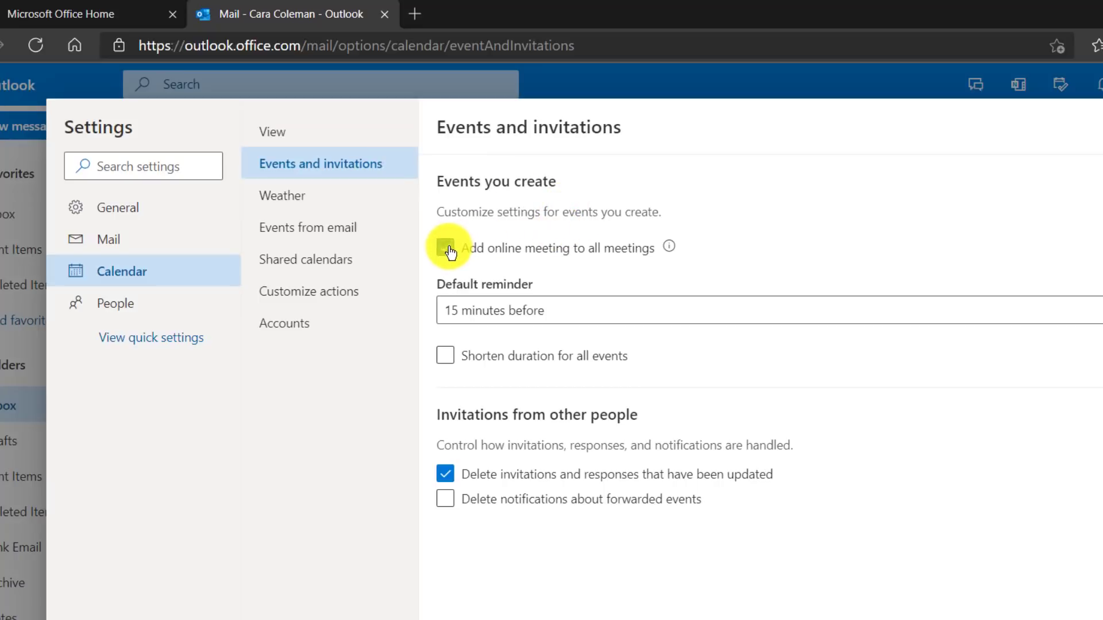
left_click(445, 247)
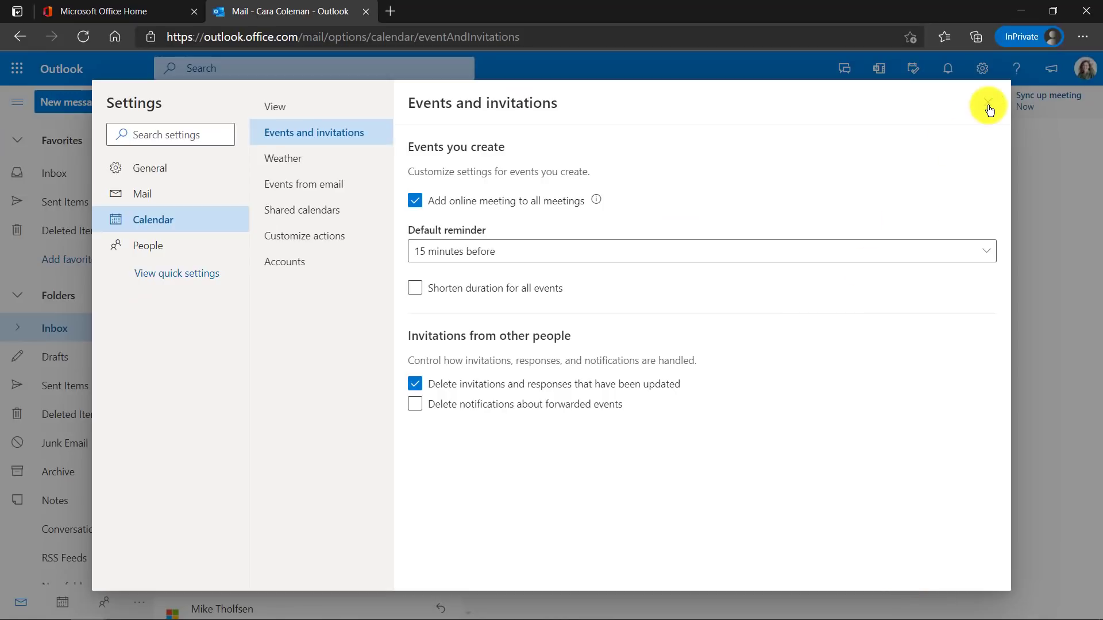
left_click(990, 110)
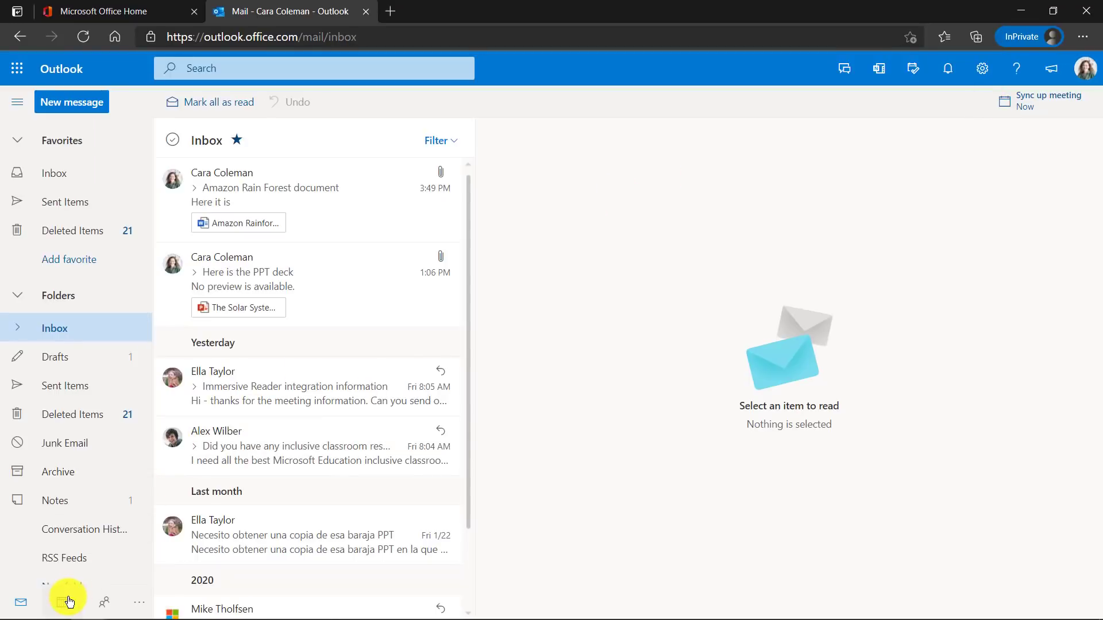
left_click(67, 603)
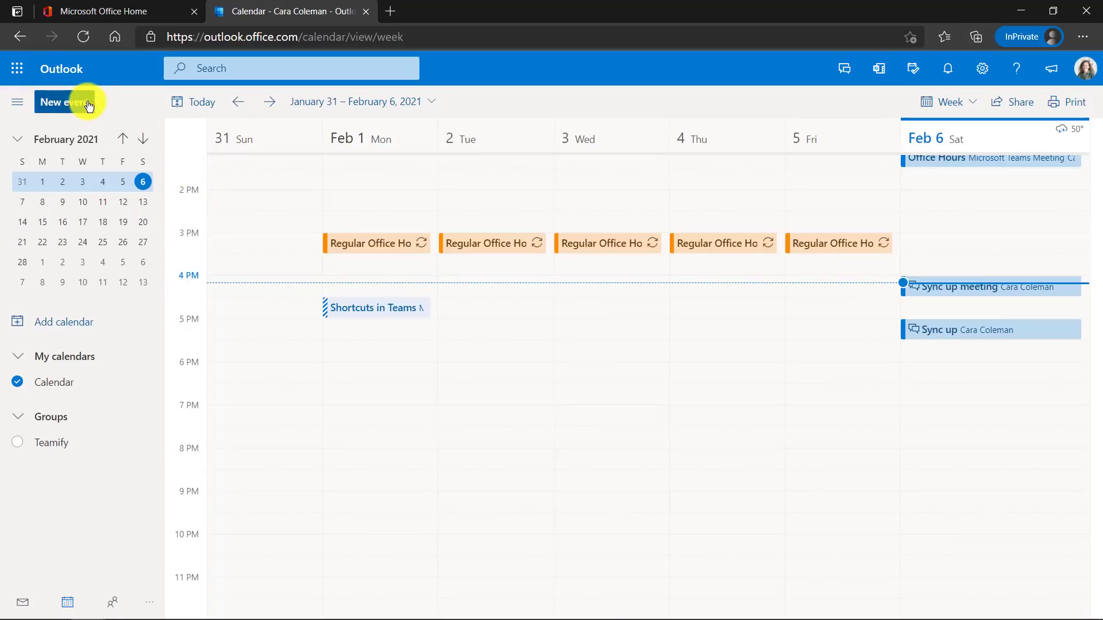
left_click(64, 101)
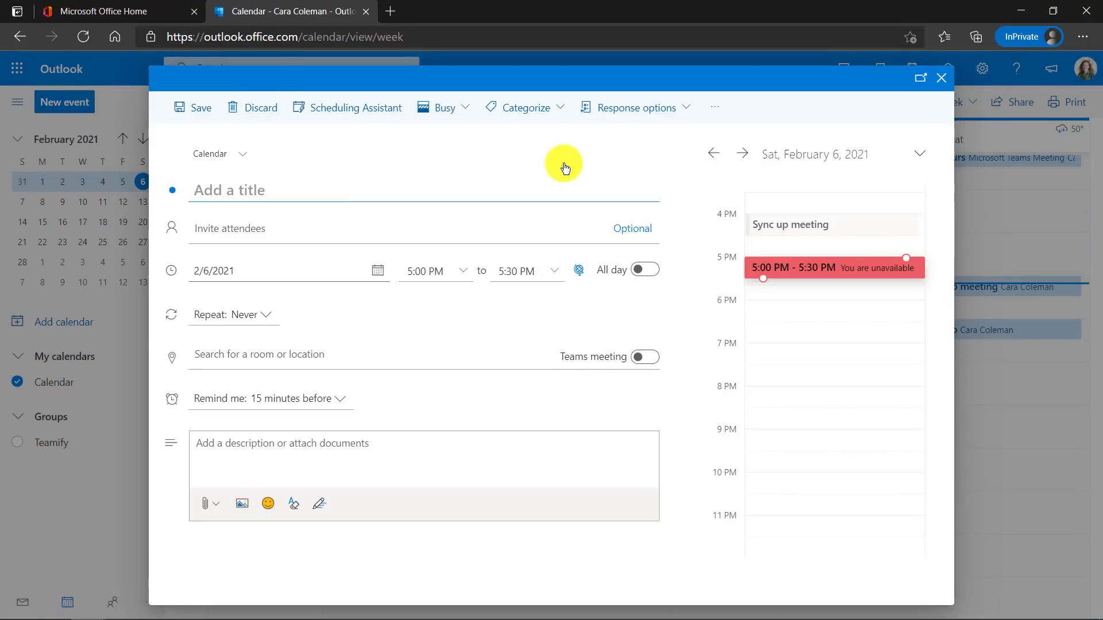
type("Sync up meeting")
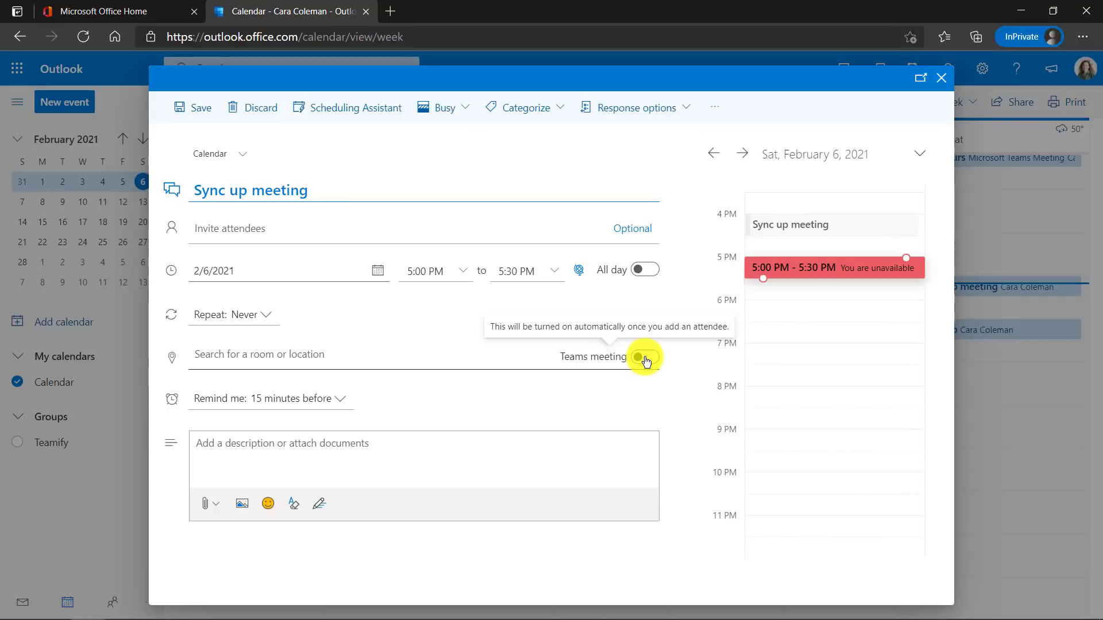
left_click(238, 228)
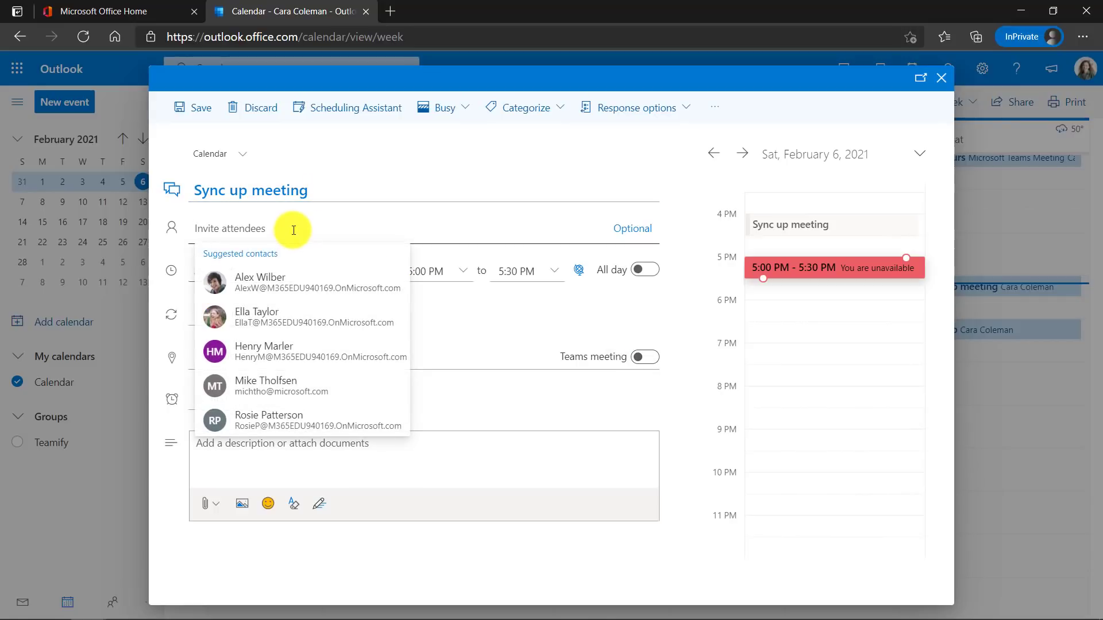
left_click(256, 317)
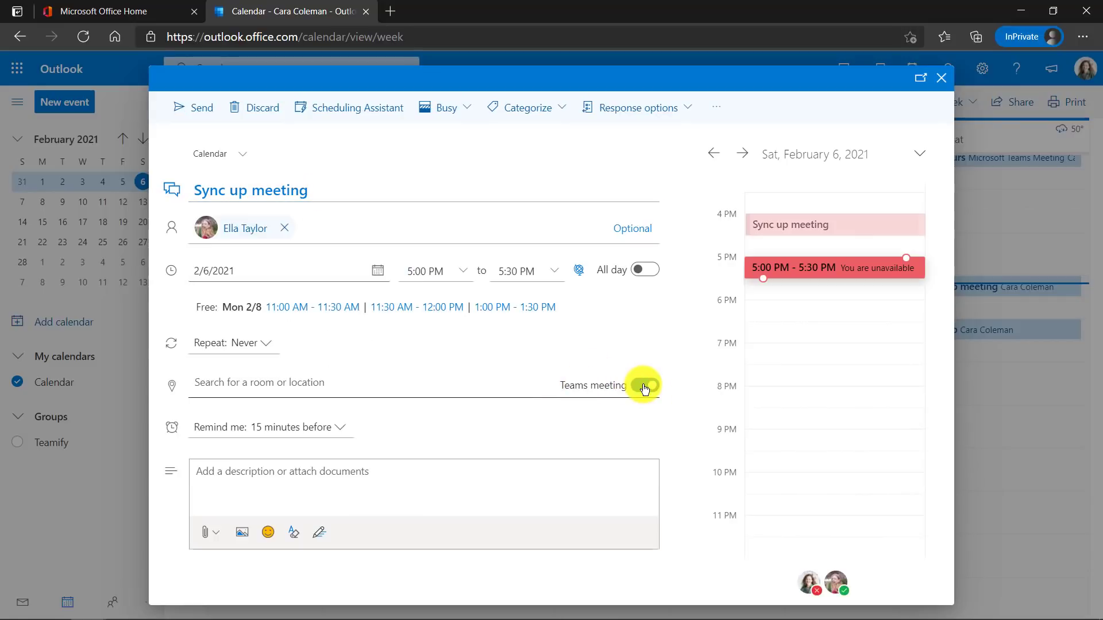
left_click(645, 385)
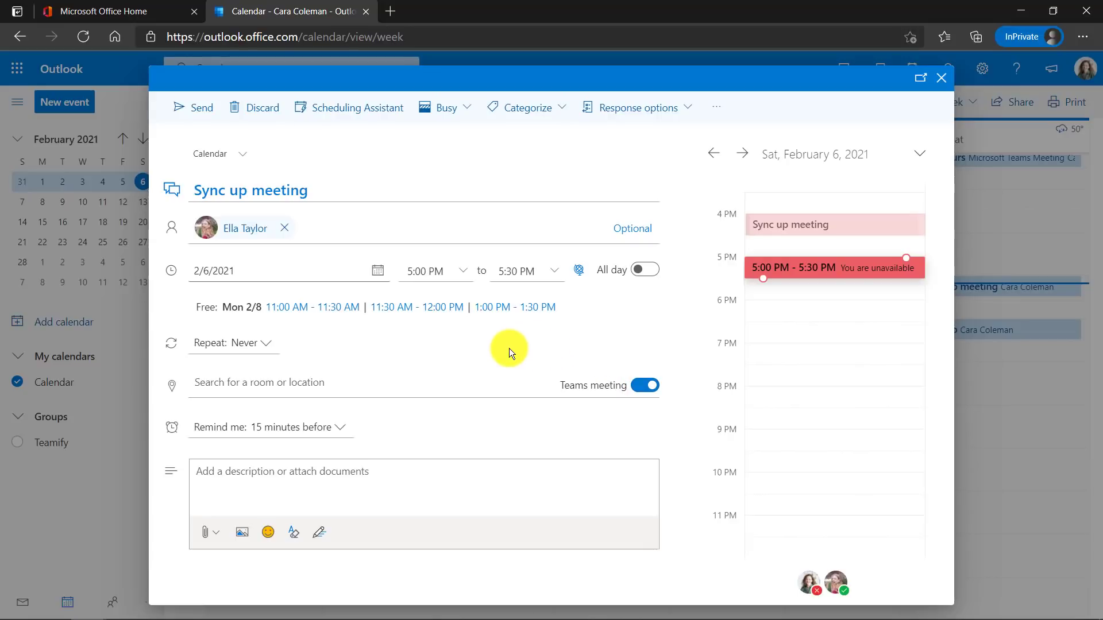
mouse_move(197, 107)
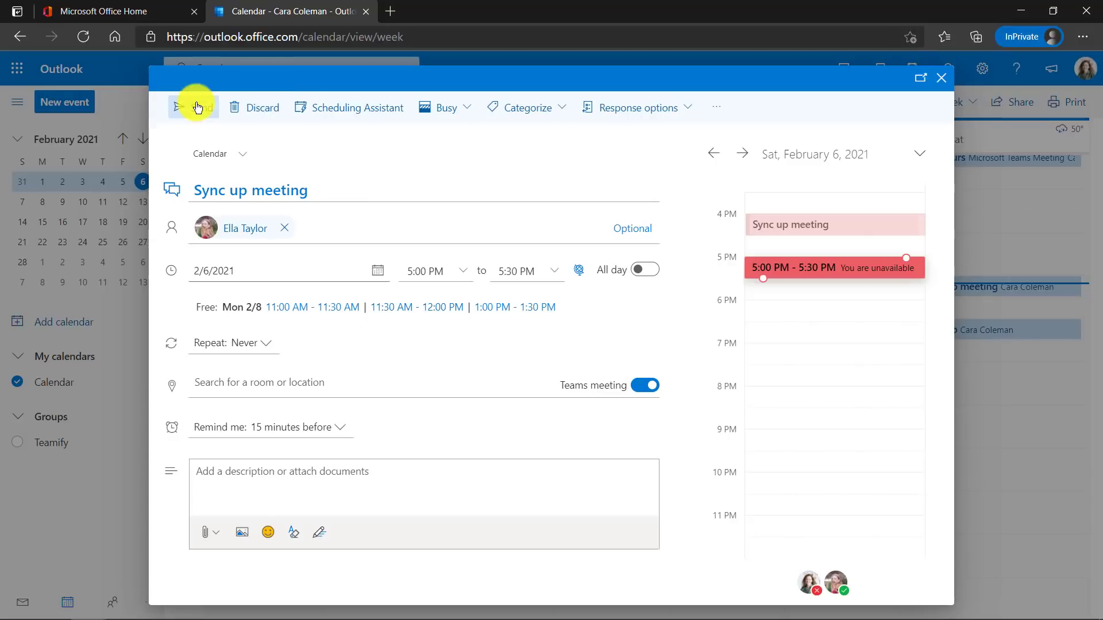
left_click(191, 107)
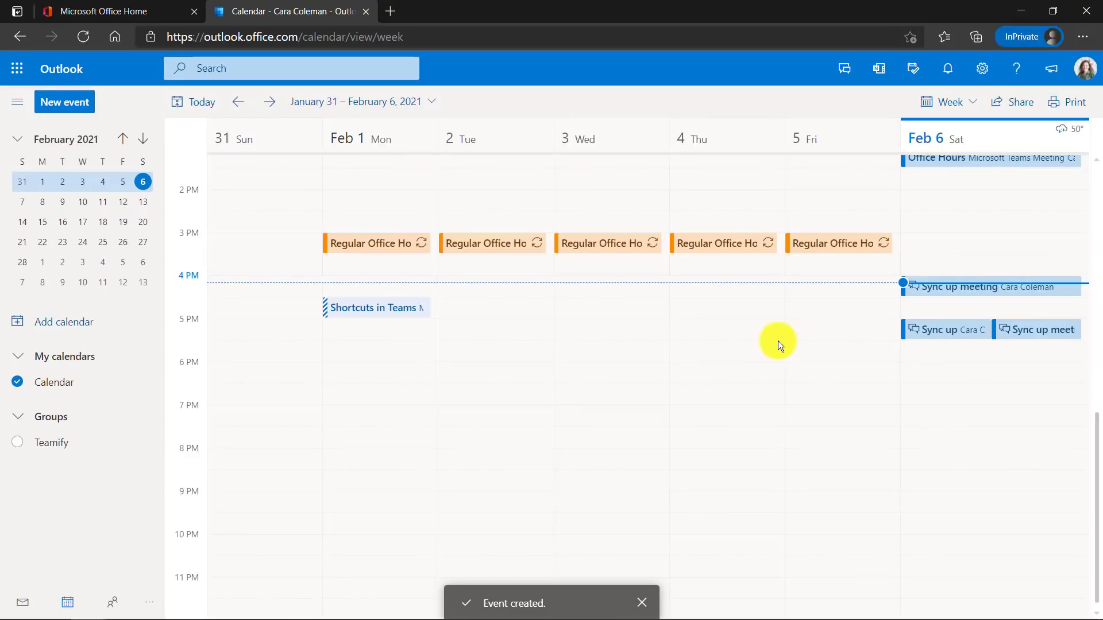
- Launch Teams in its own tab from Mail, then view the upcoming Sync up meeting in Outlook
left_click(22, 602)
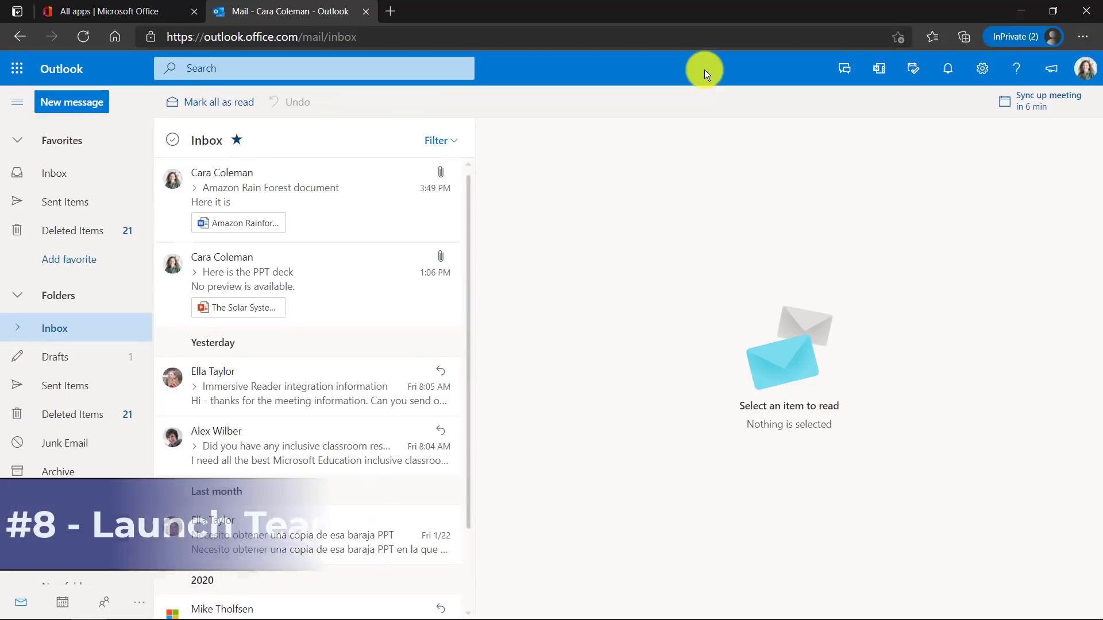
left_click(194, 11)
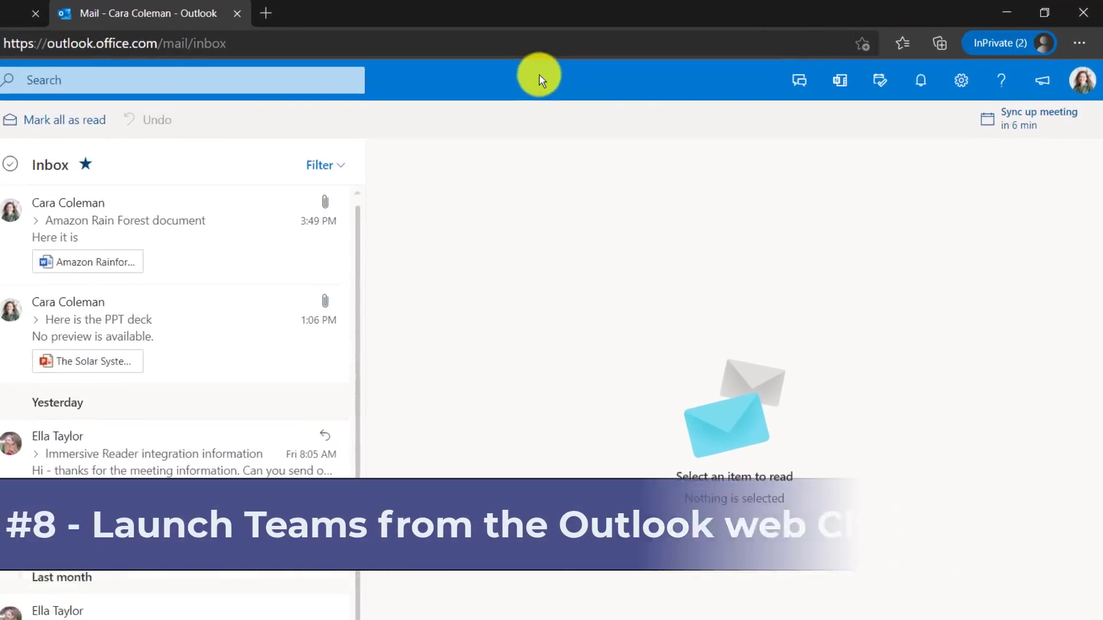
mouse_move(793, 82)
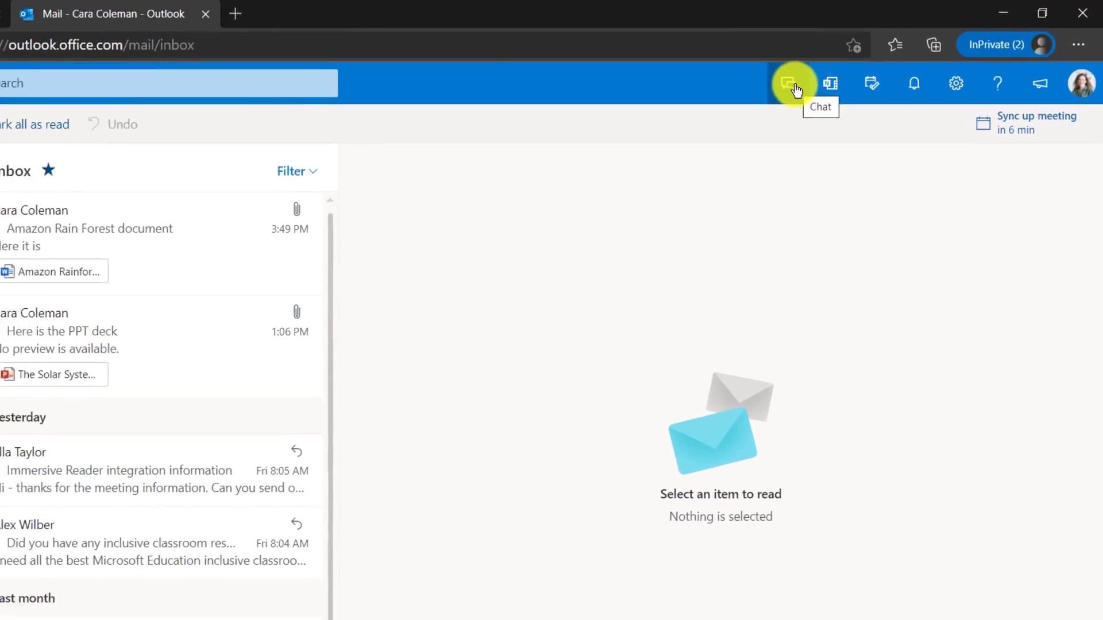
left_click(793, 82)
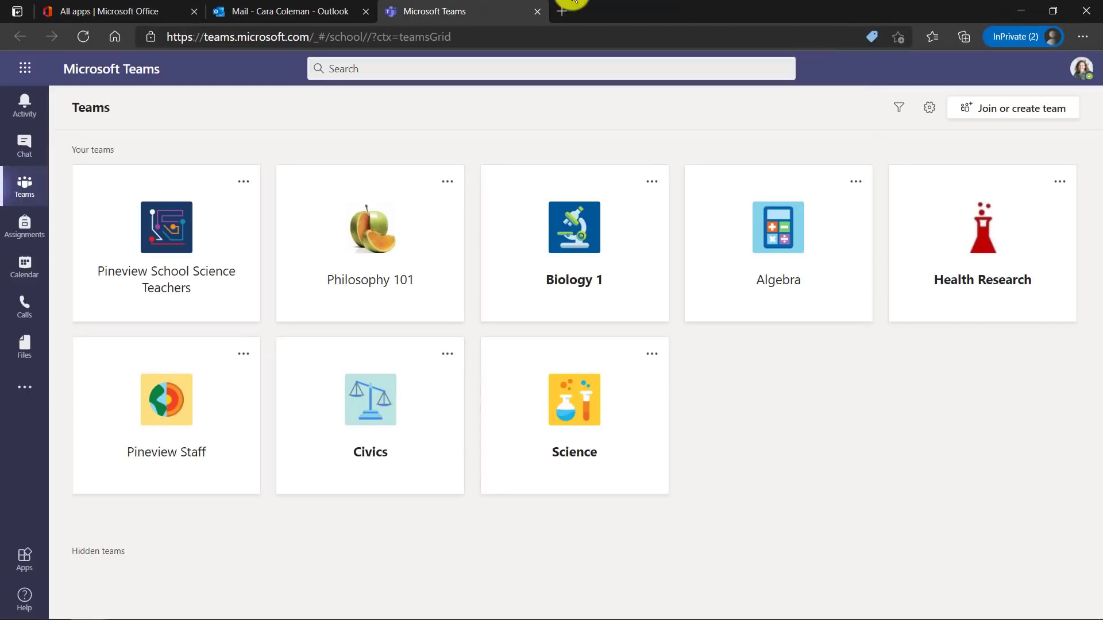
left_click(289, 11)
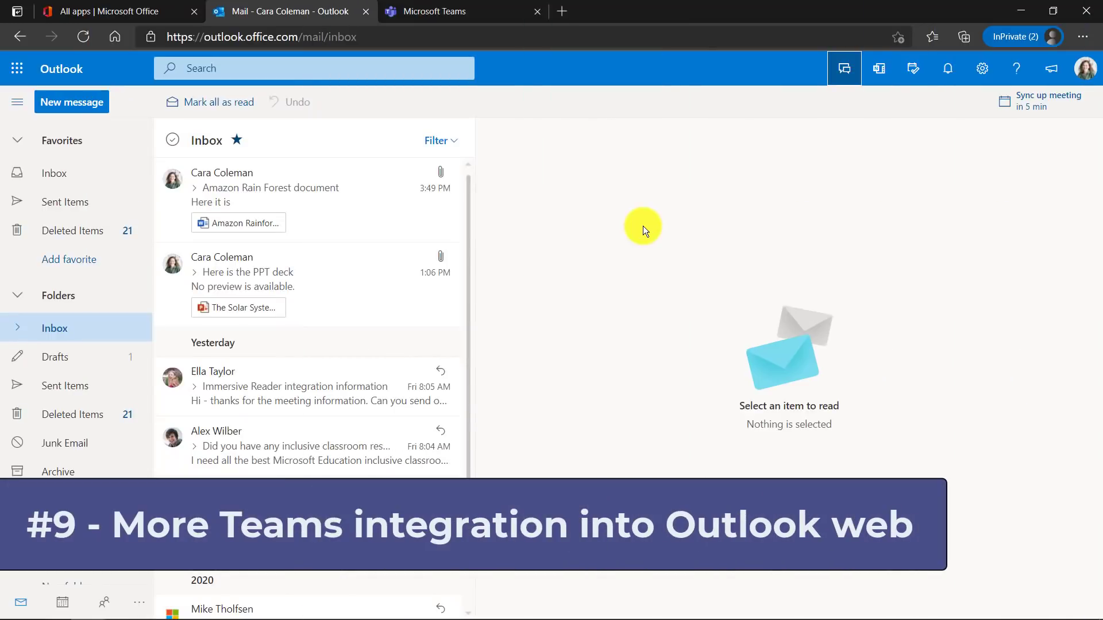
mouse_move(886, 226)
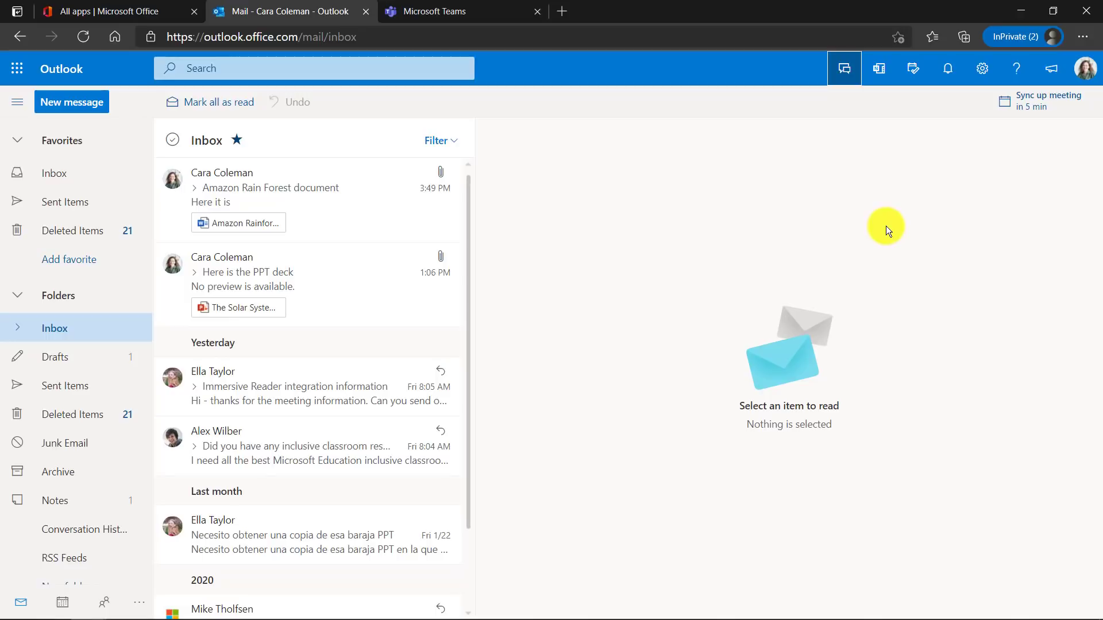
mouse_move(1054, 122)
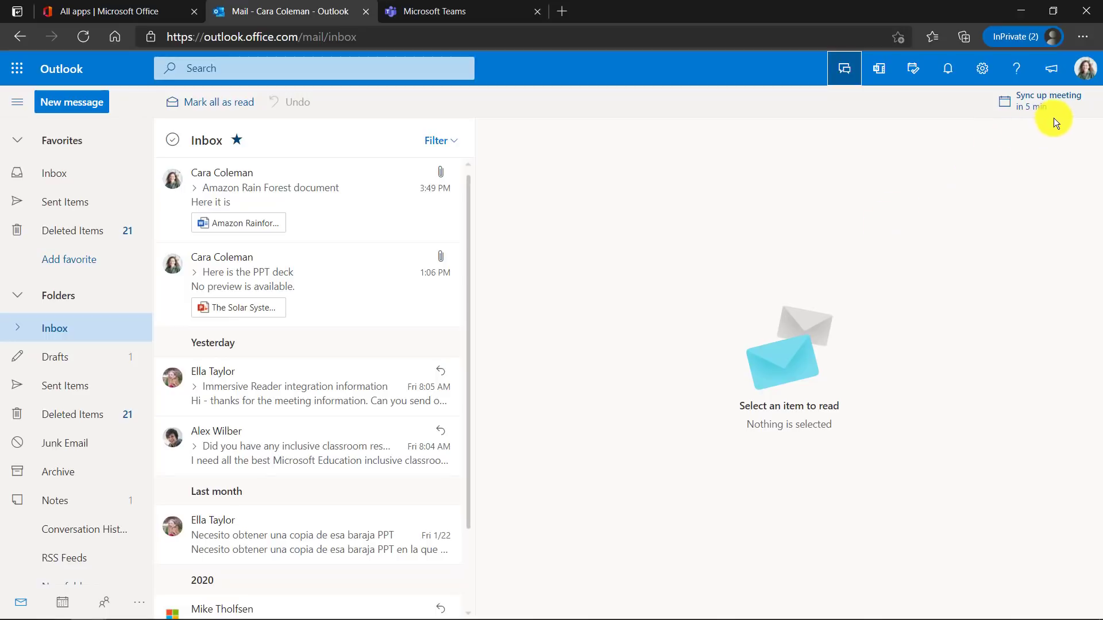
left_click(912, 68)
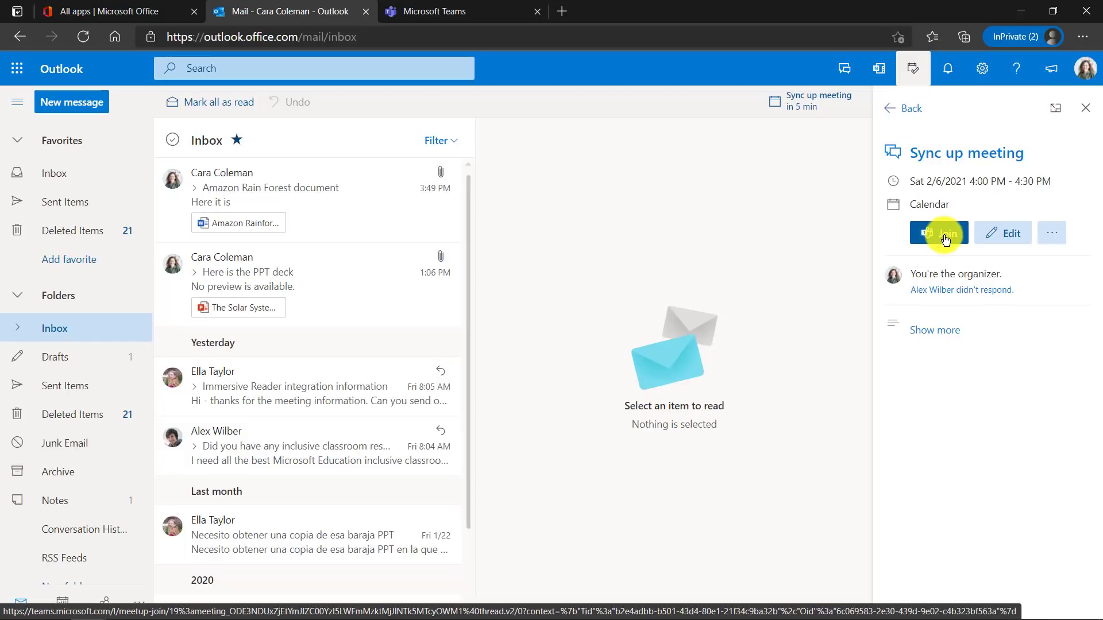
- Open the Sync up meeting in the Outlook calendar and join it from the My Day agenda
left_click(938, 232)
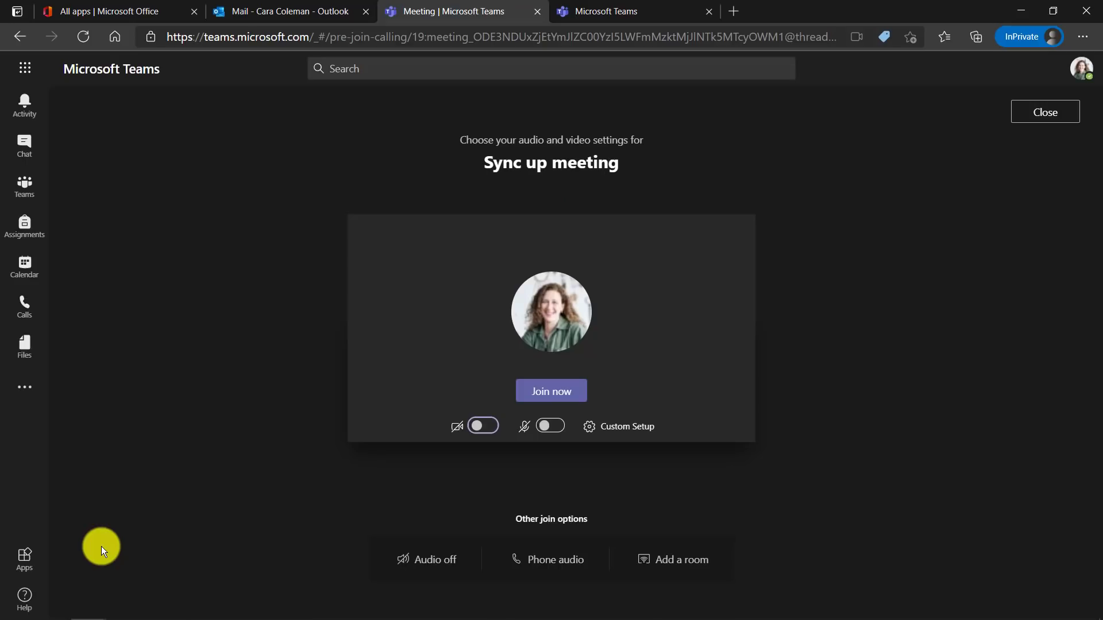
left_click(288, 11)
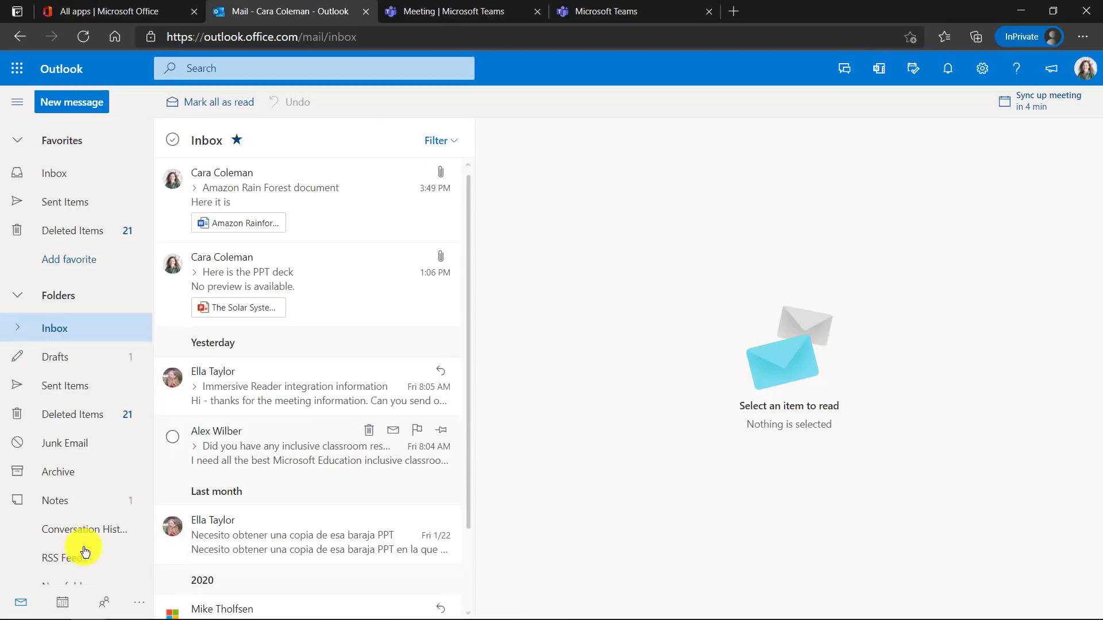
left_click(62, 602)
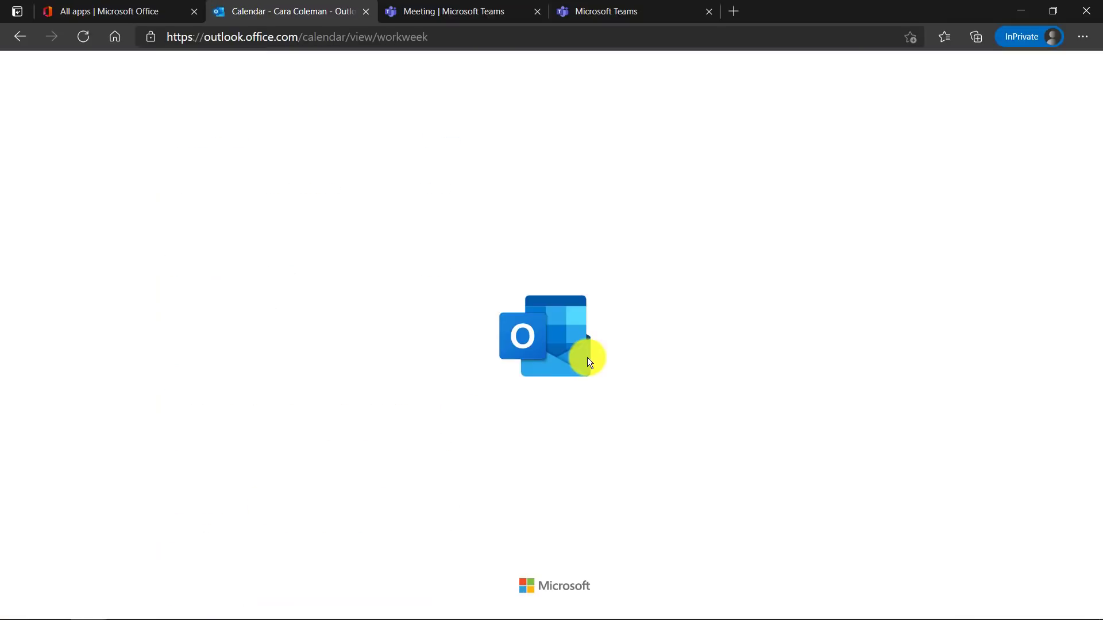
left_click(984, 286)
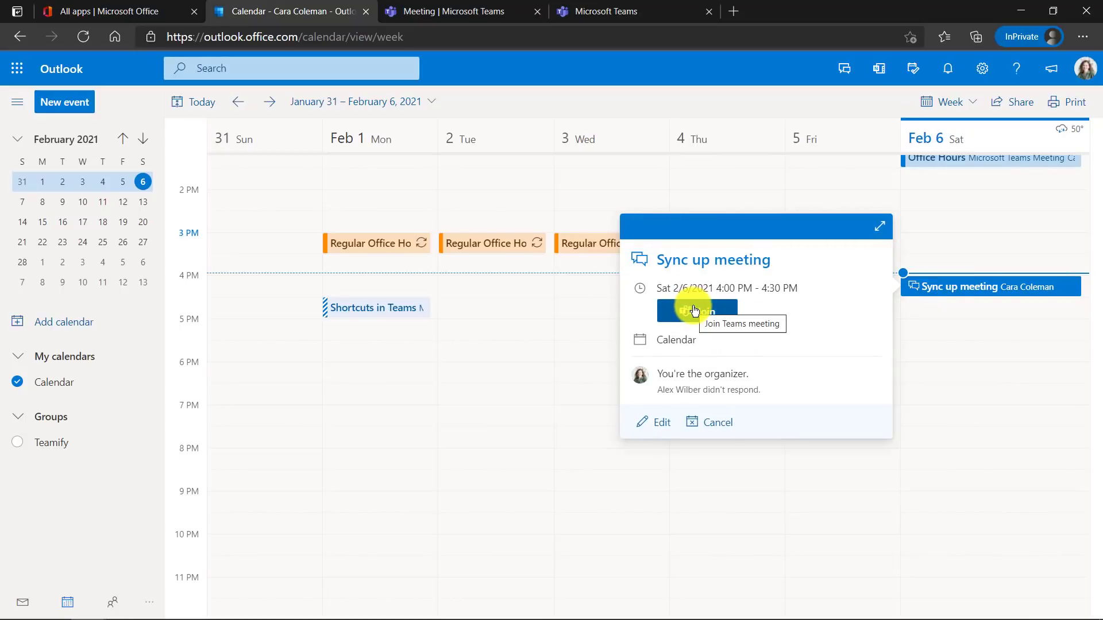
mouse_move(918, 68)
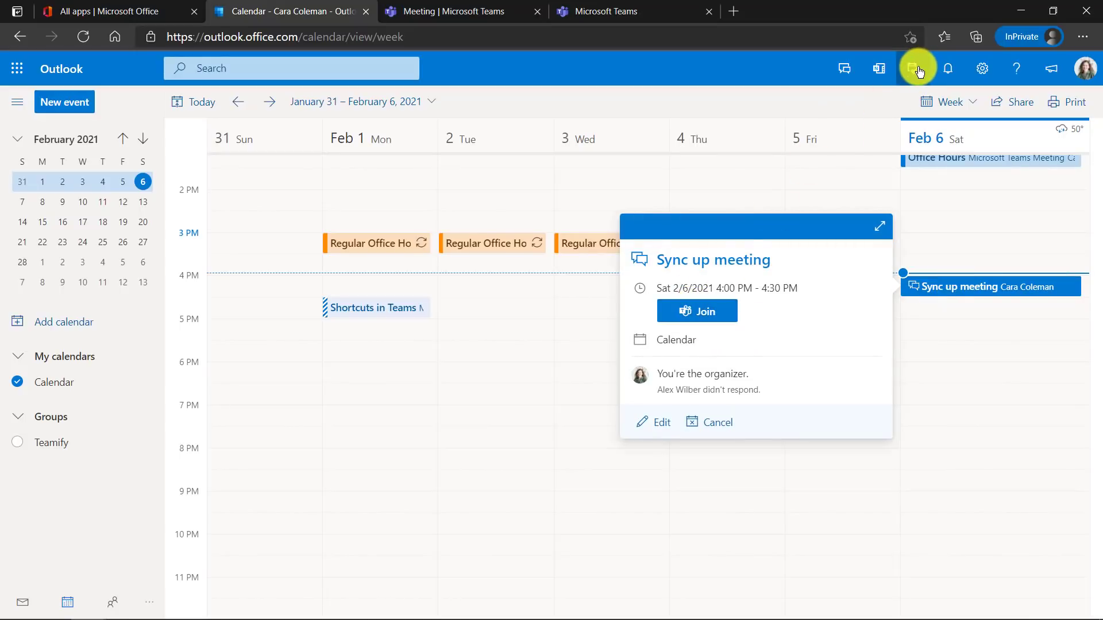
left_click(918, 68)
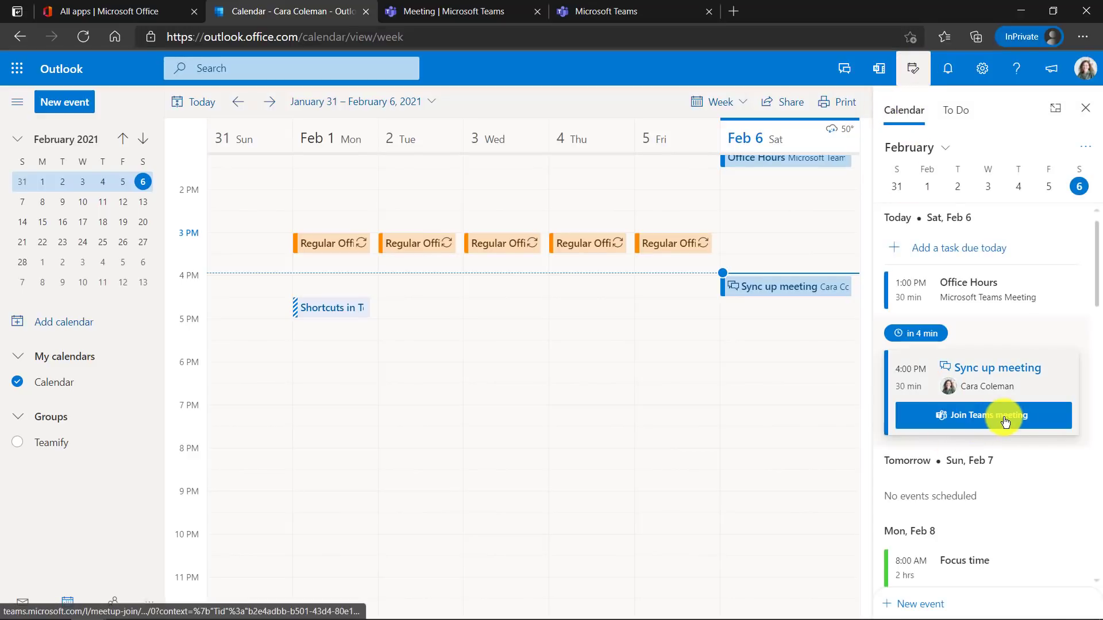
mouse_move(1005, 422)
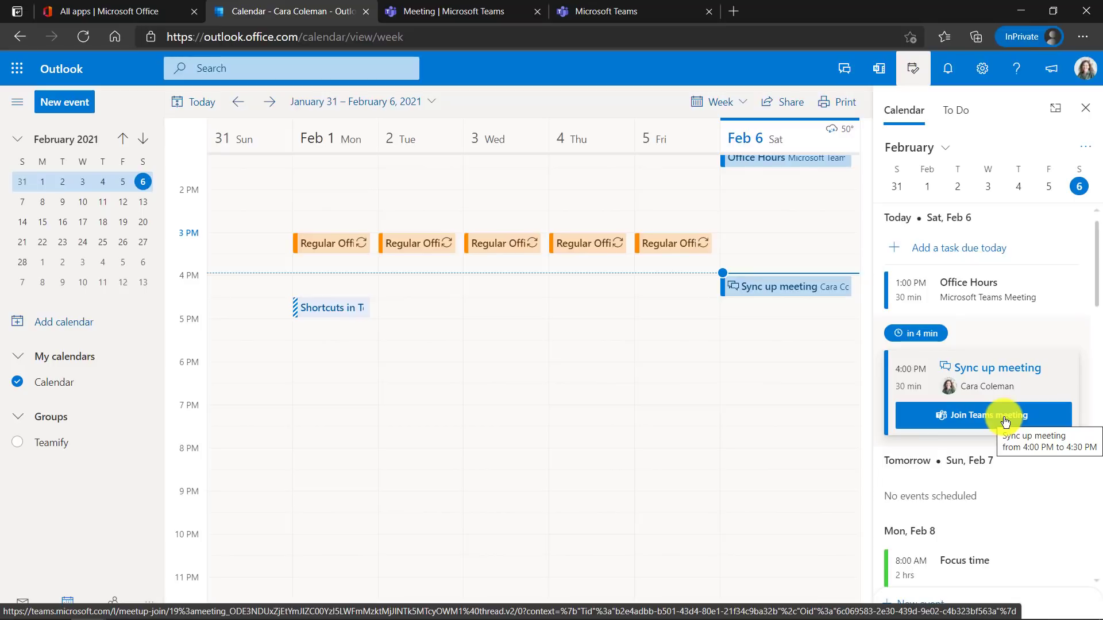
left_click(16, 101)
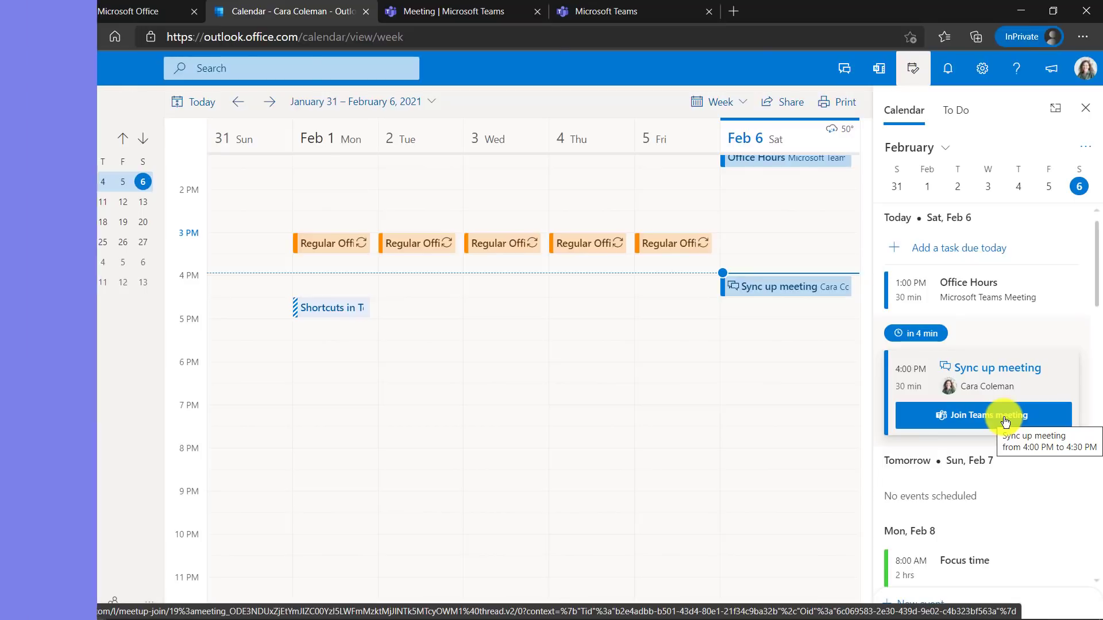
- Select the Office Hours channel under the Science team to see its posts
left_click(983, 414)
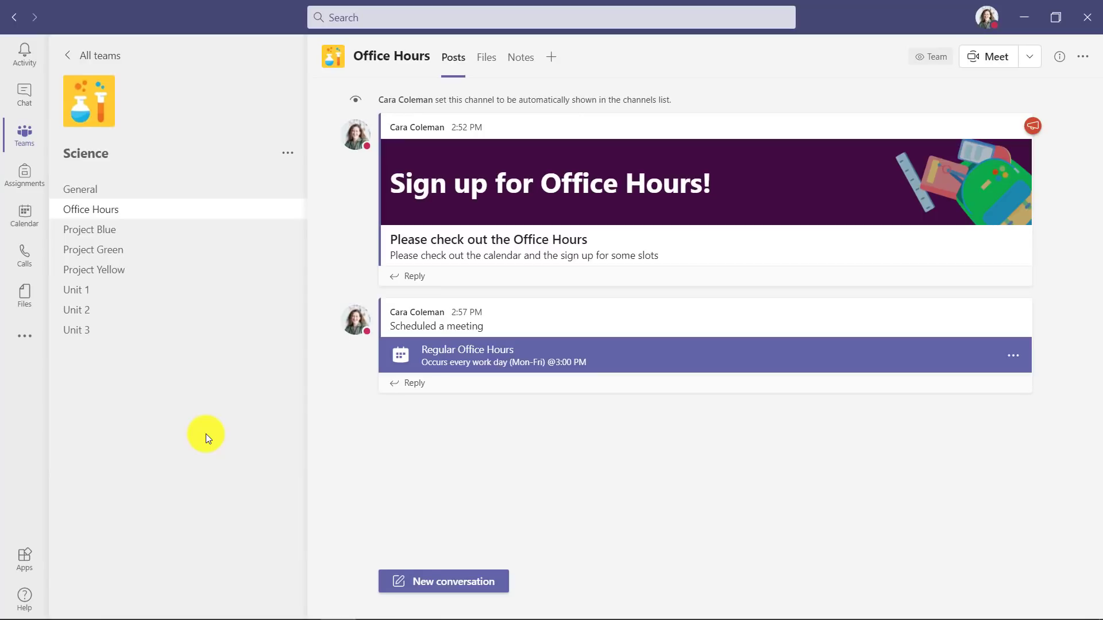
mouse_move(233, 205)
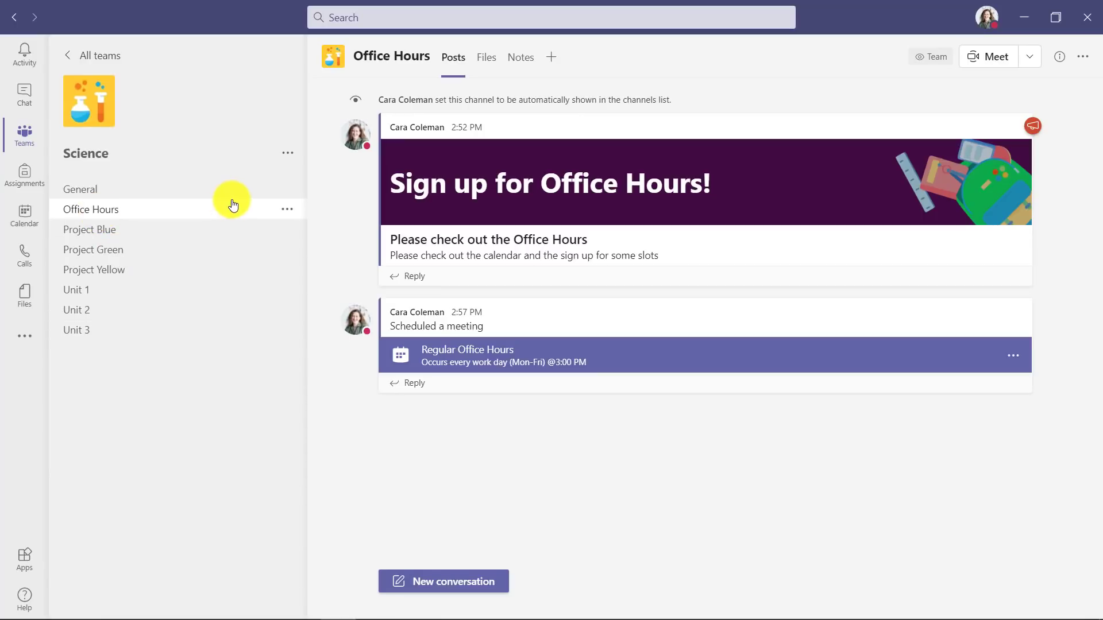
mouse_move(443, 345)
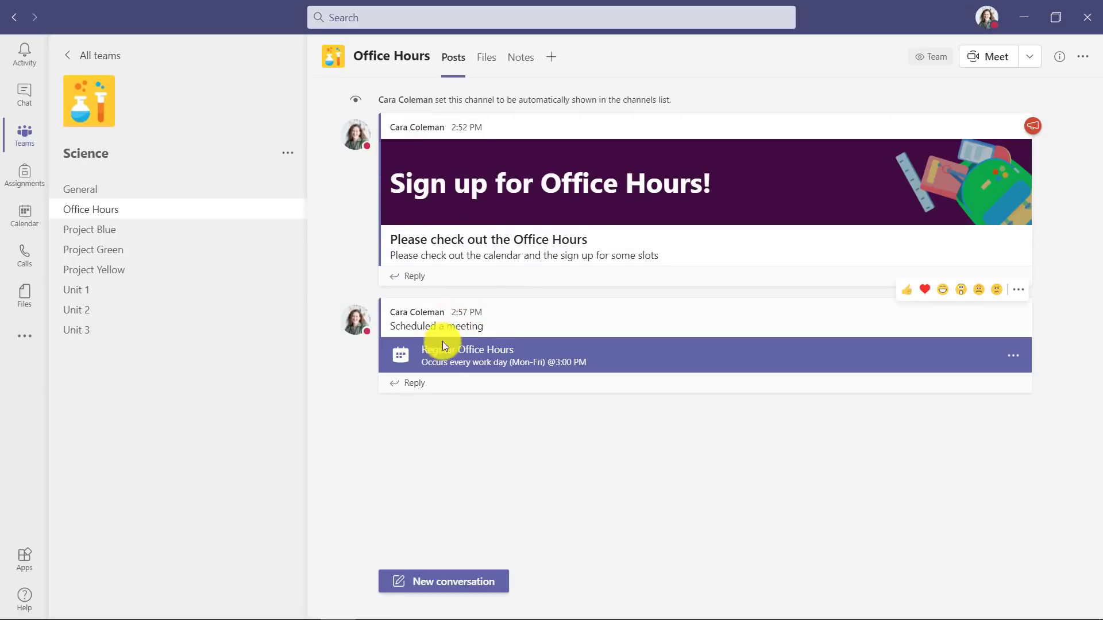
mouse_move(594, 352)
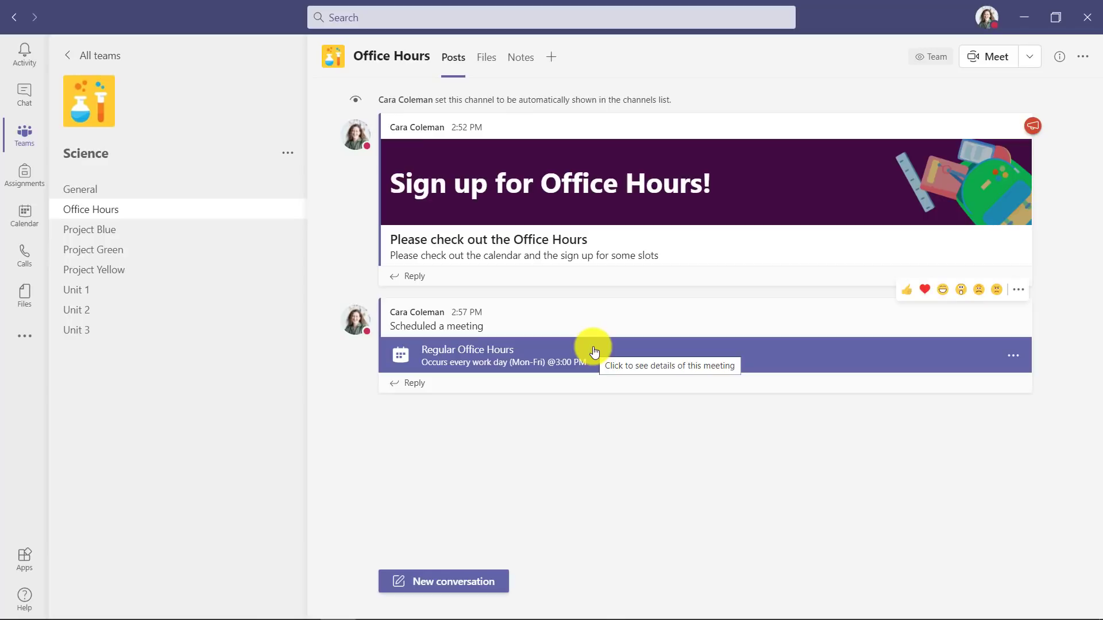
mouse_move(511, 7)
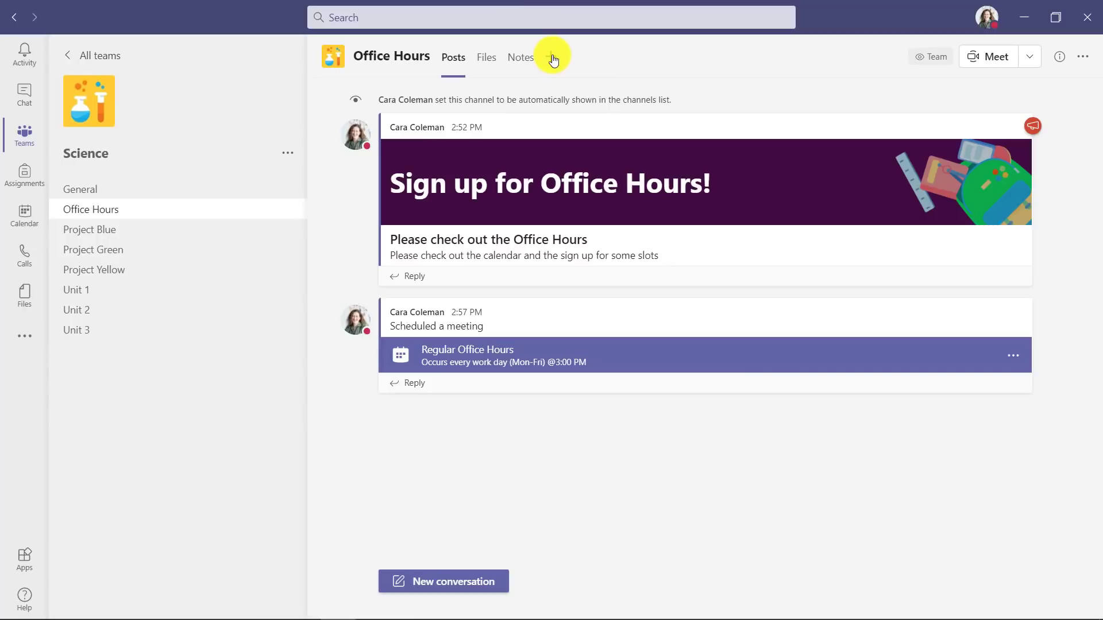
- Add a Channel calendar tab to Office Hours and browse its Regular Office Hours sessions
left_click(553, 57)
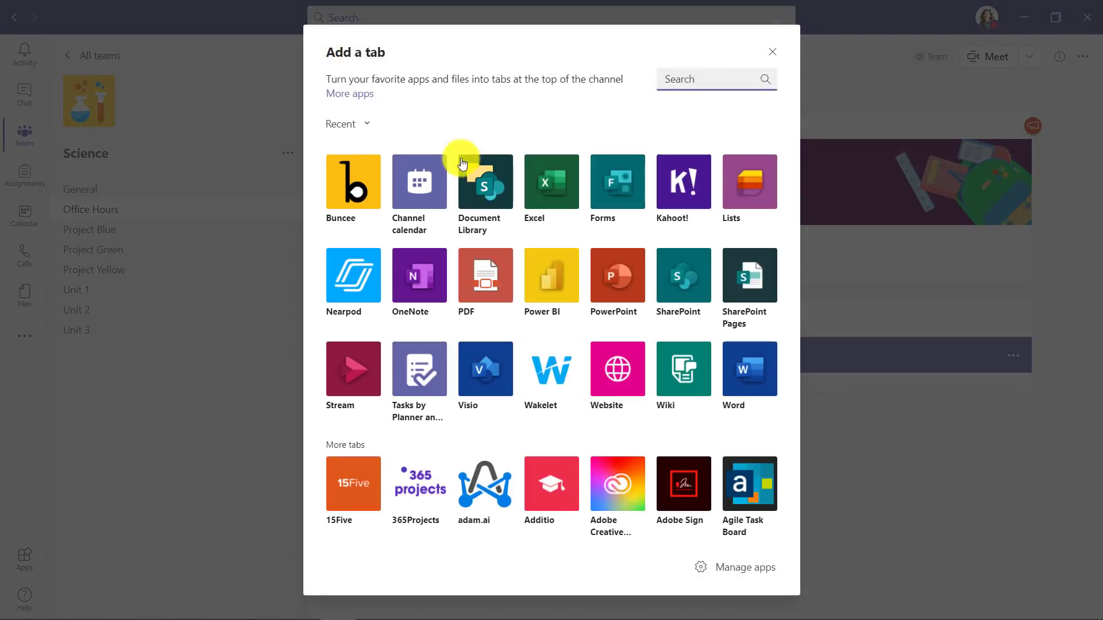
type("Channel")
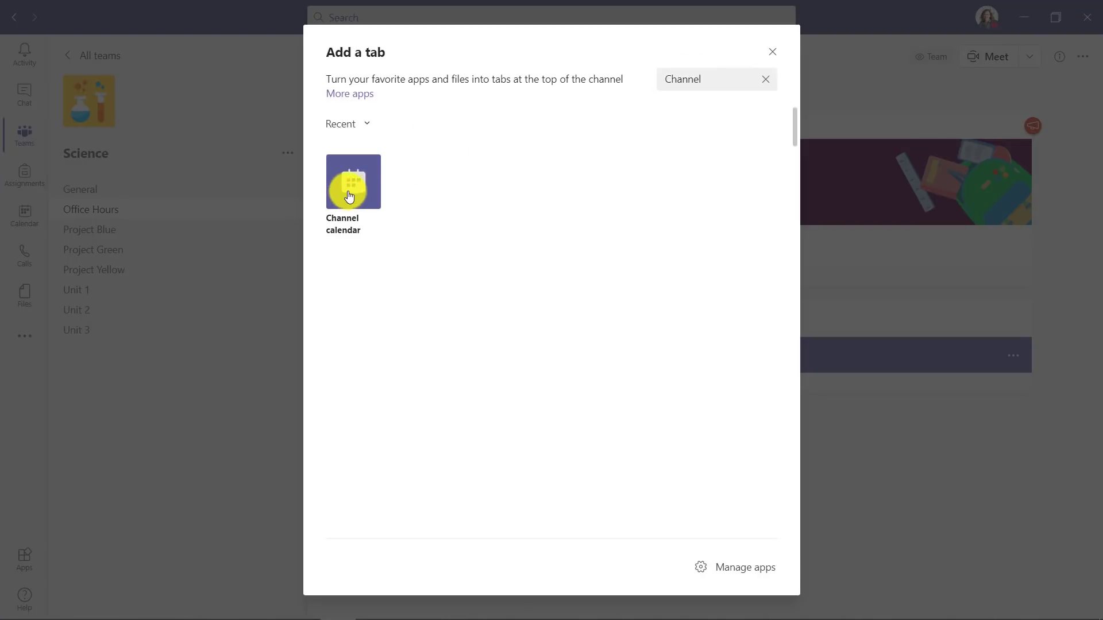
left_click(771, 51)
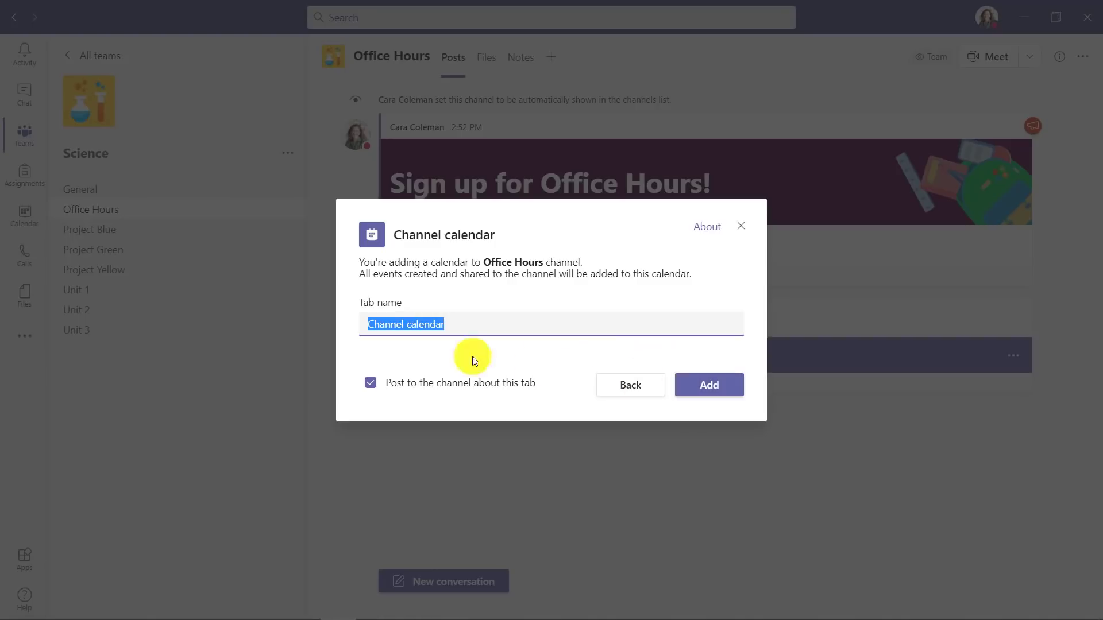
left_click(708, 384)
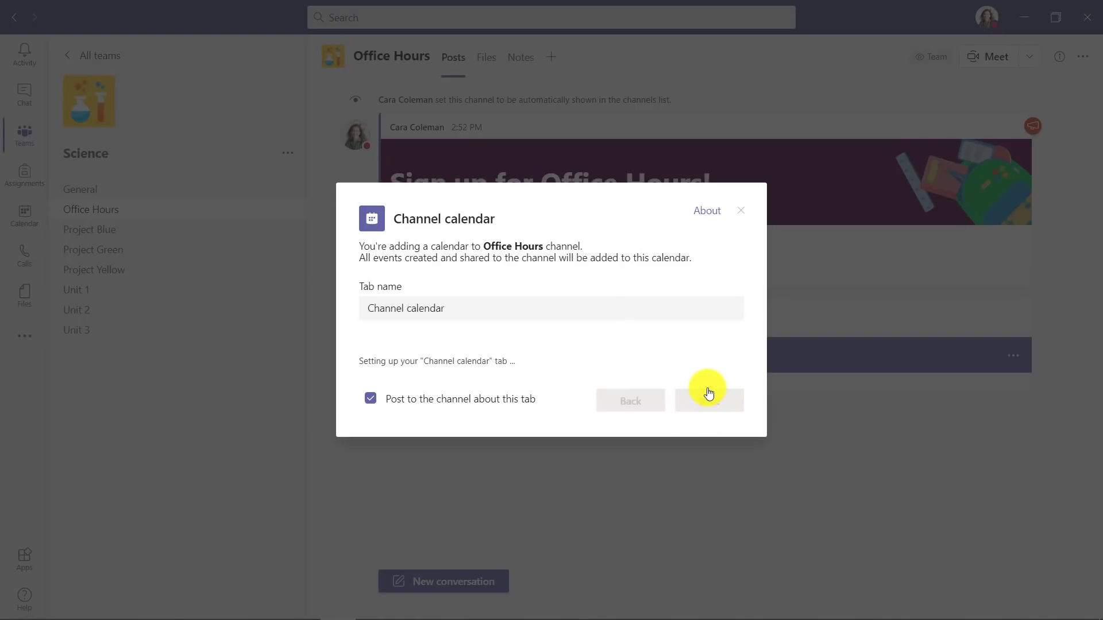
left_click(709, 400)
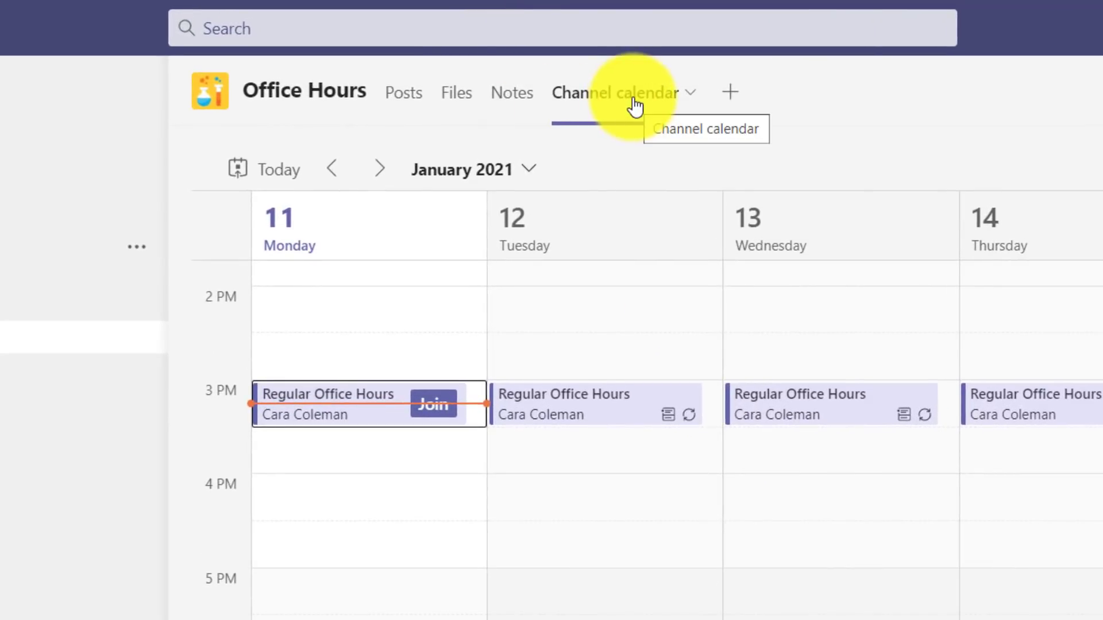
mouse_move(633, 175)
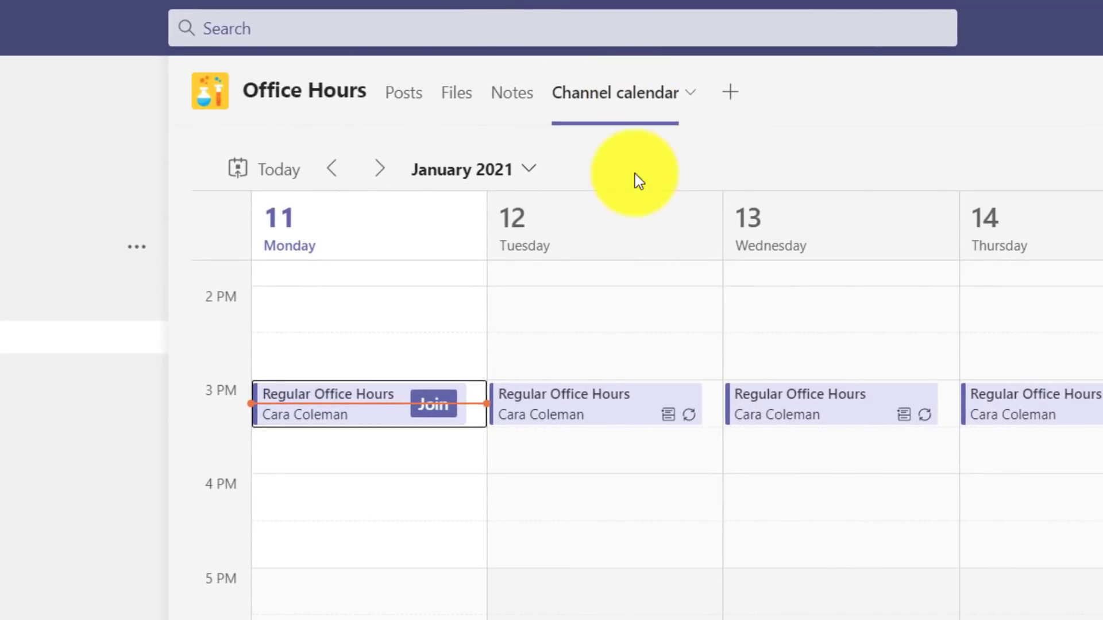
mouse_move(711, 419)
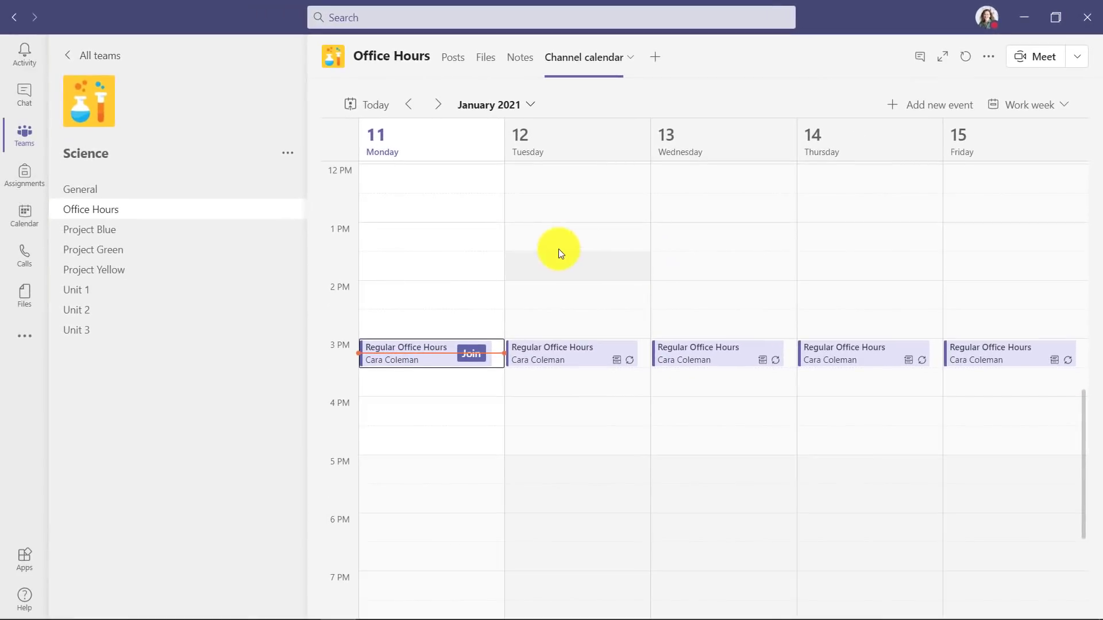
scroll("down", 3)
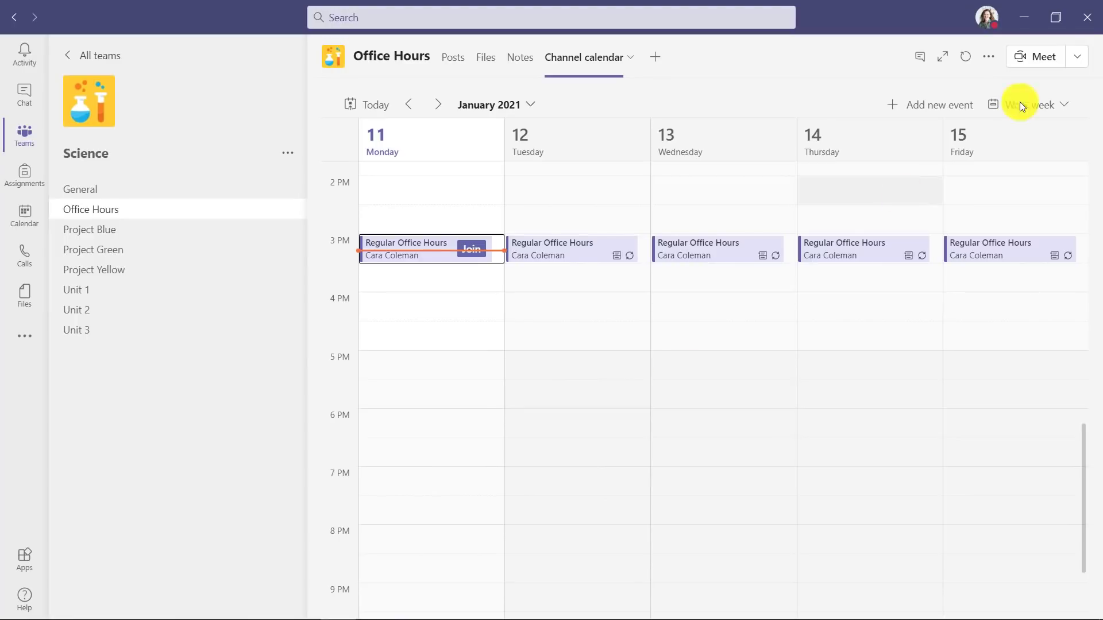
- Schedule a Sync up meeting for January 11, 4:00–4:30 PM from the channel's Meet dropdown
left_click(1077, 56)
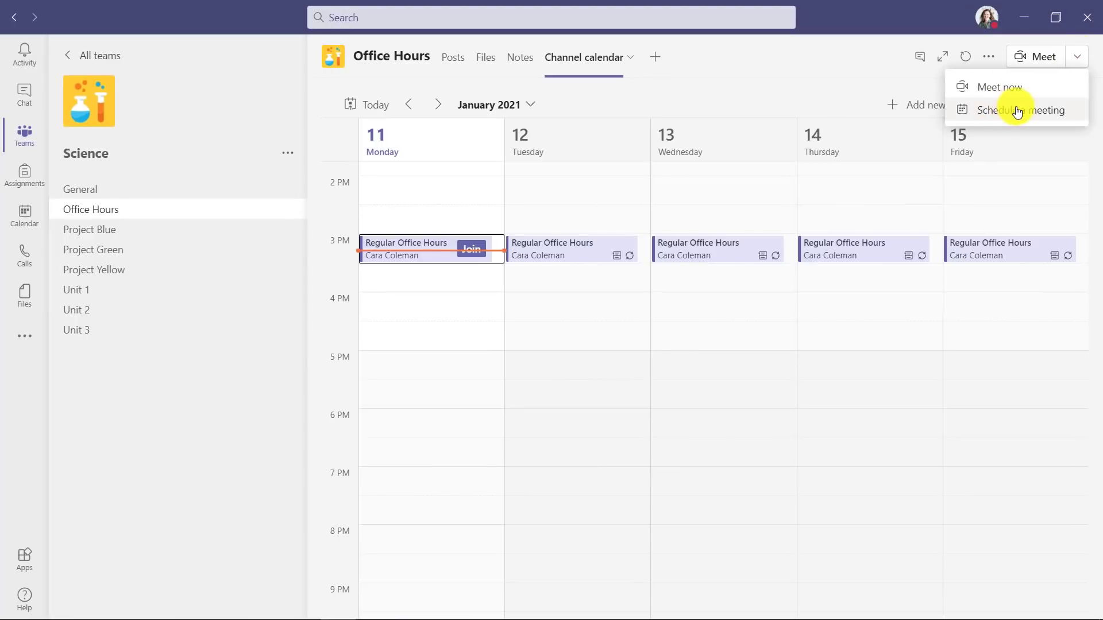
left_click(1018, 110)
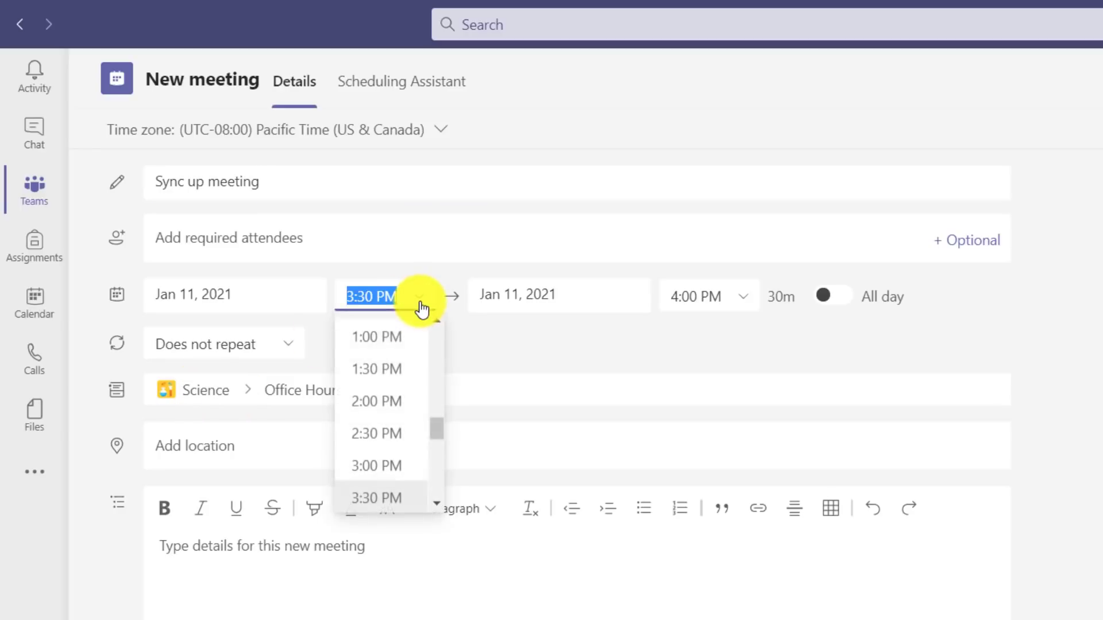
scroll("down", 3)
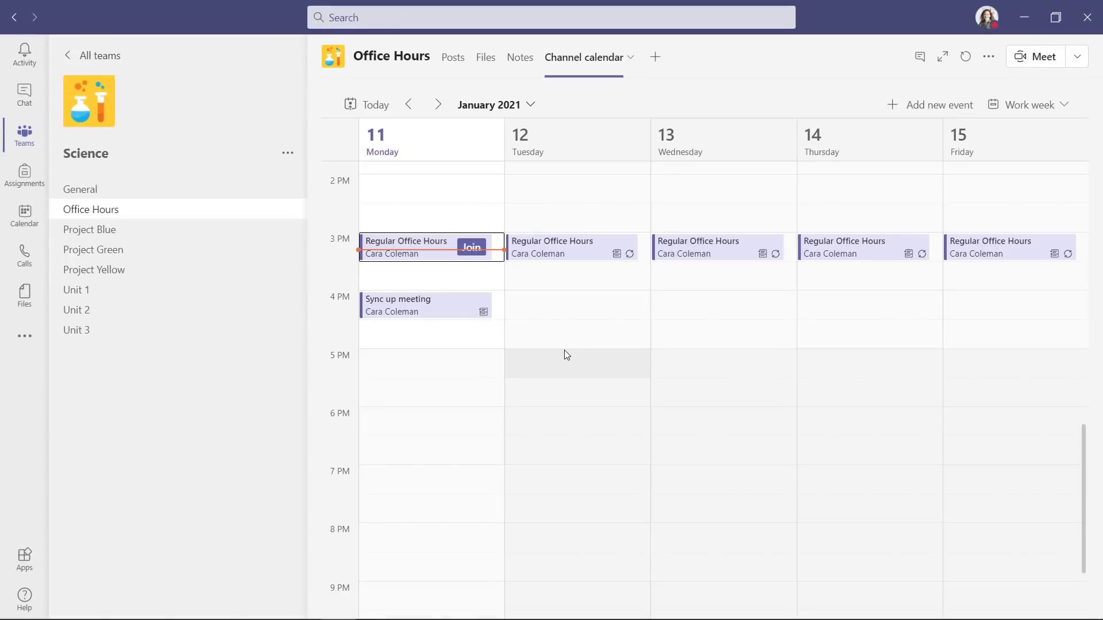
mouse_move(414, 310)
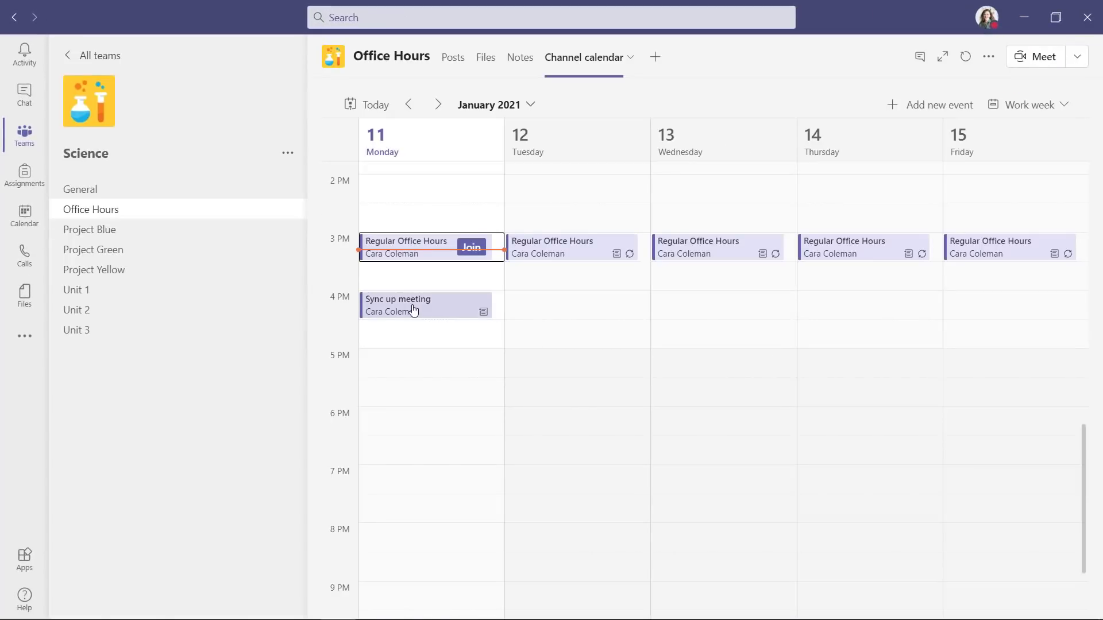
mouse_move(483, 311)
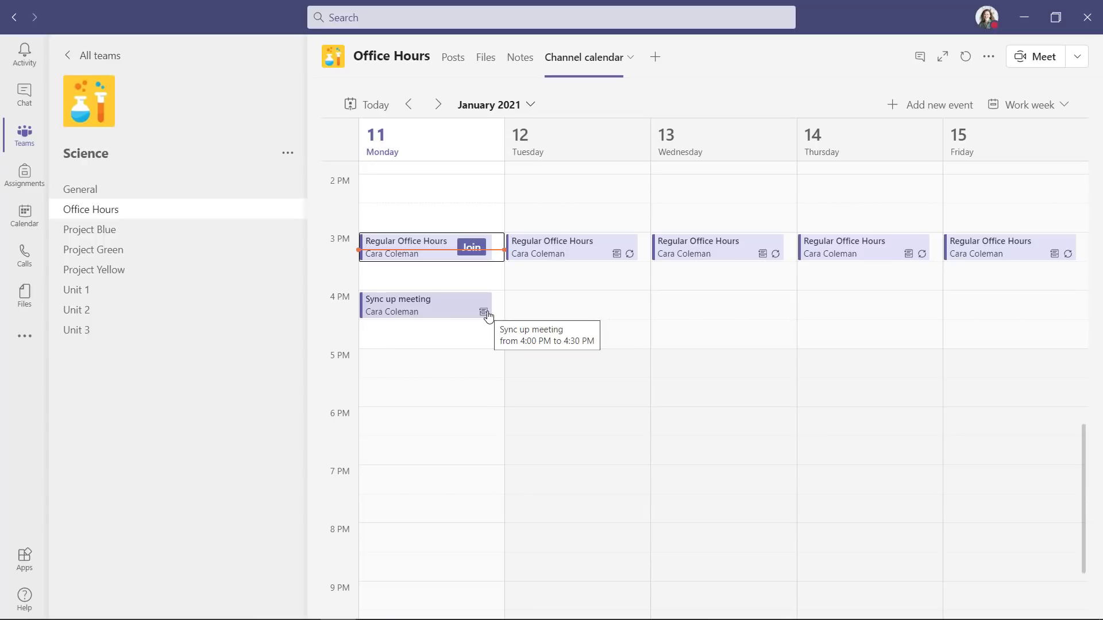